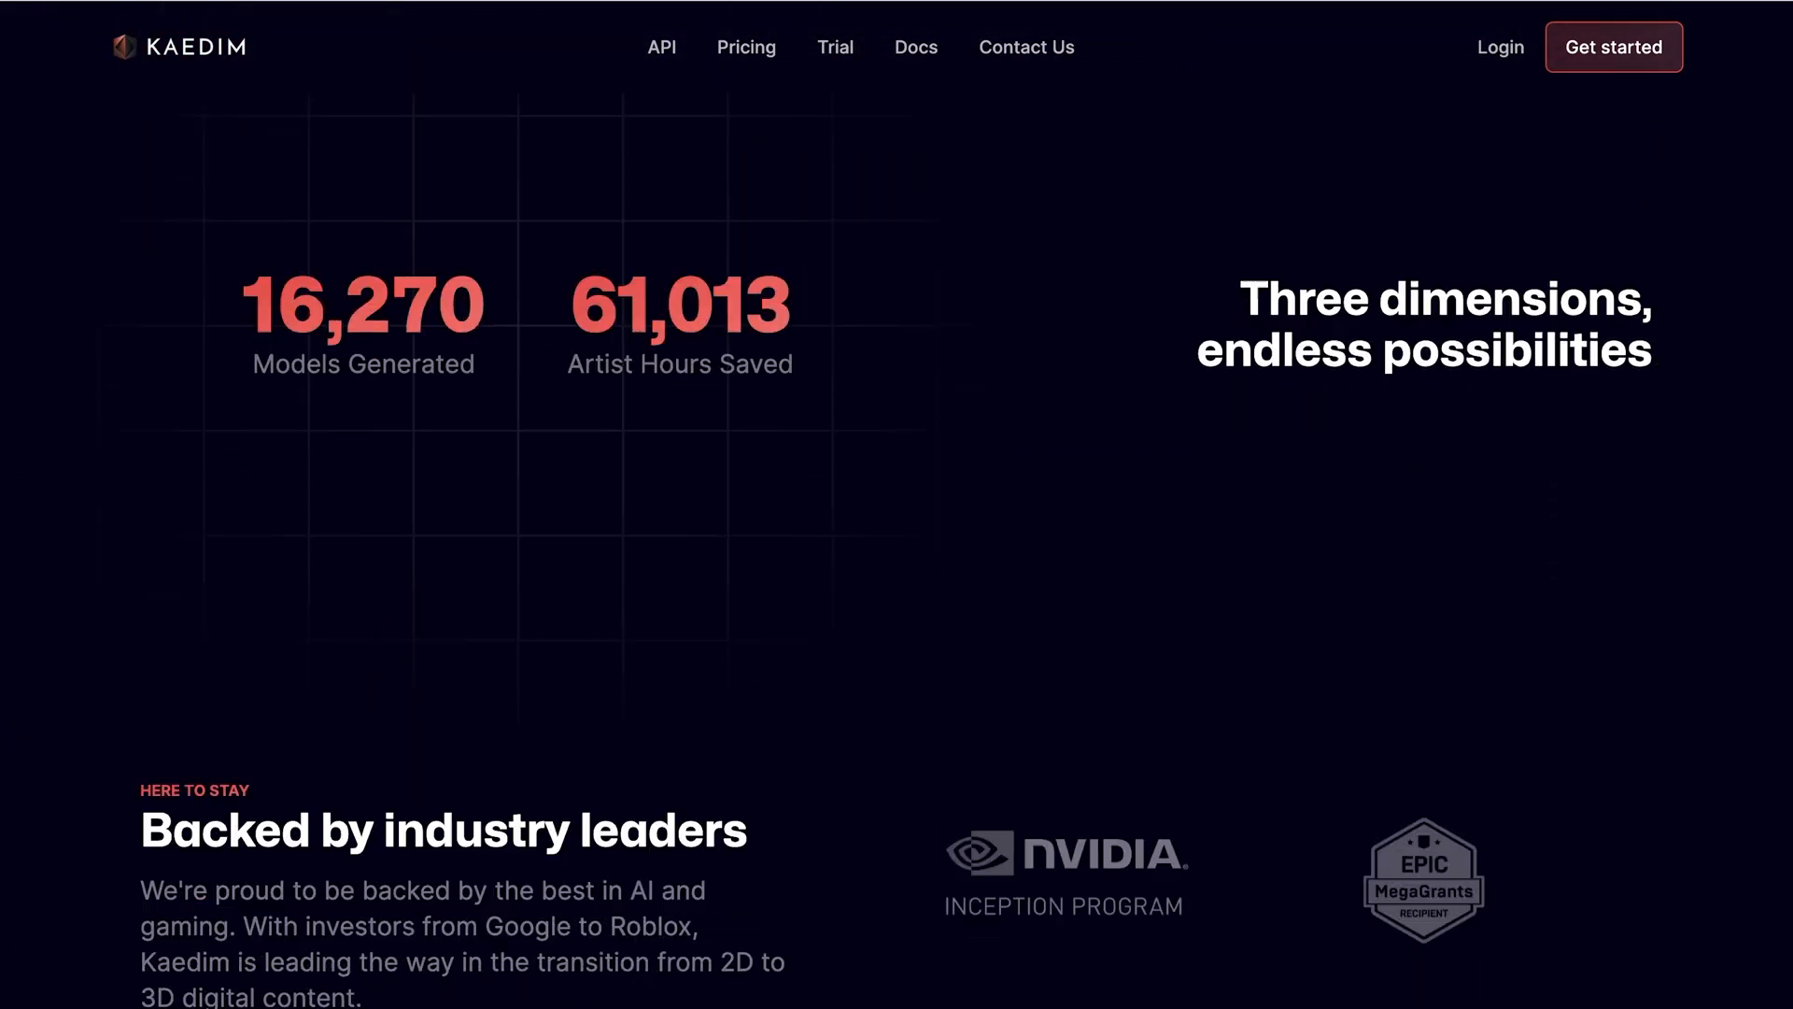
Sign in to Kaedim from the landing page via Get started and the Login form.
scroll("down", 3)
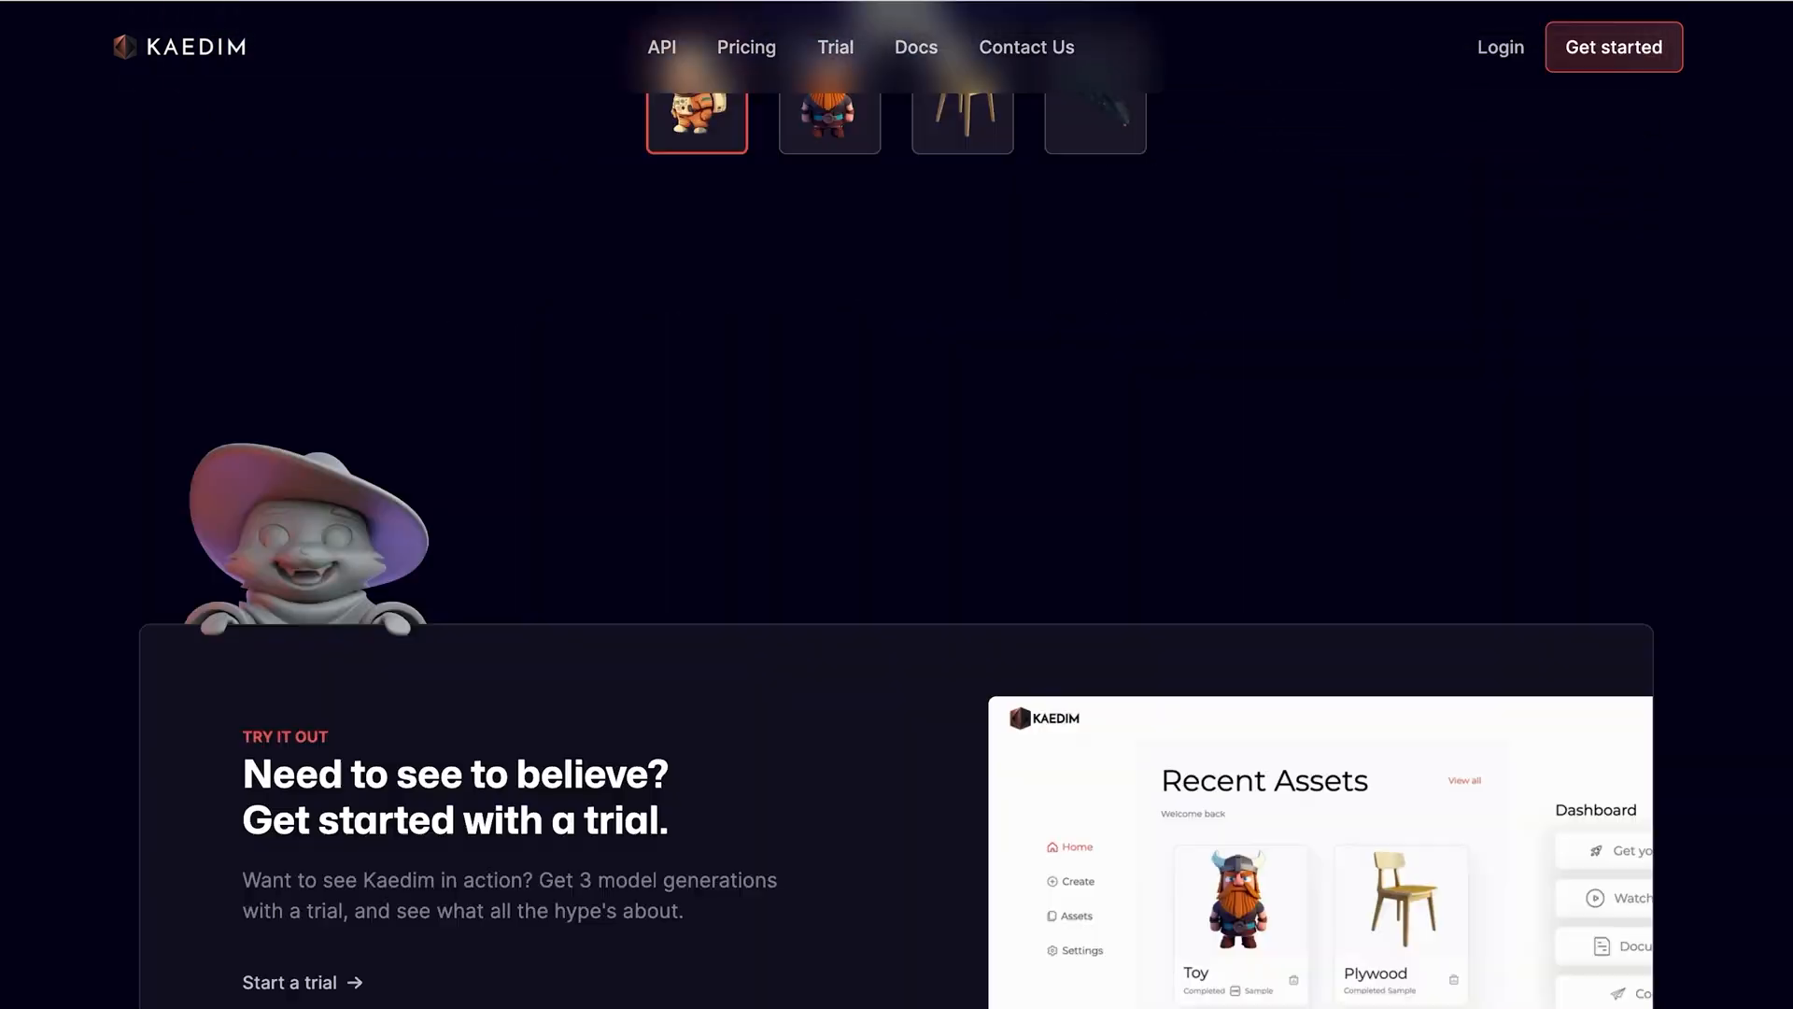
scroll("up", 3)
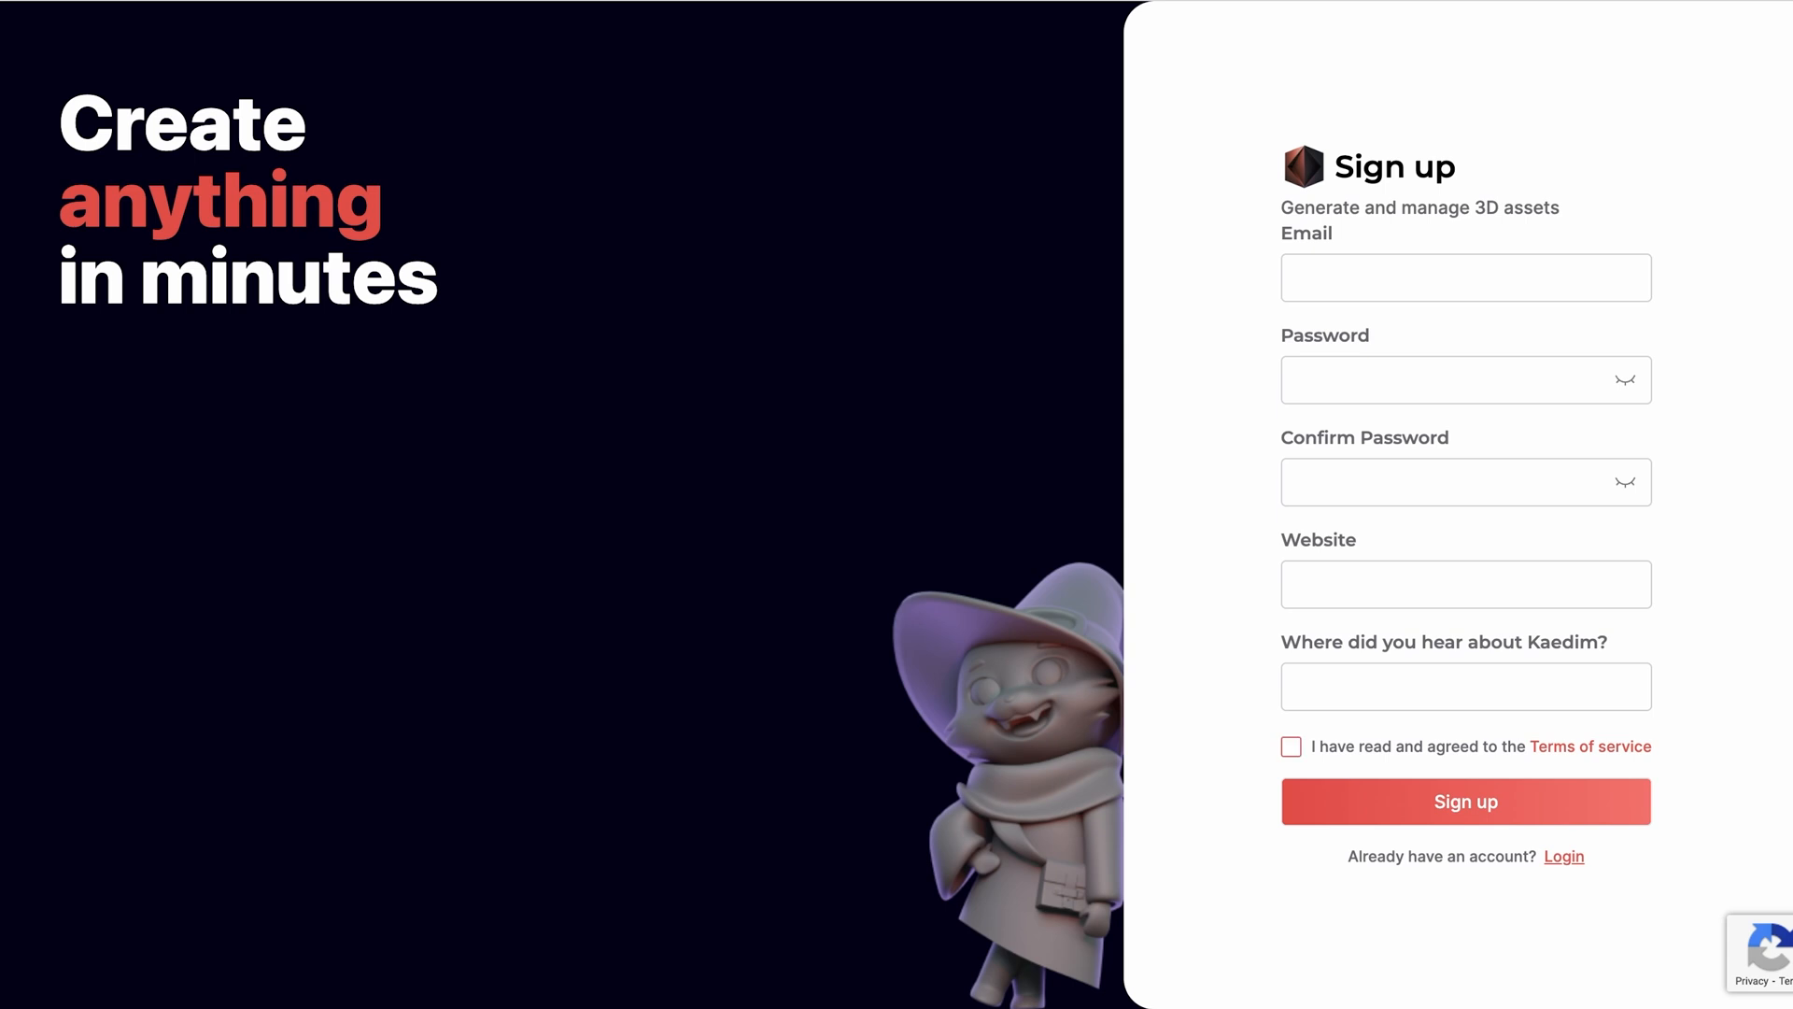
left_click(1290, 745)
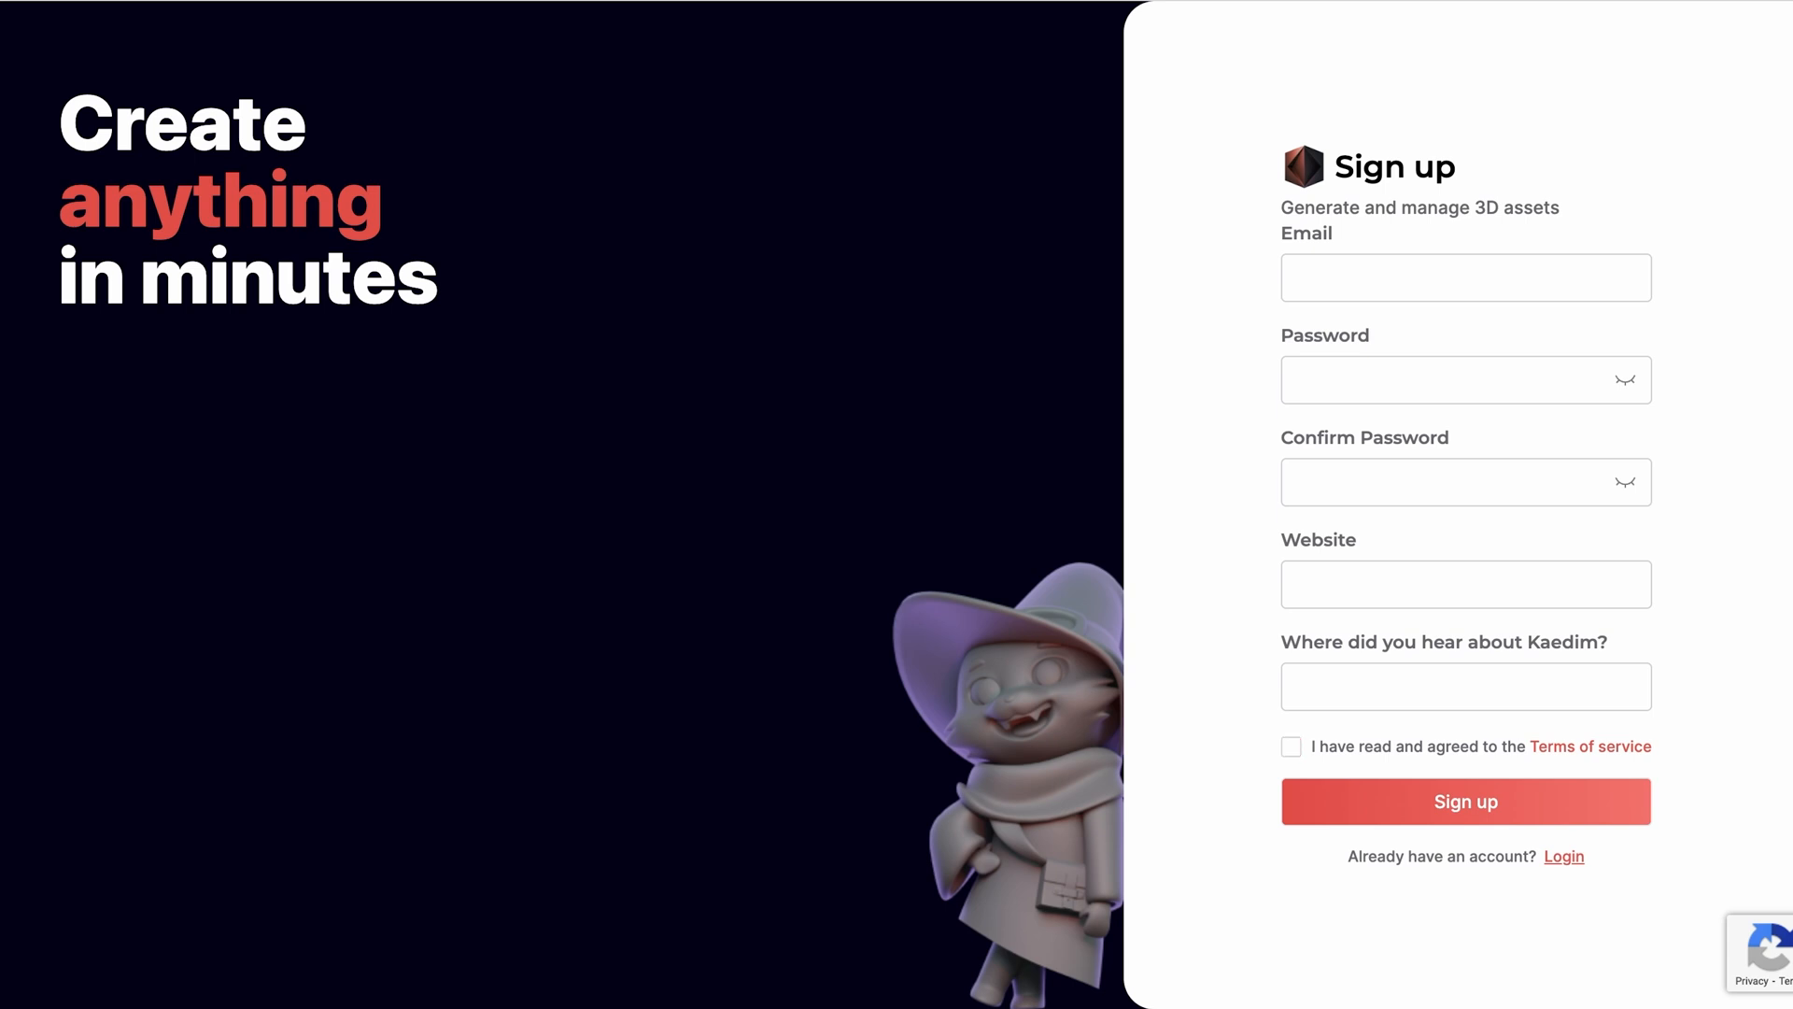
left_click(1562, 856)
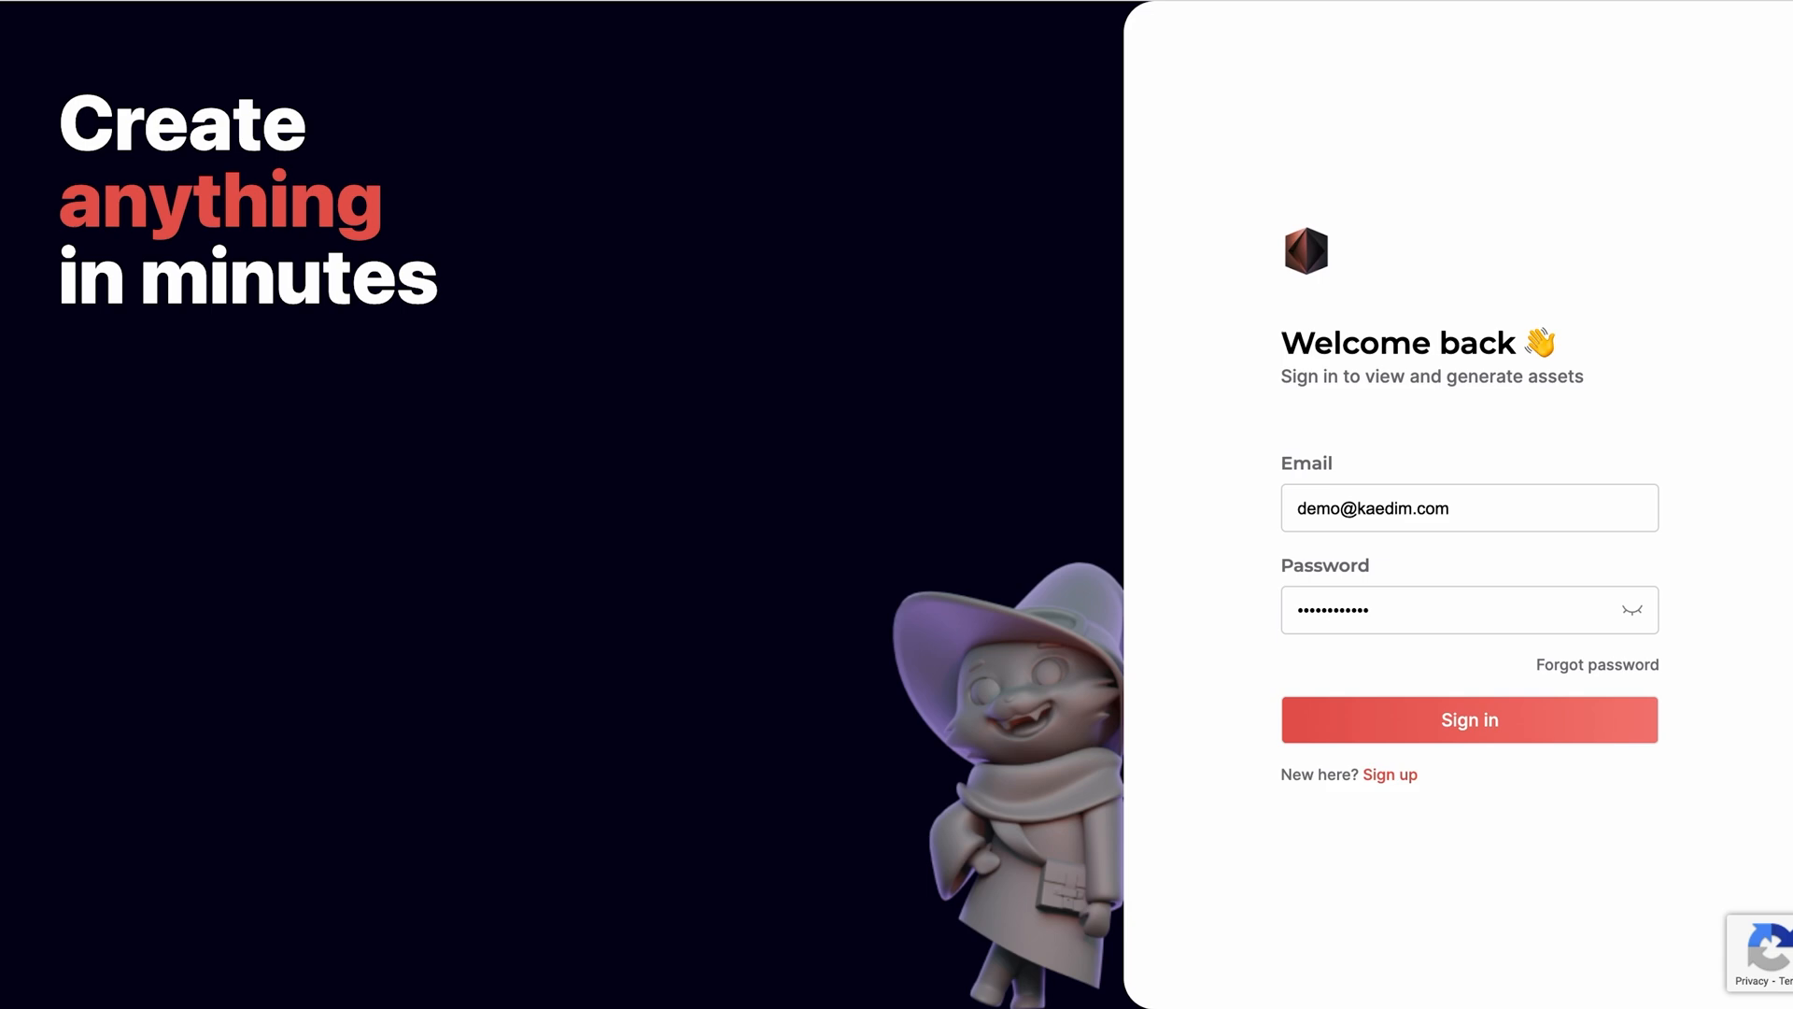
left_click(1468, 719)
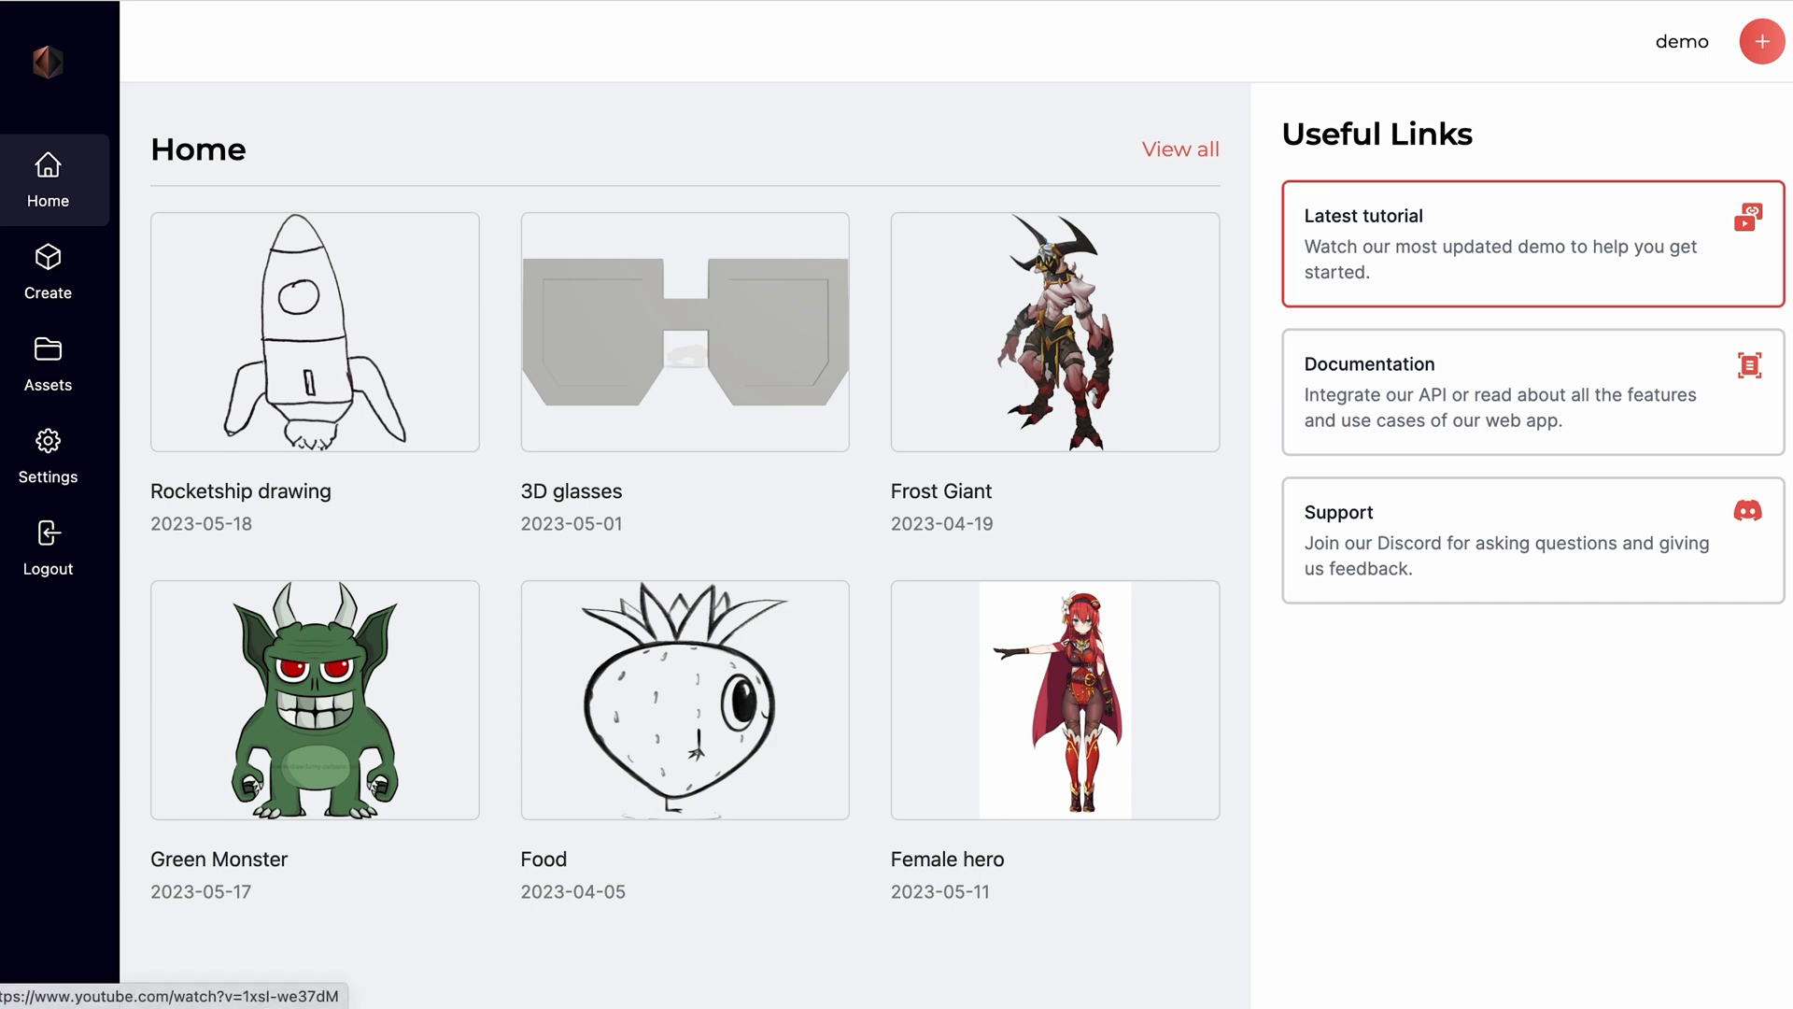
mouse_move(1532, 392)
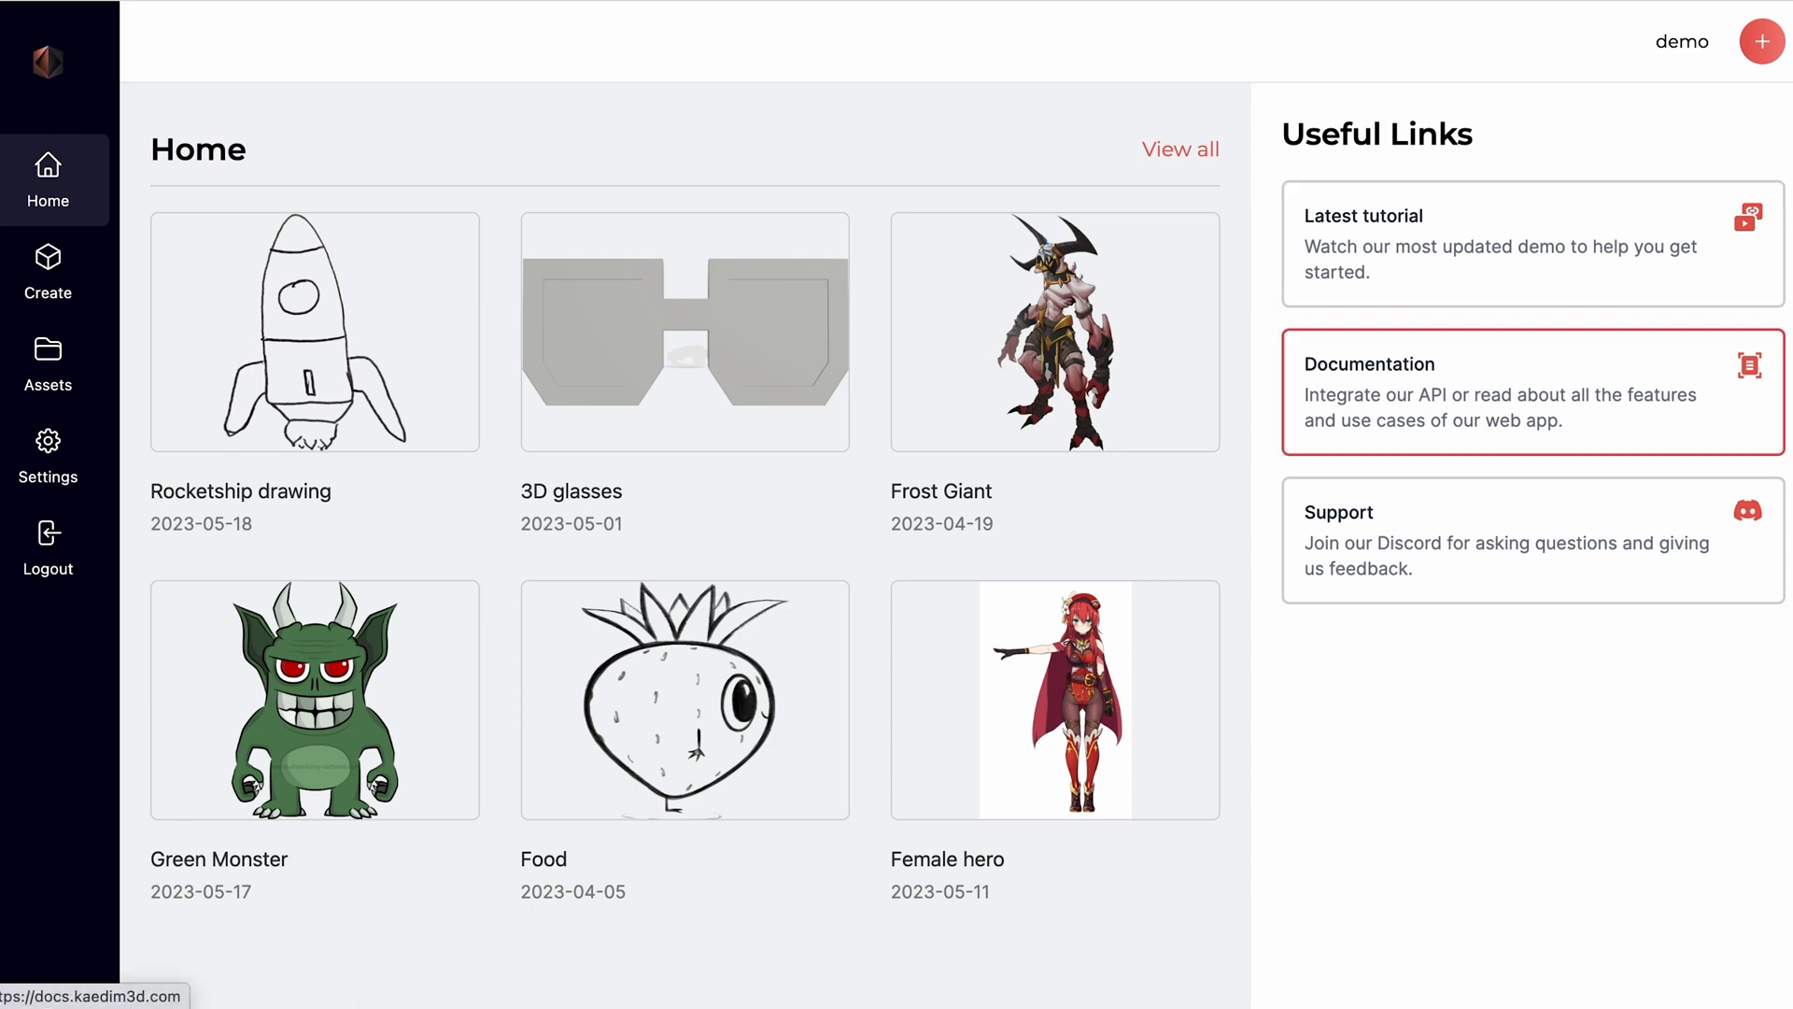
mouse_move(1532, 540)
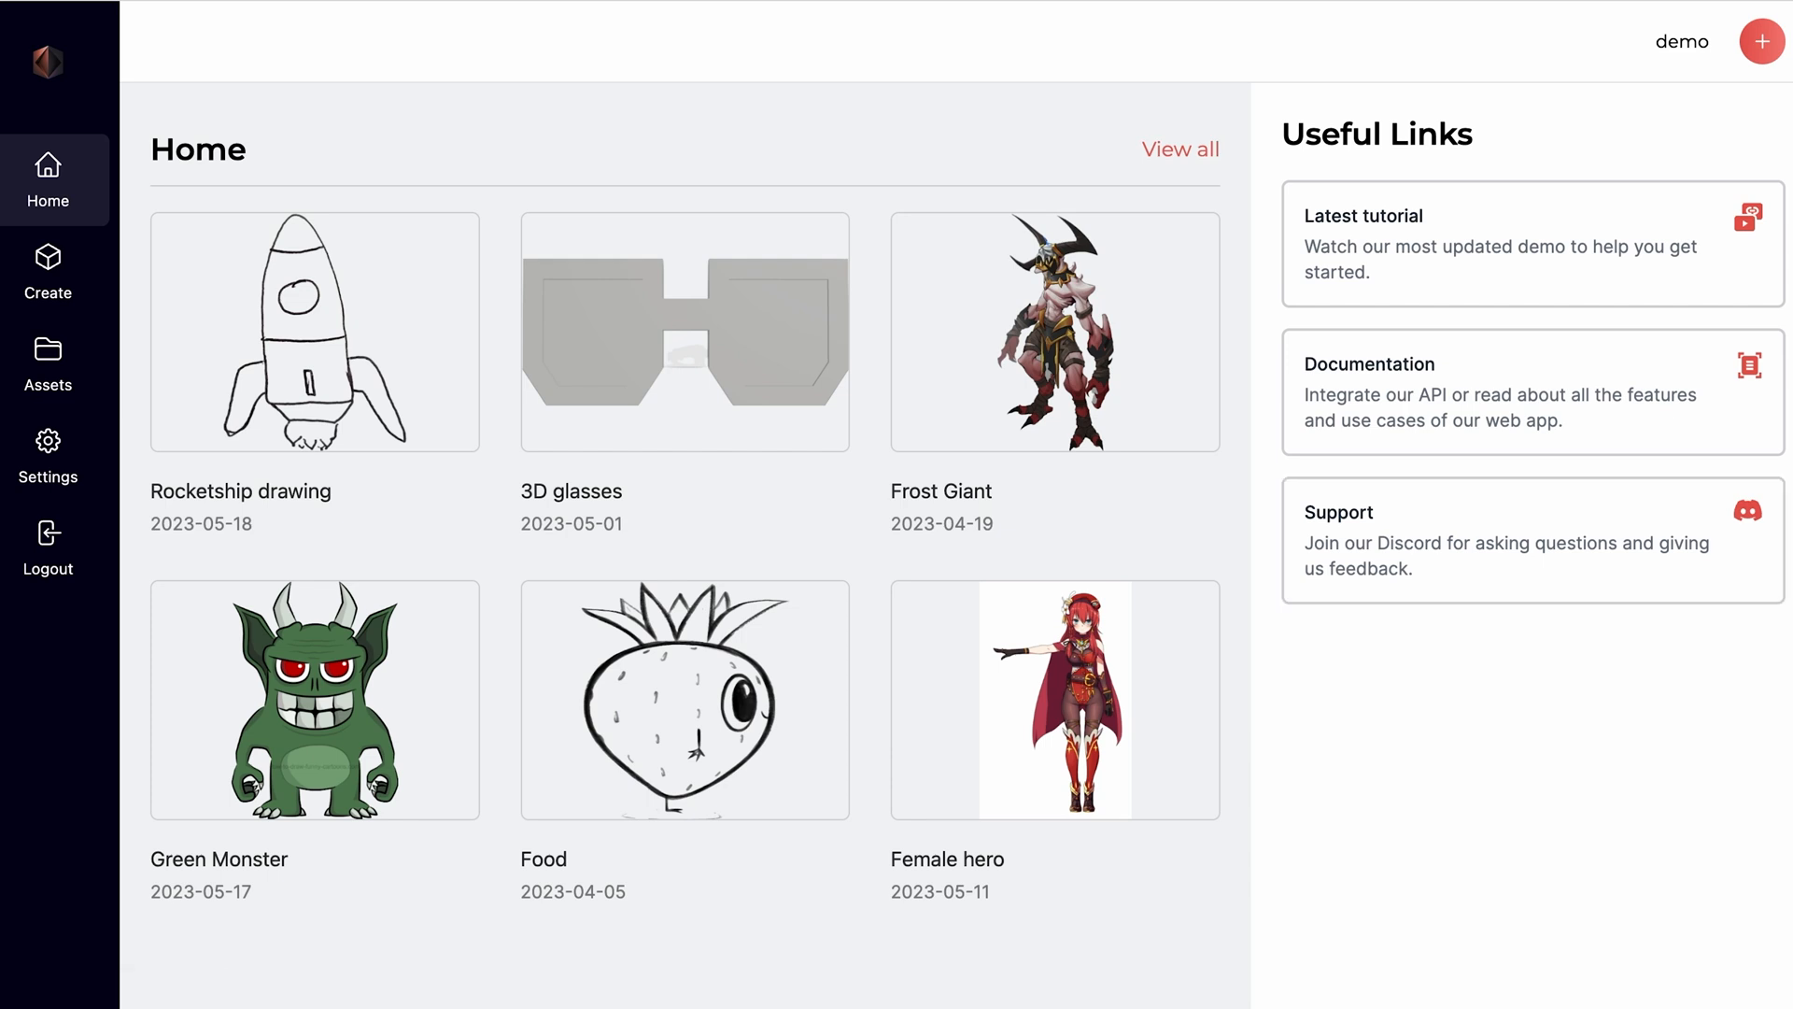
Open the Create page from the left sidebar.
left_click(47, 272)
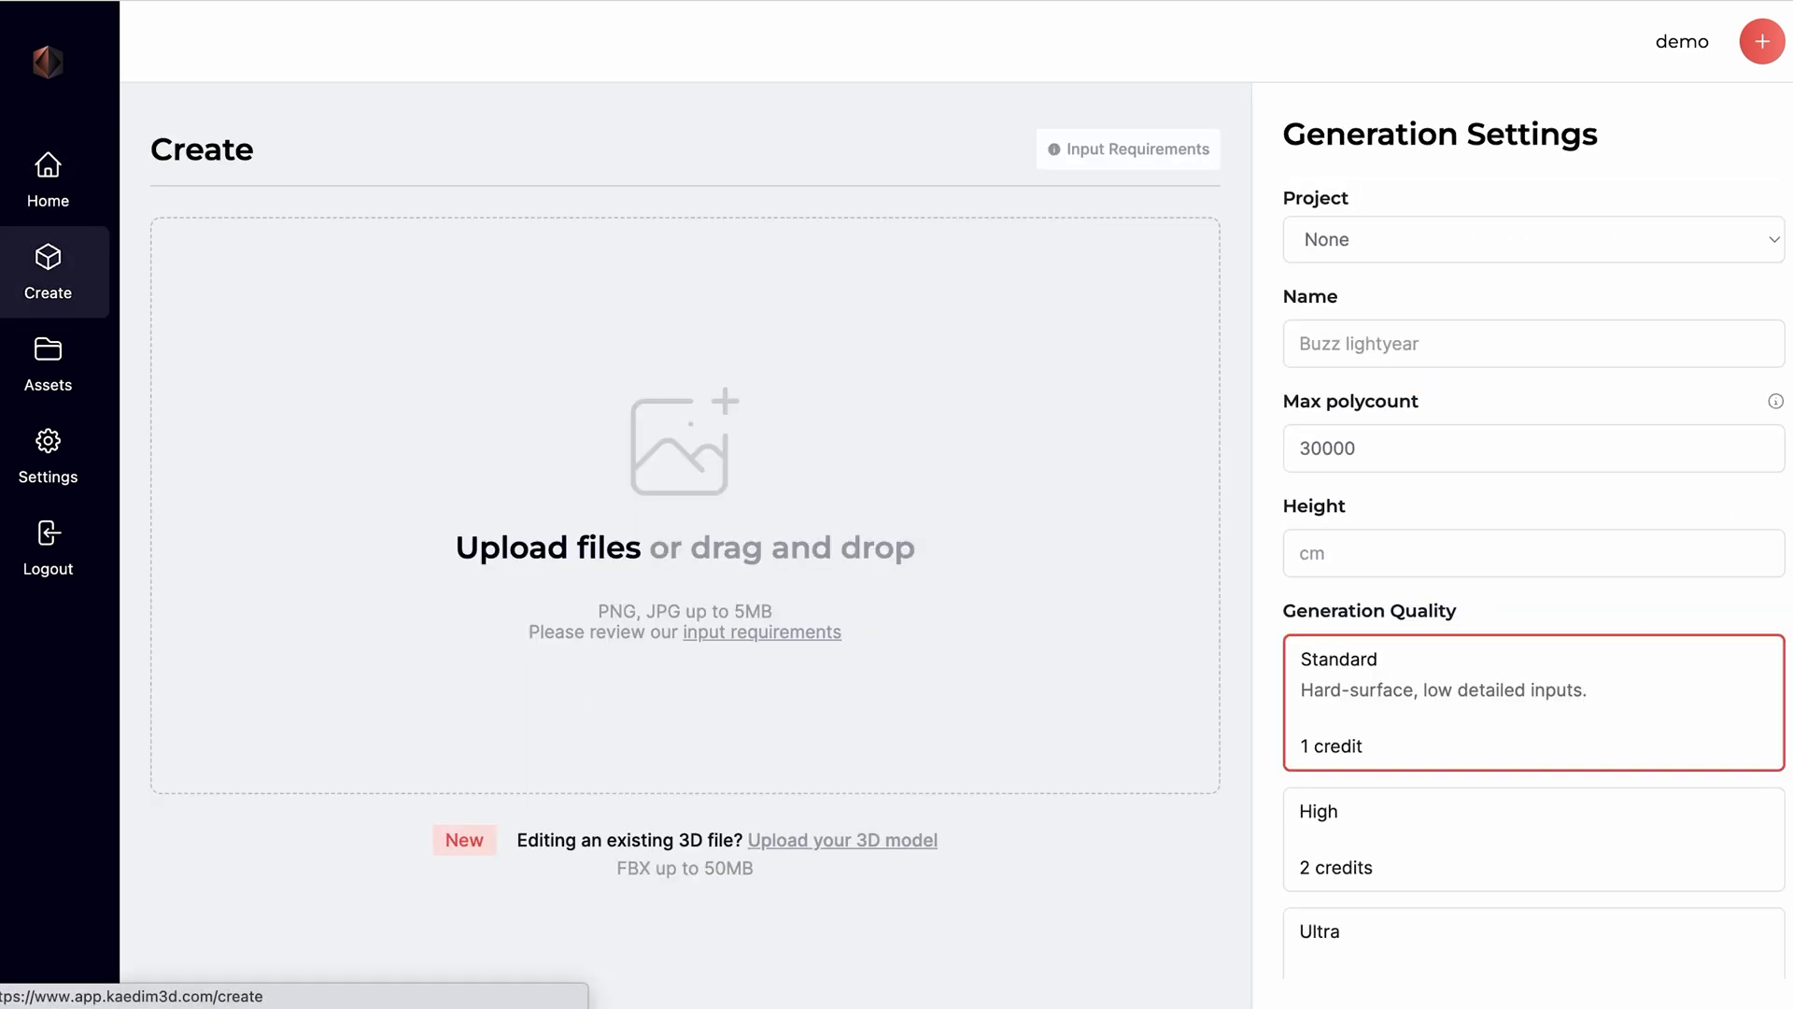
Upload the monster image, name it Purple Monster, height 150, Ultra quality, and generate.
left_click(682, 444)
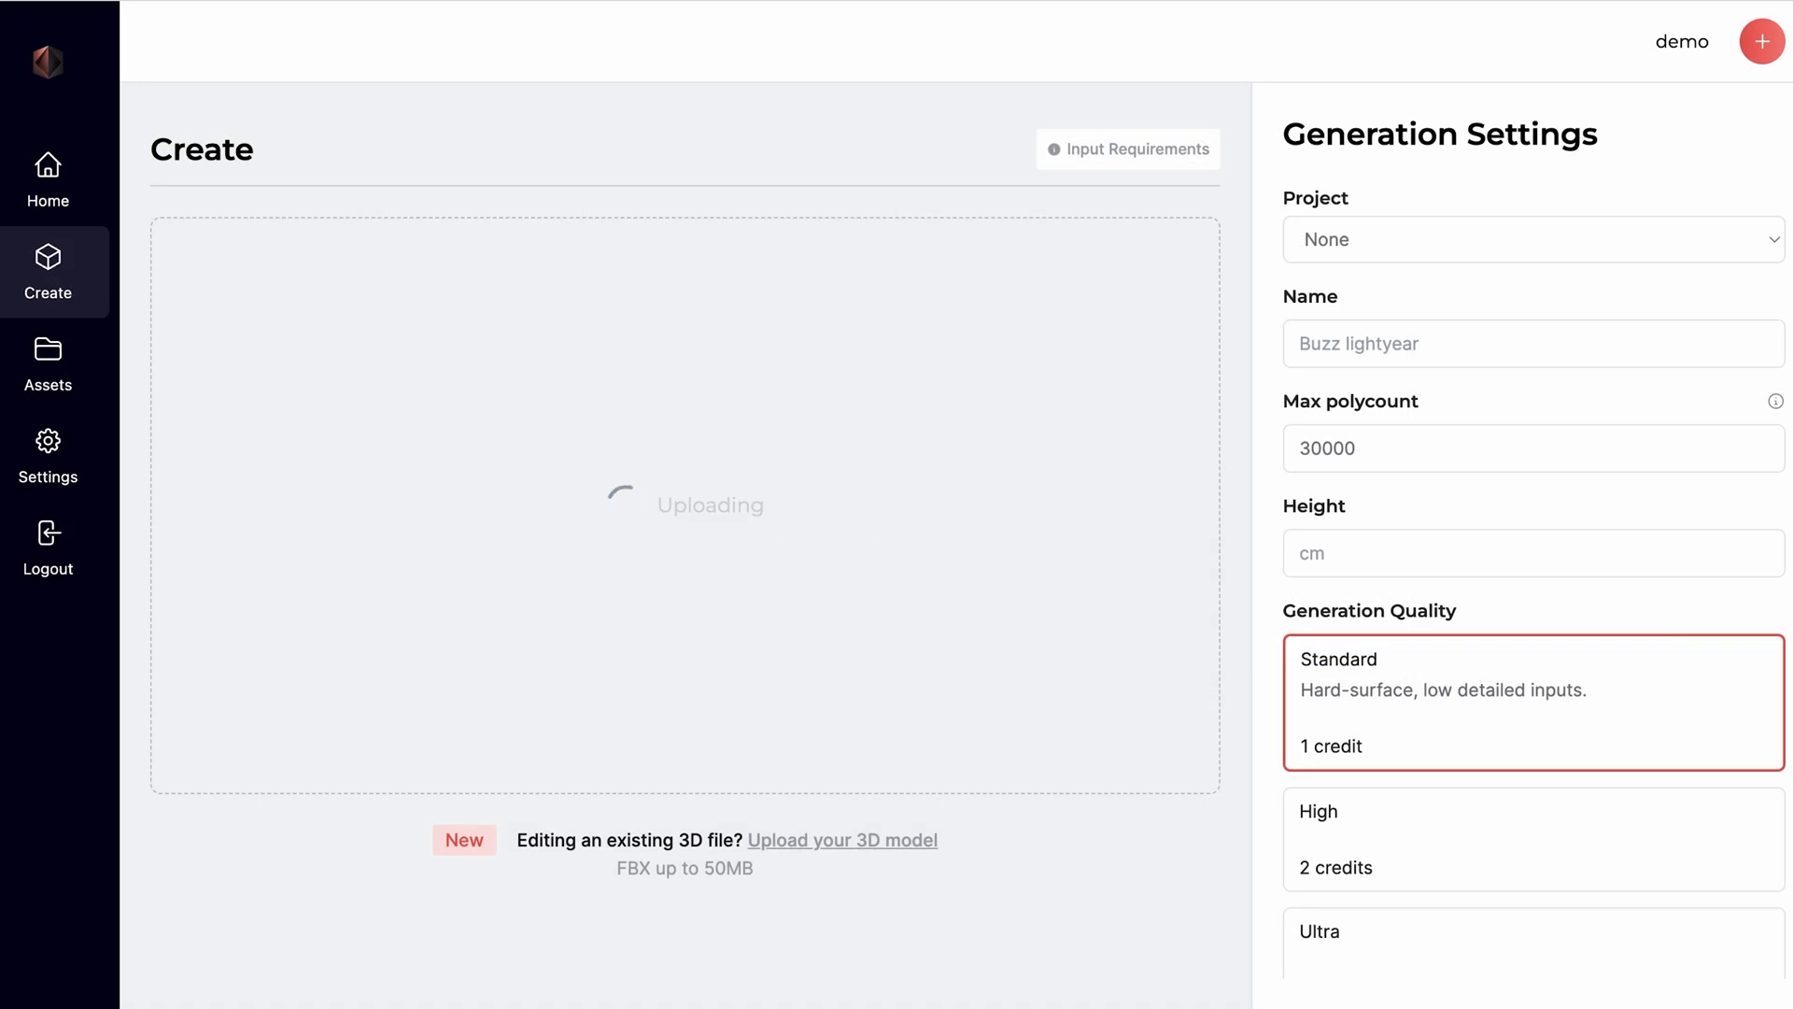
type("Purple")
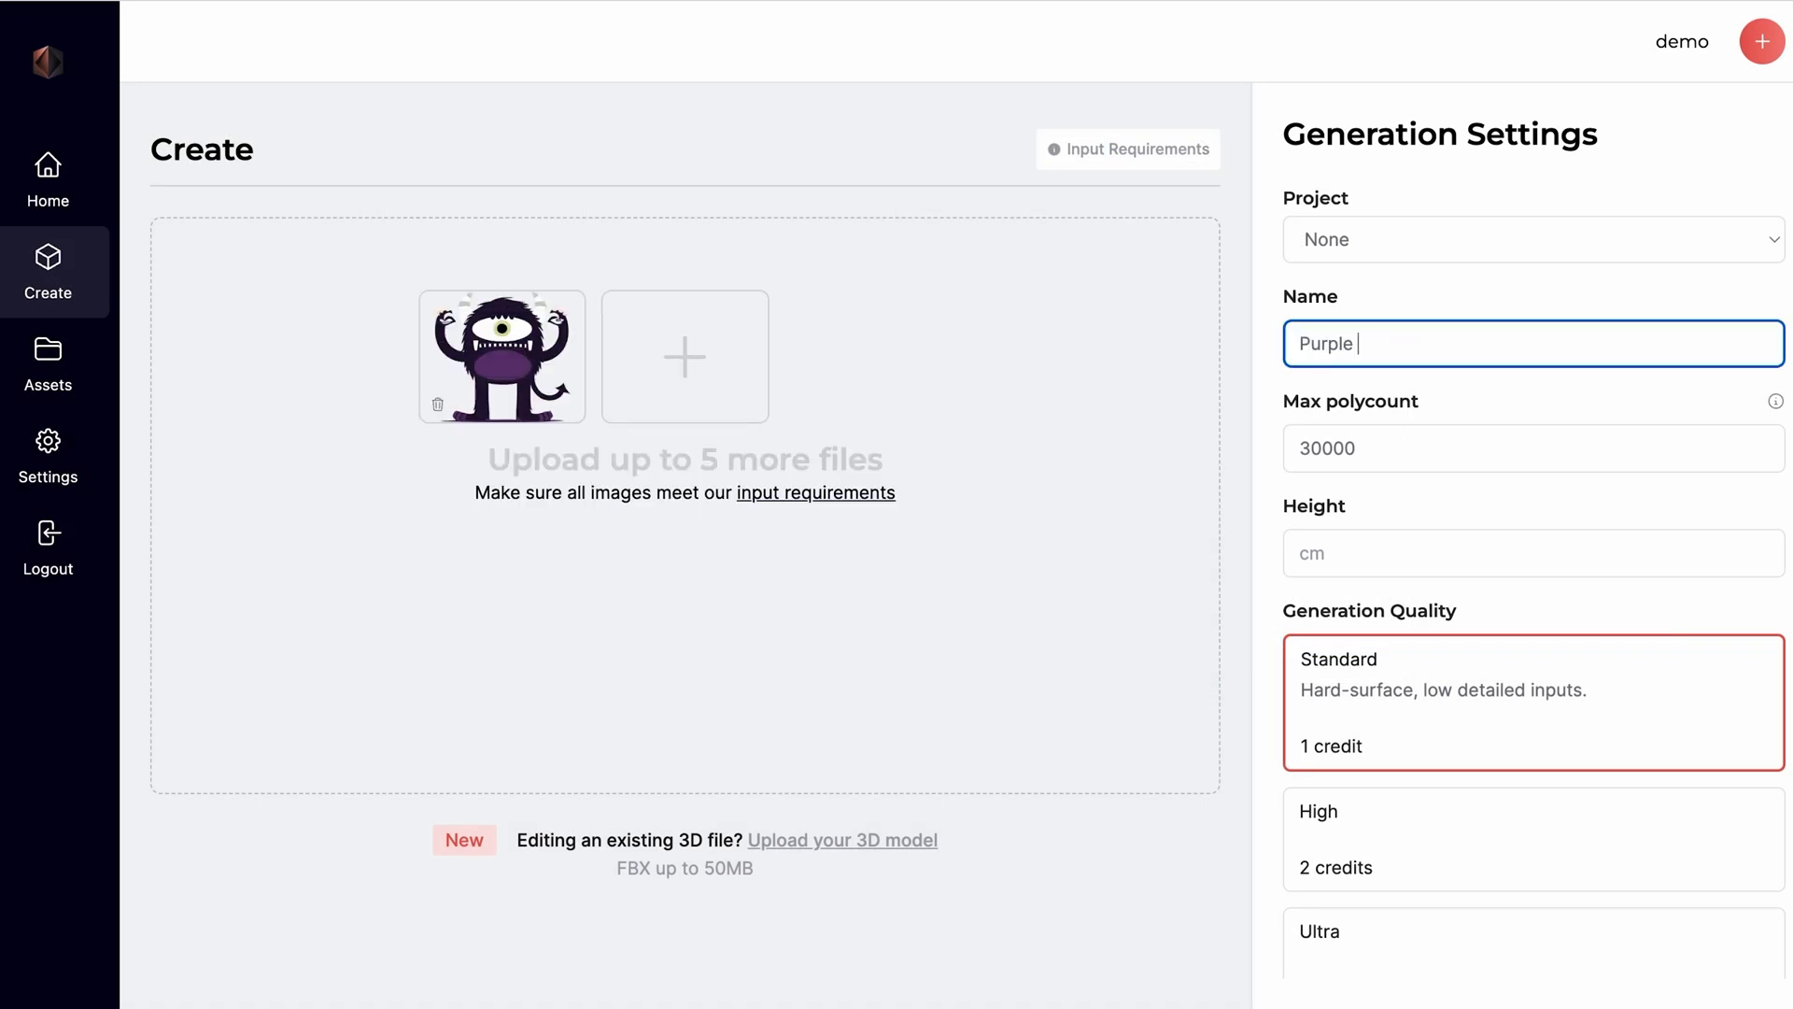
type("Monster")
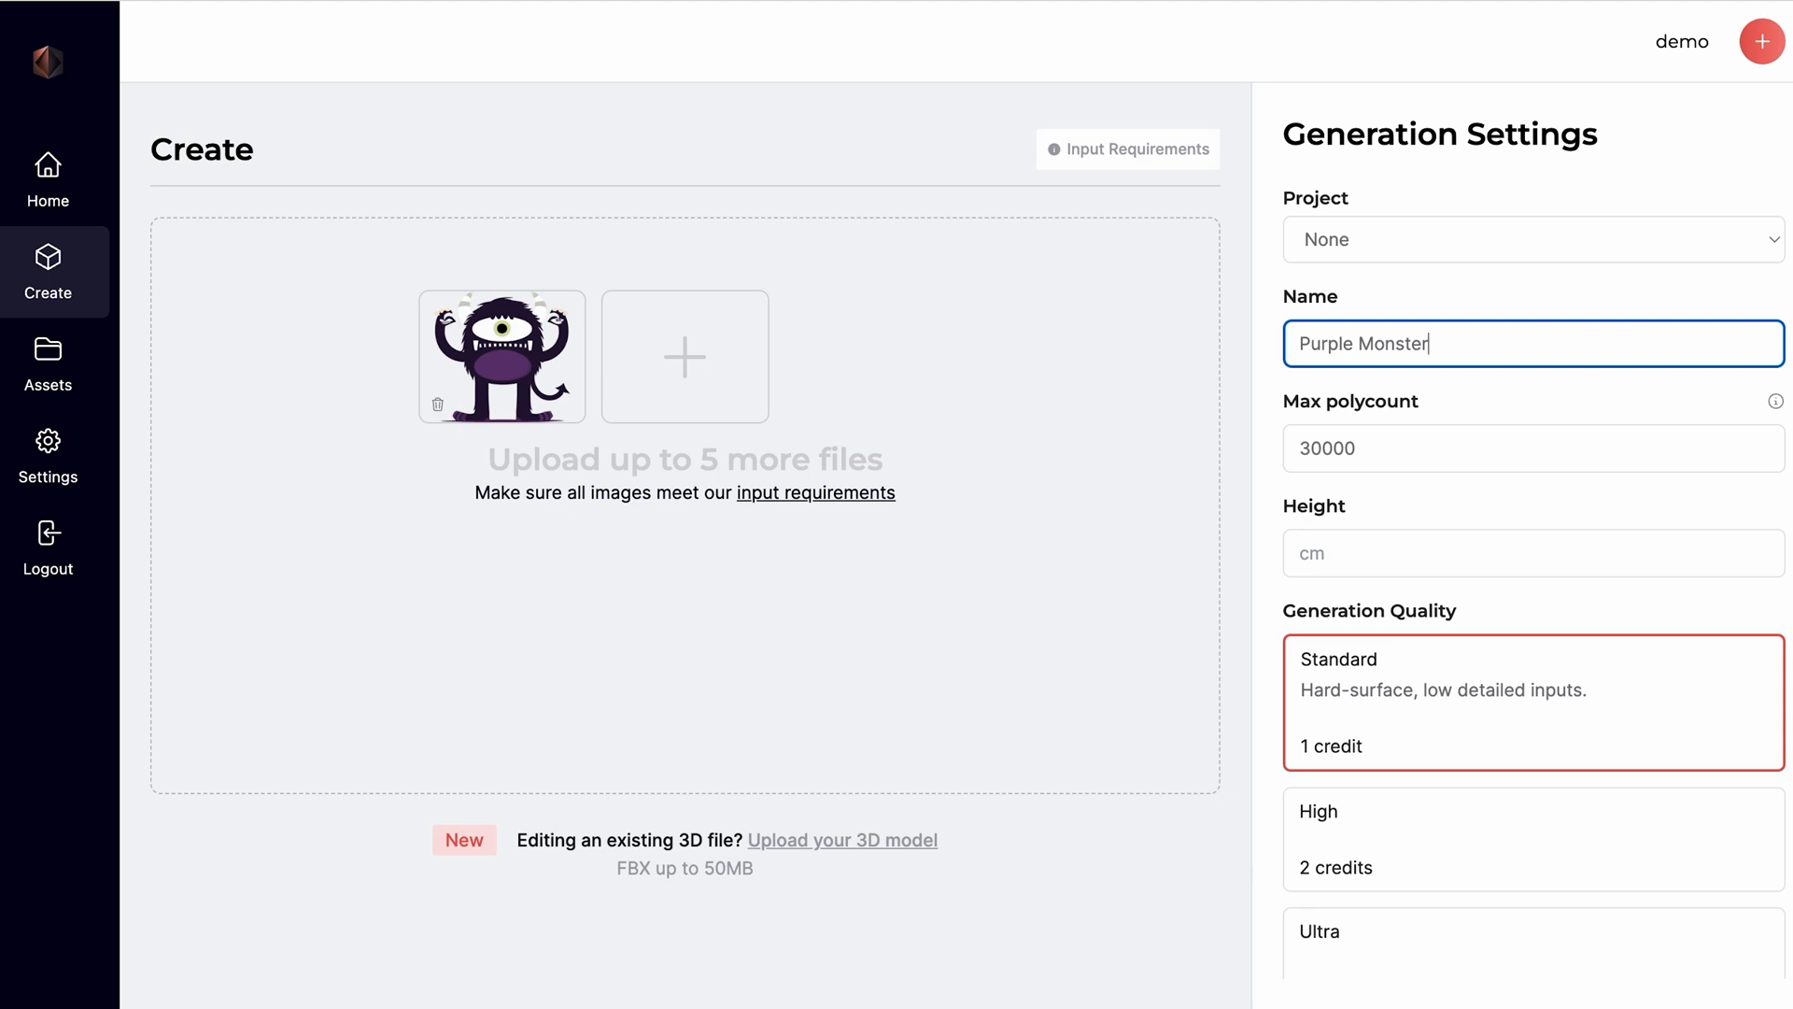
type("1")
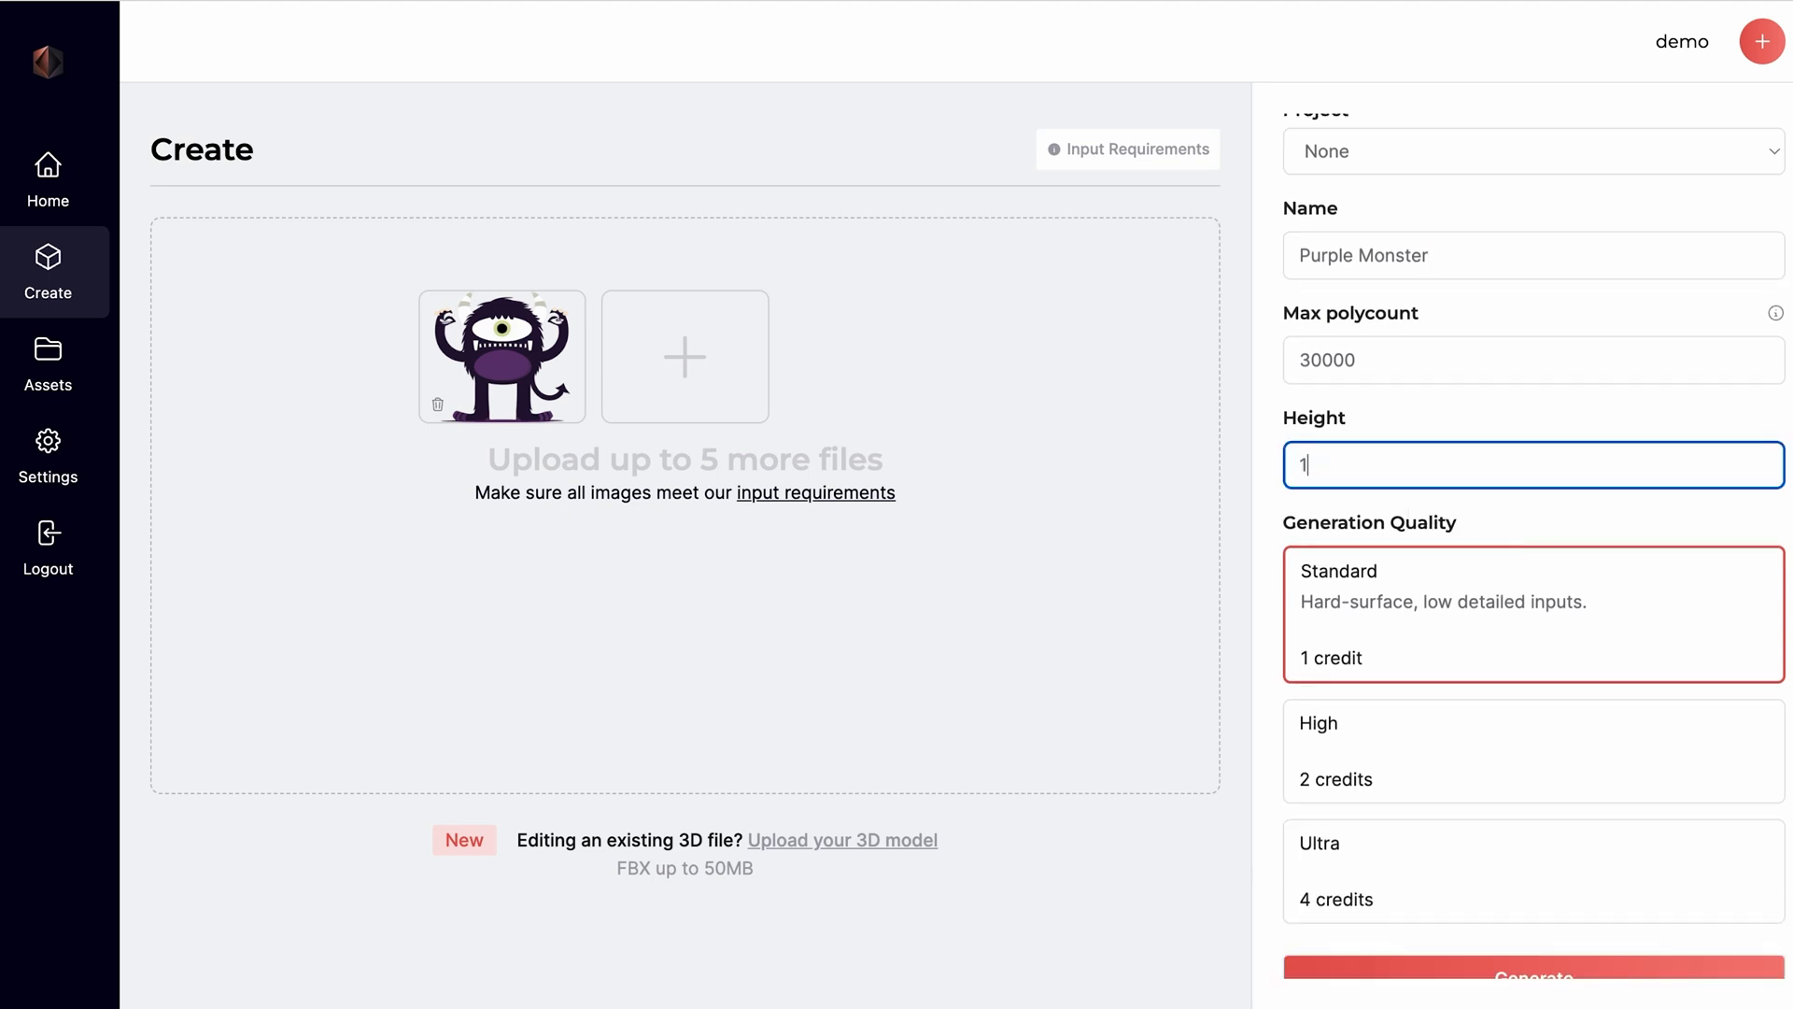
type("50")
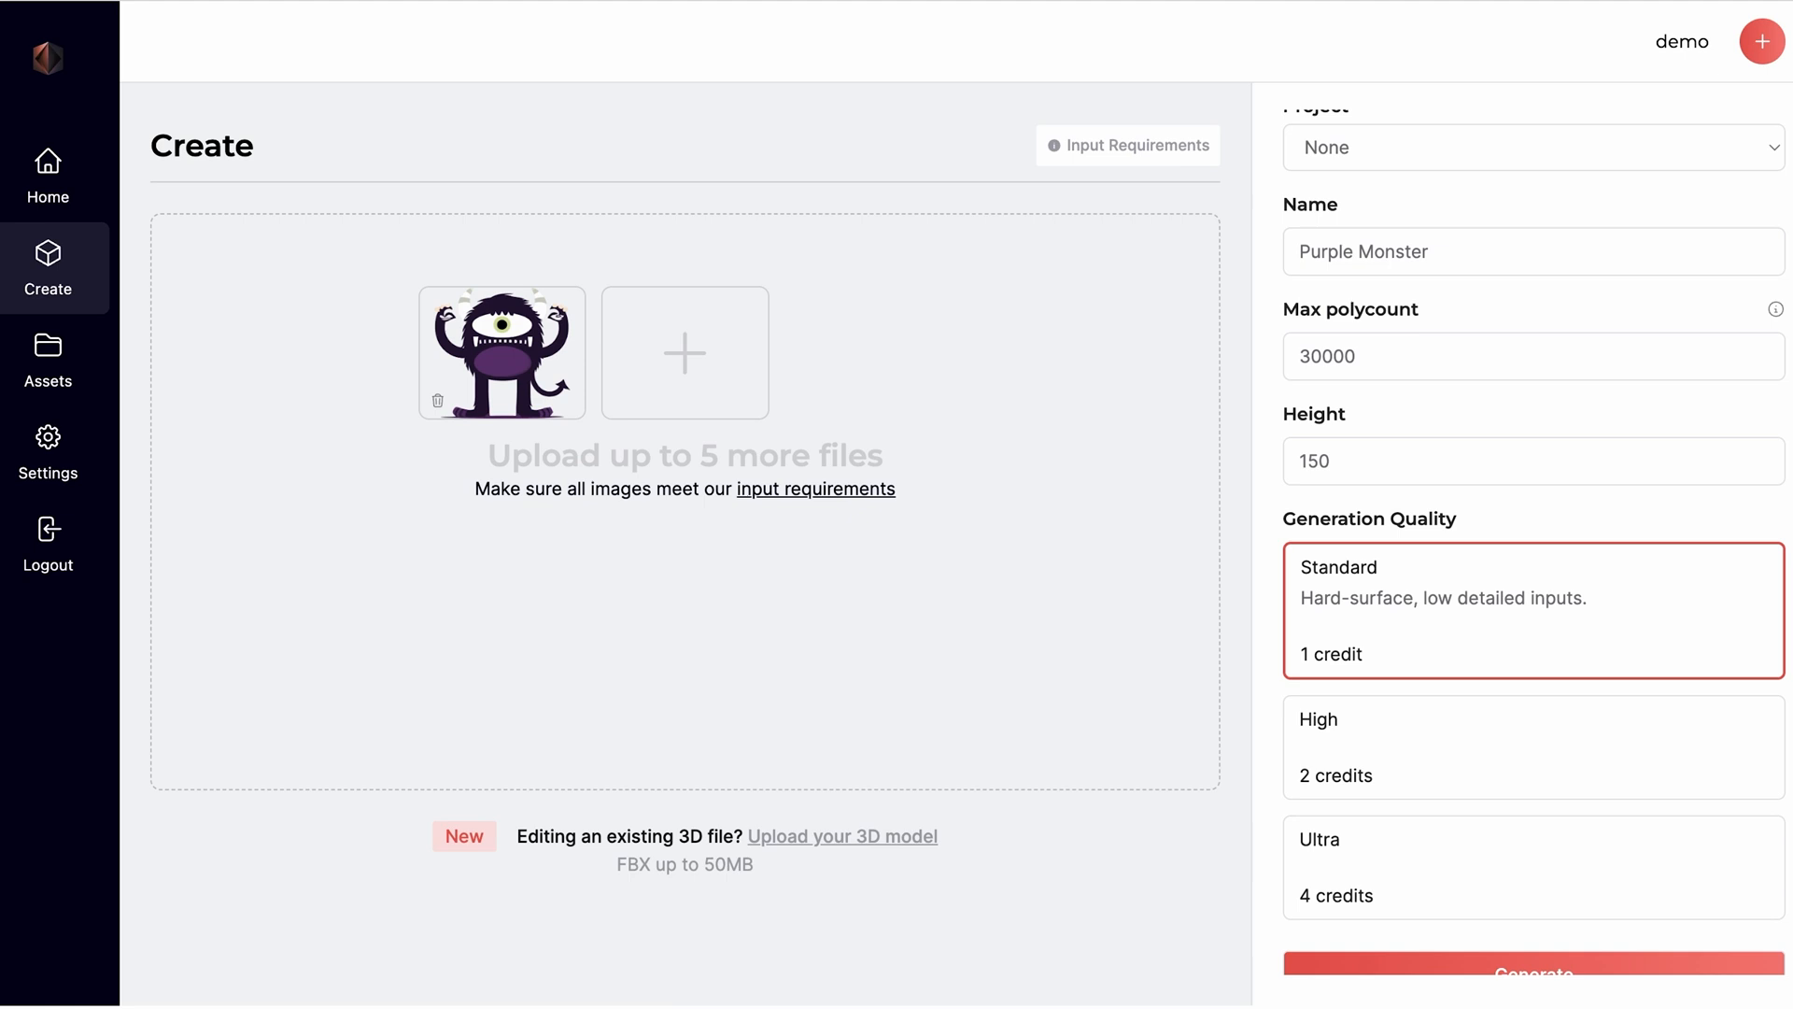
left_click(1532, 846)
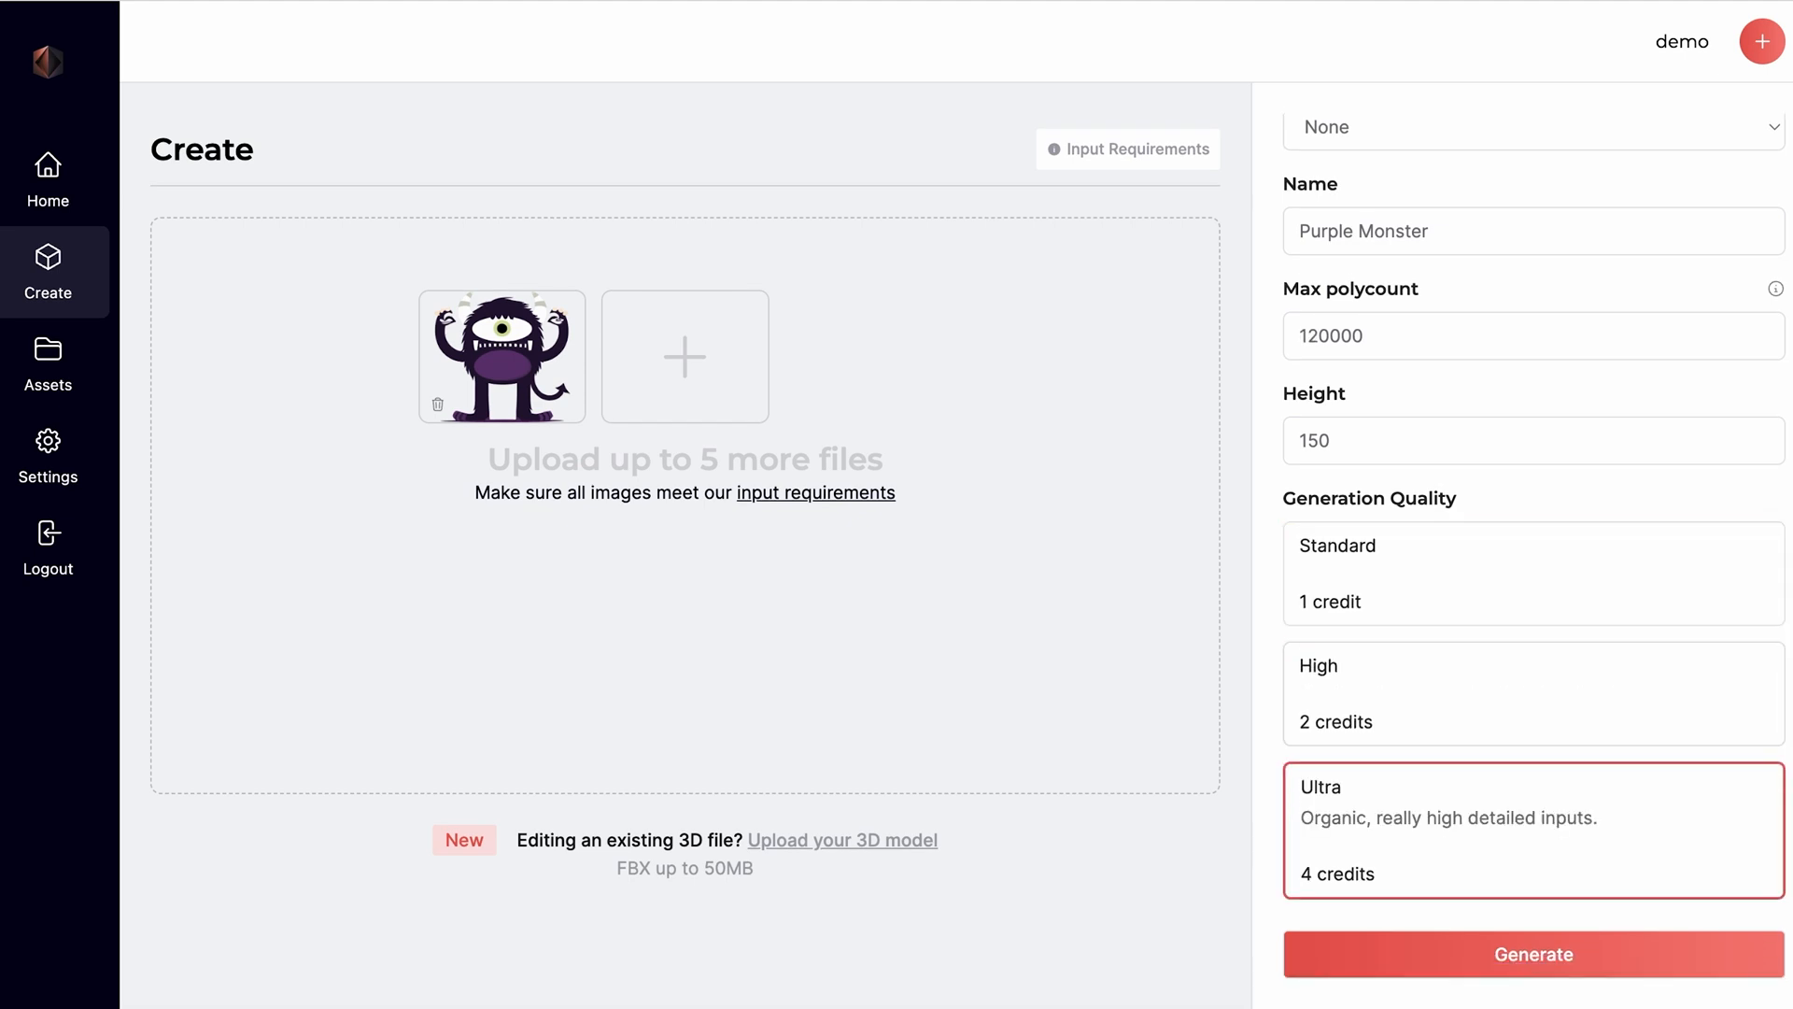
left_click(1532, 571)
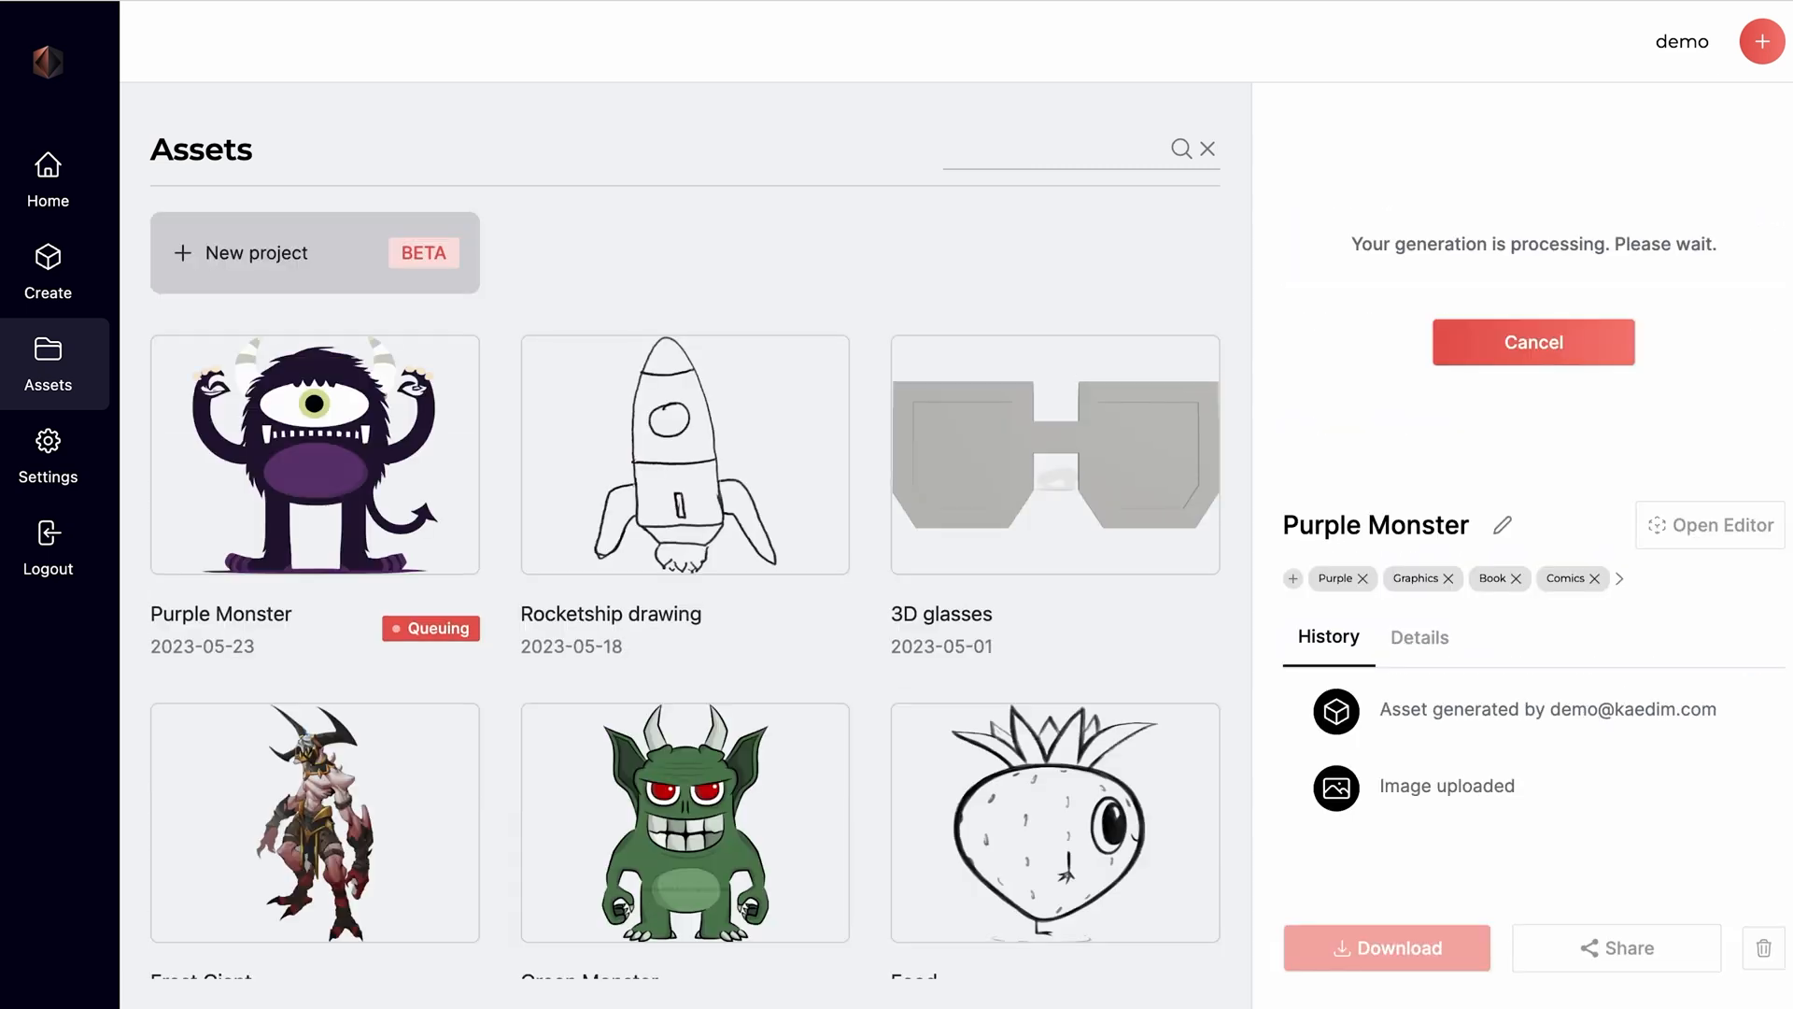
Generate a Mario model at Ultra quality from front, side and back images.
left_click(46, 272)
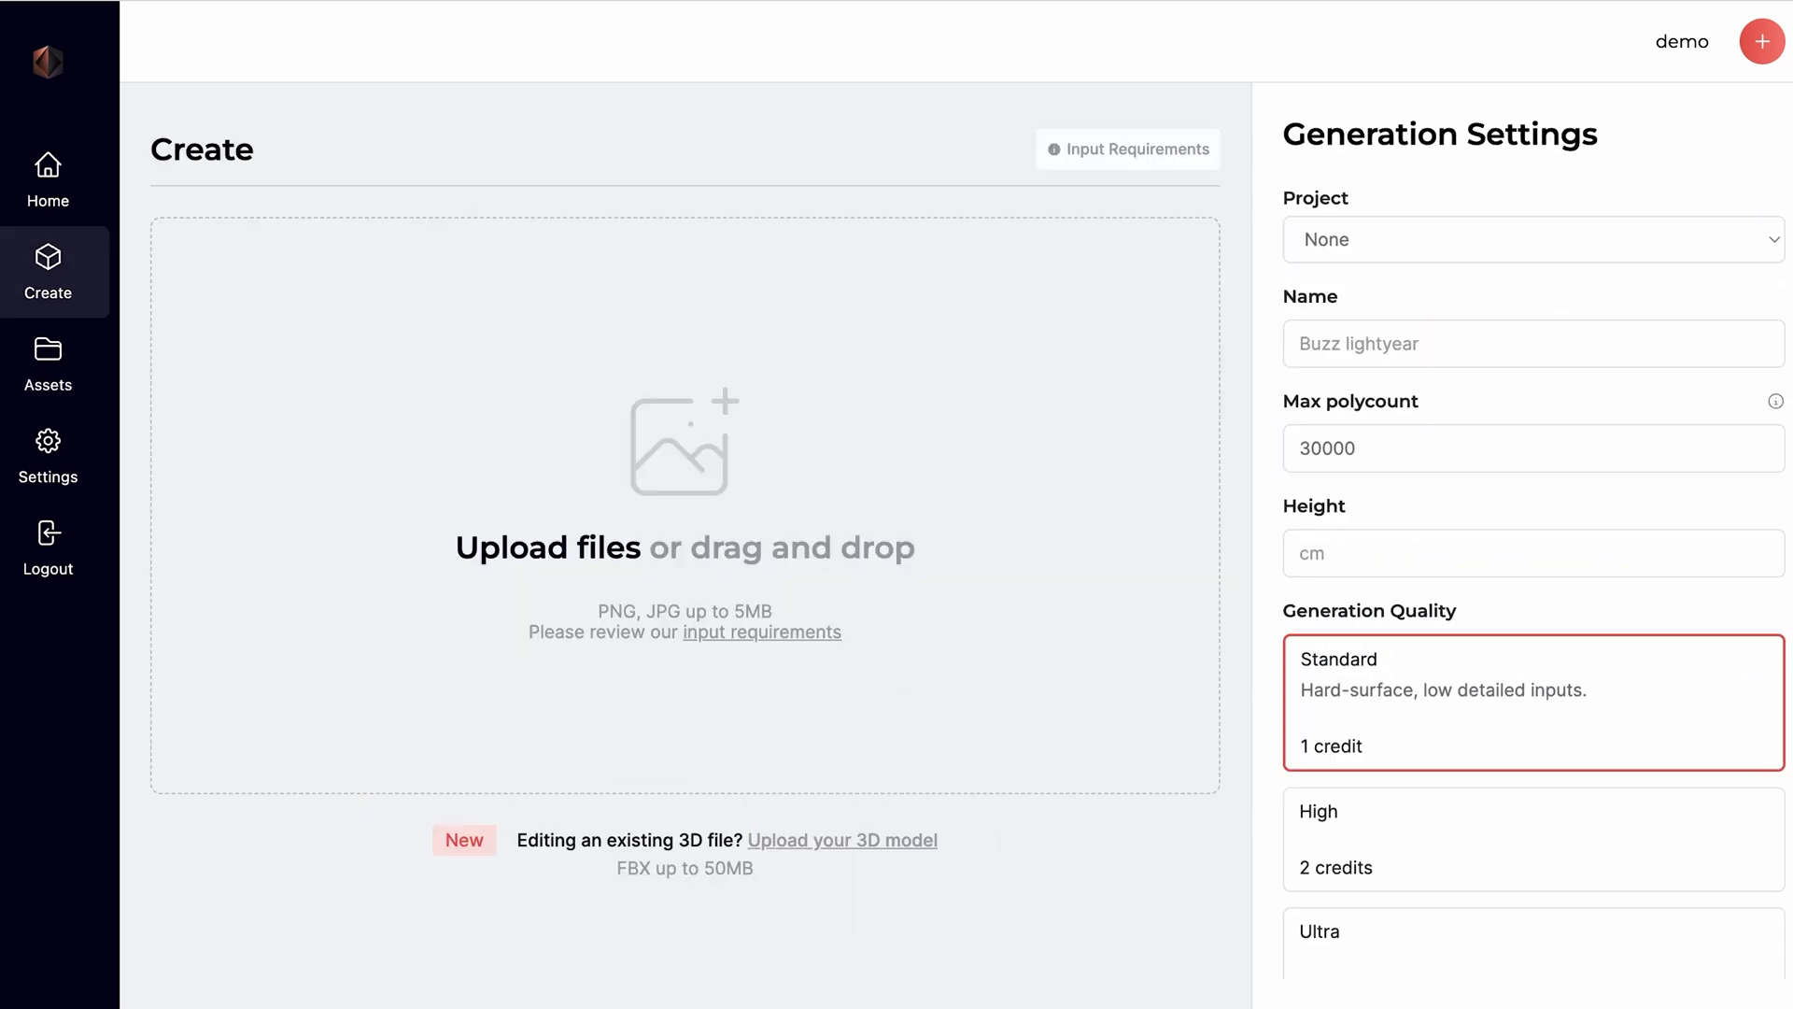
type("R")
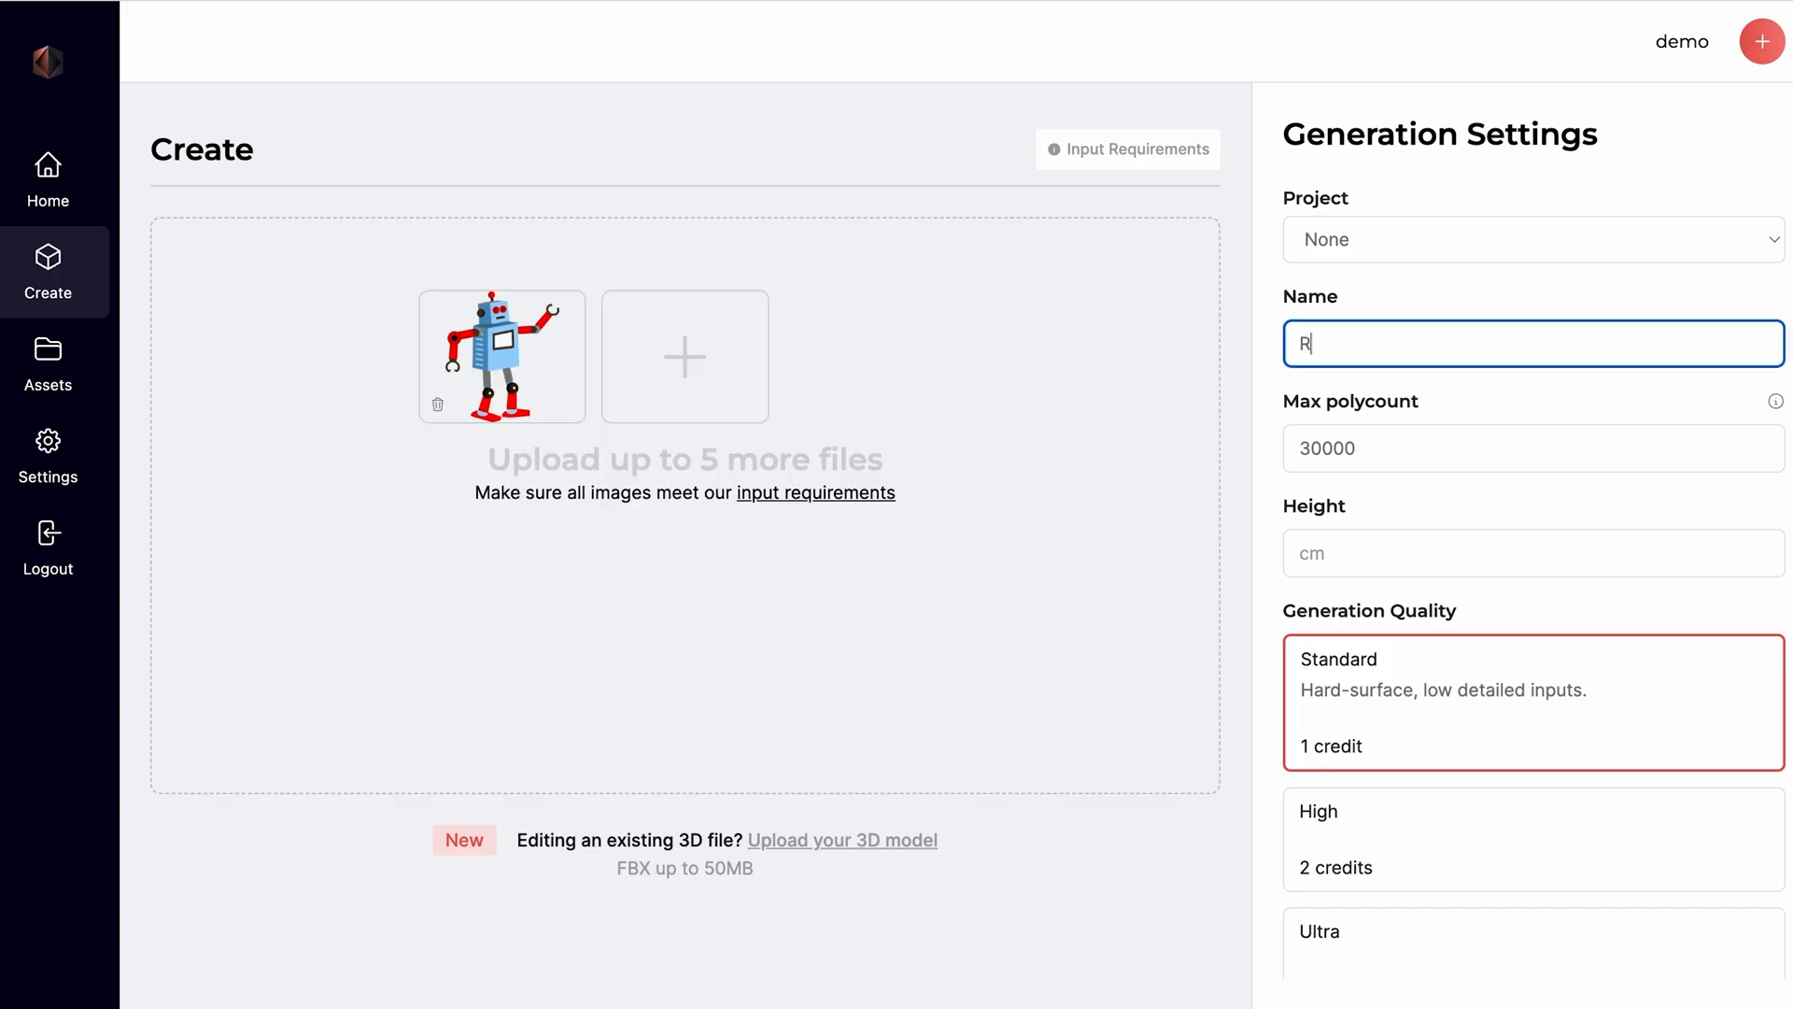
left_click(47, 366)
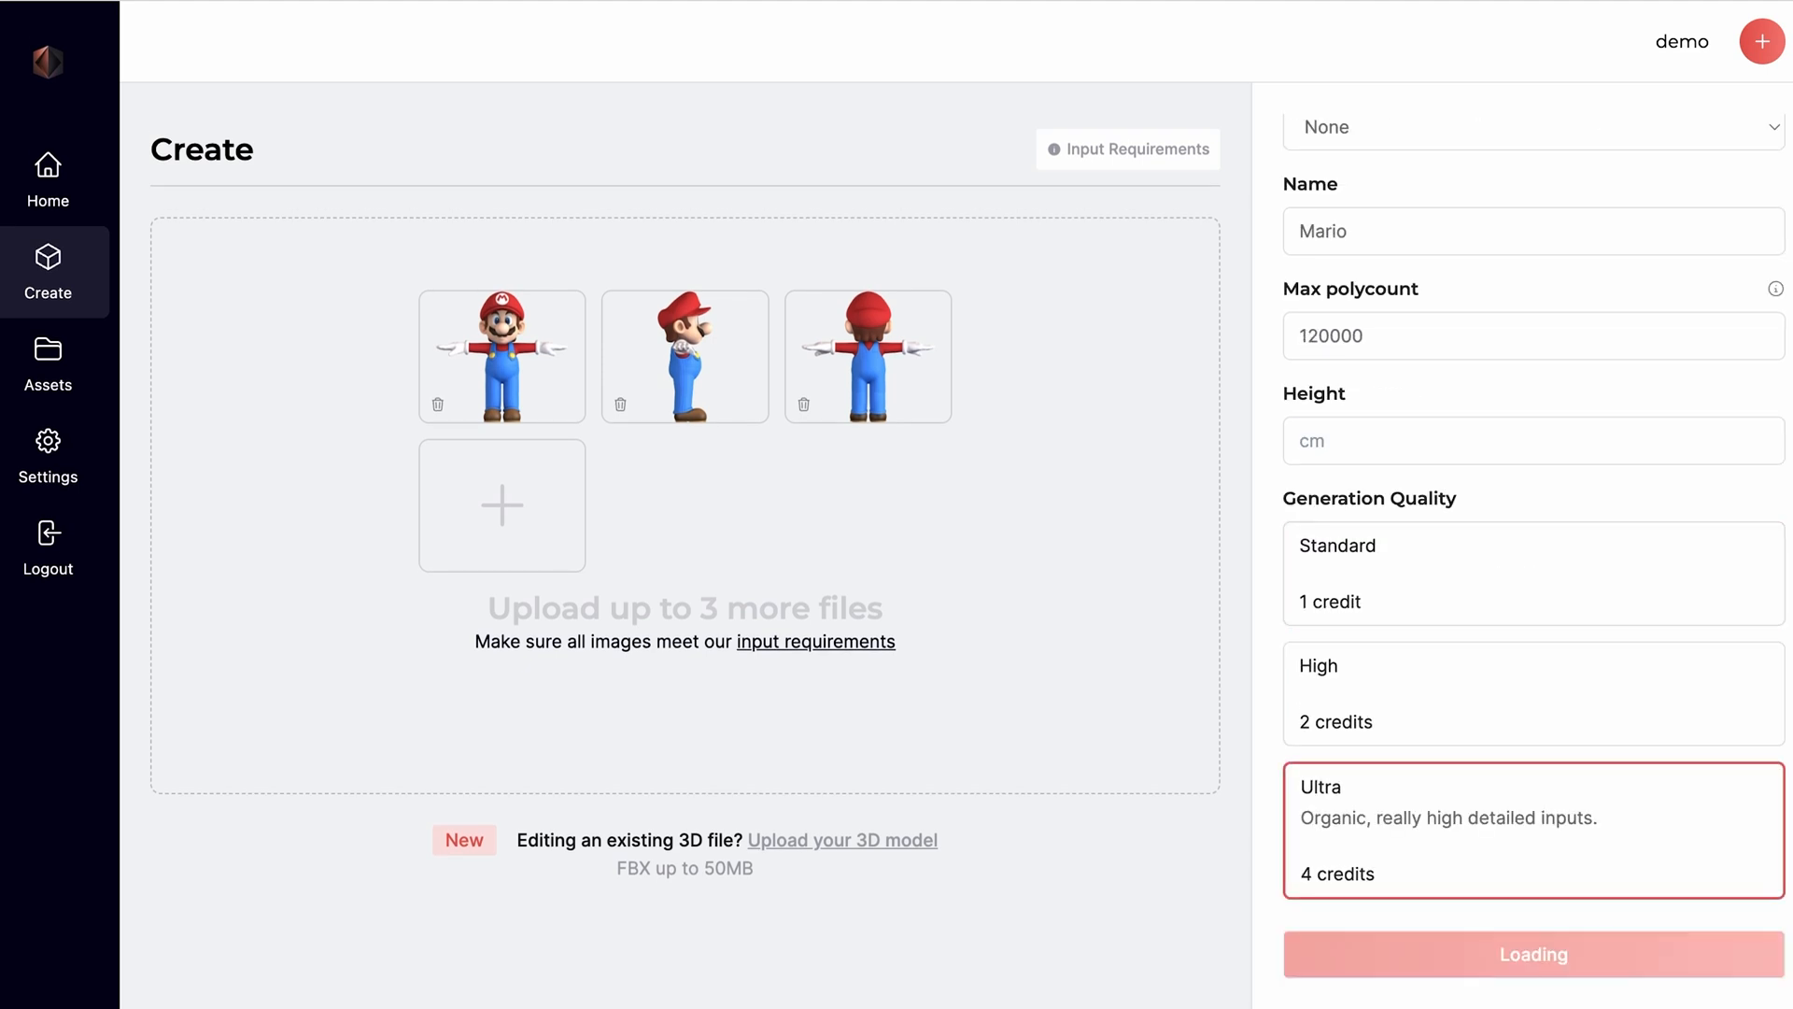
left_click(47, 366)
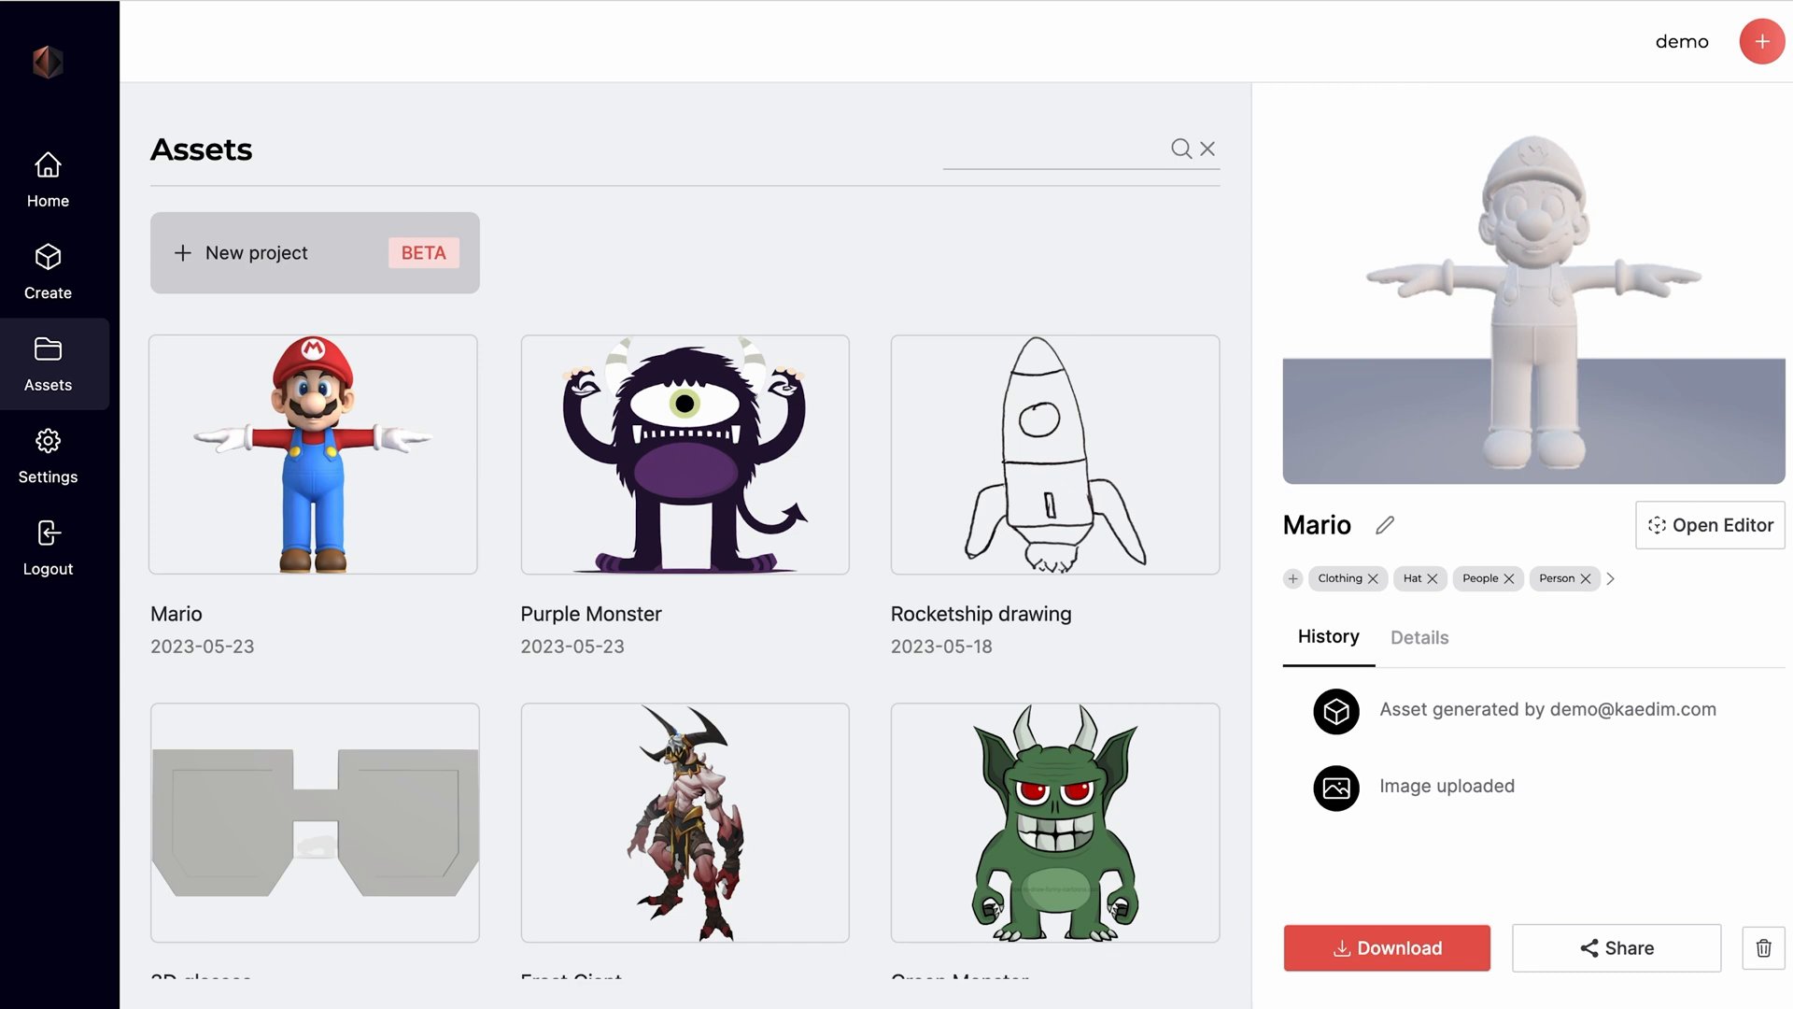
Open Purple Monster in the editor, show wireframe, fill body purple and eye teal, and save.
left_click(683, 454)
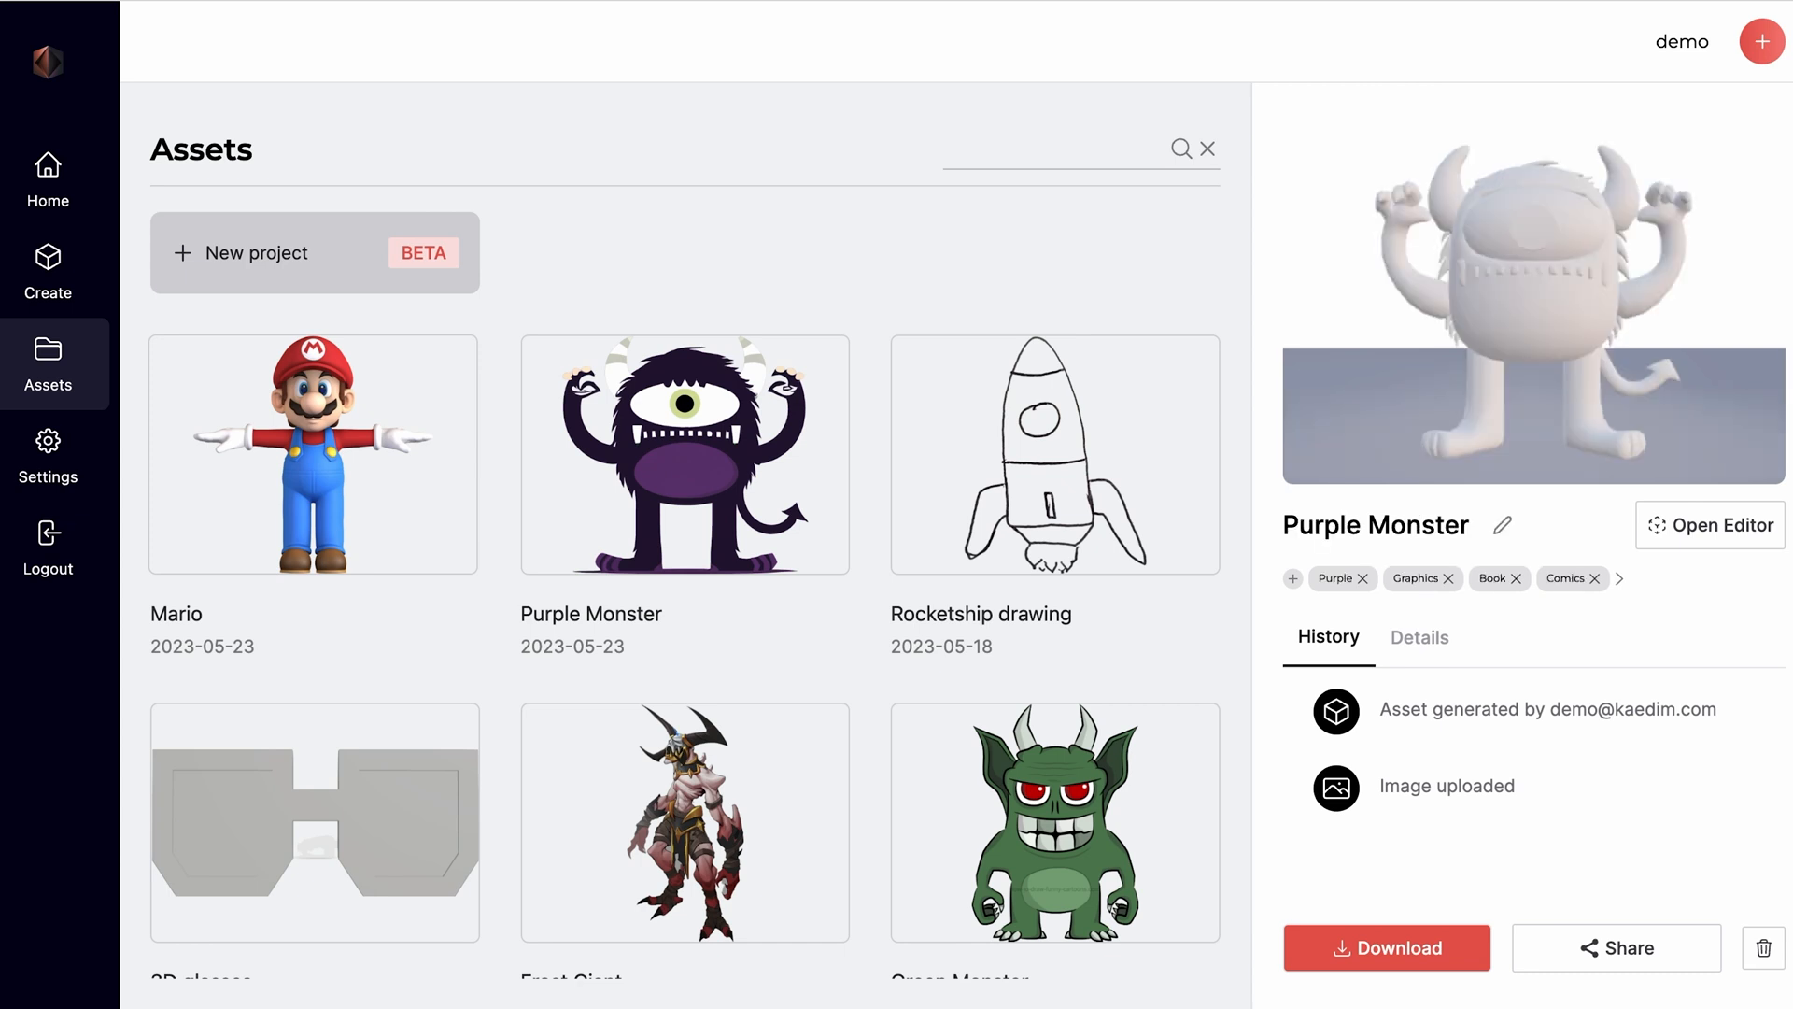
left_click(1710, 525)
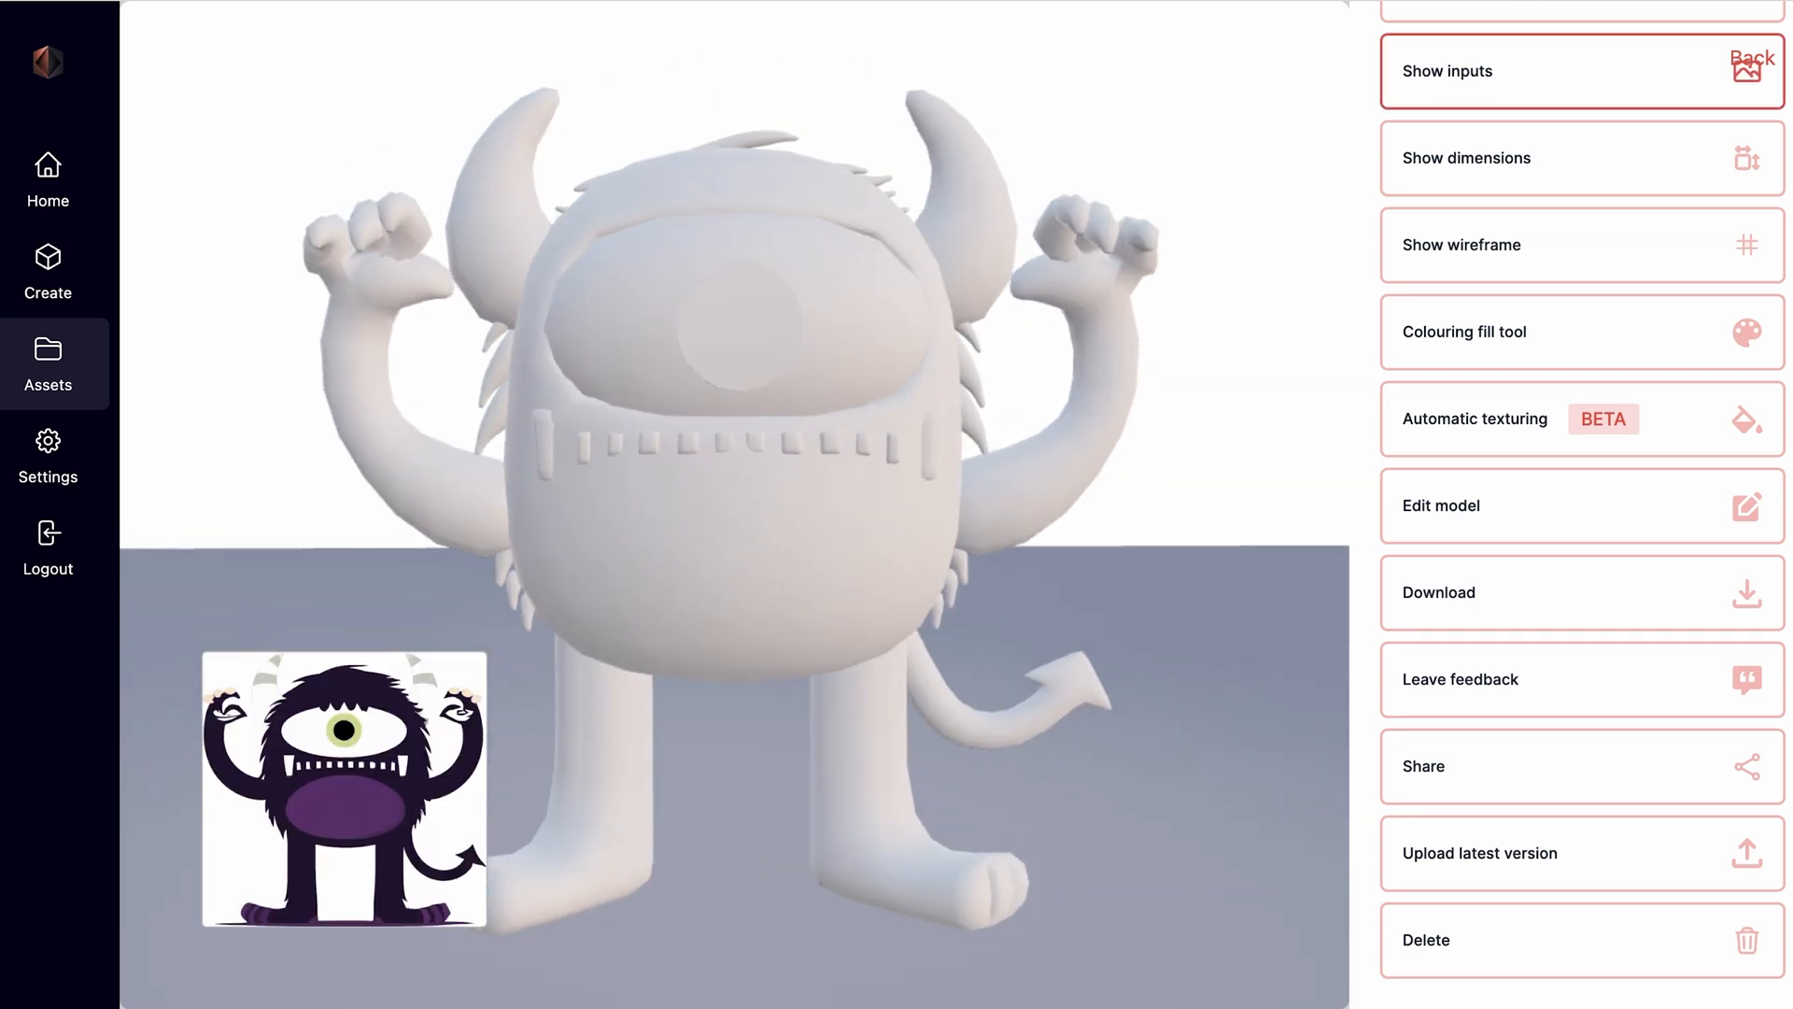
left_click(1580, 158)
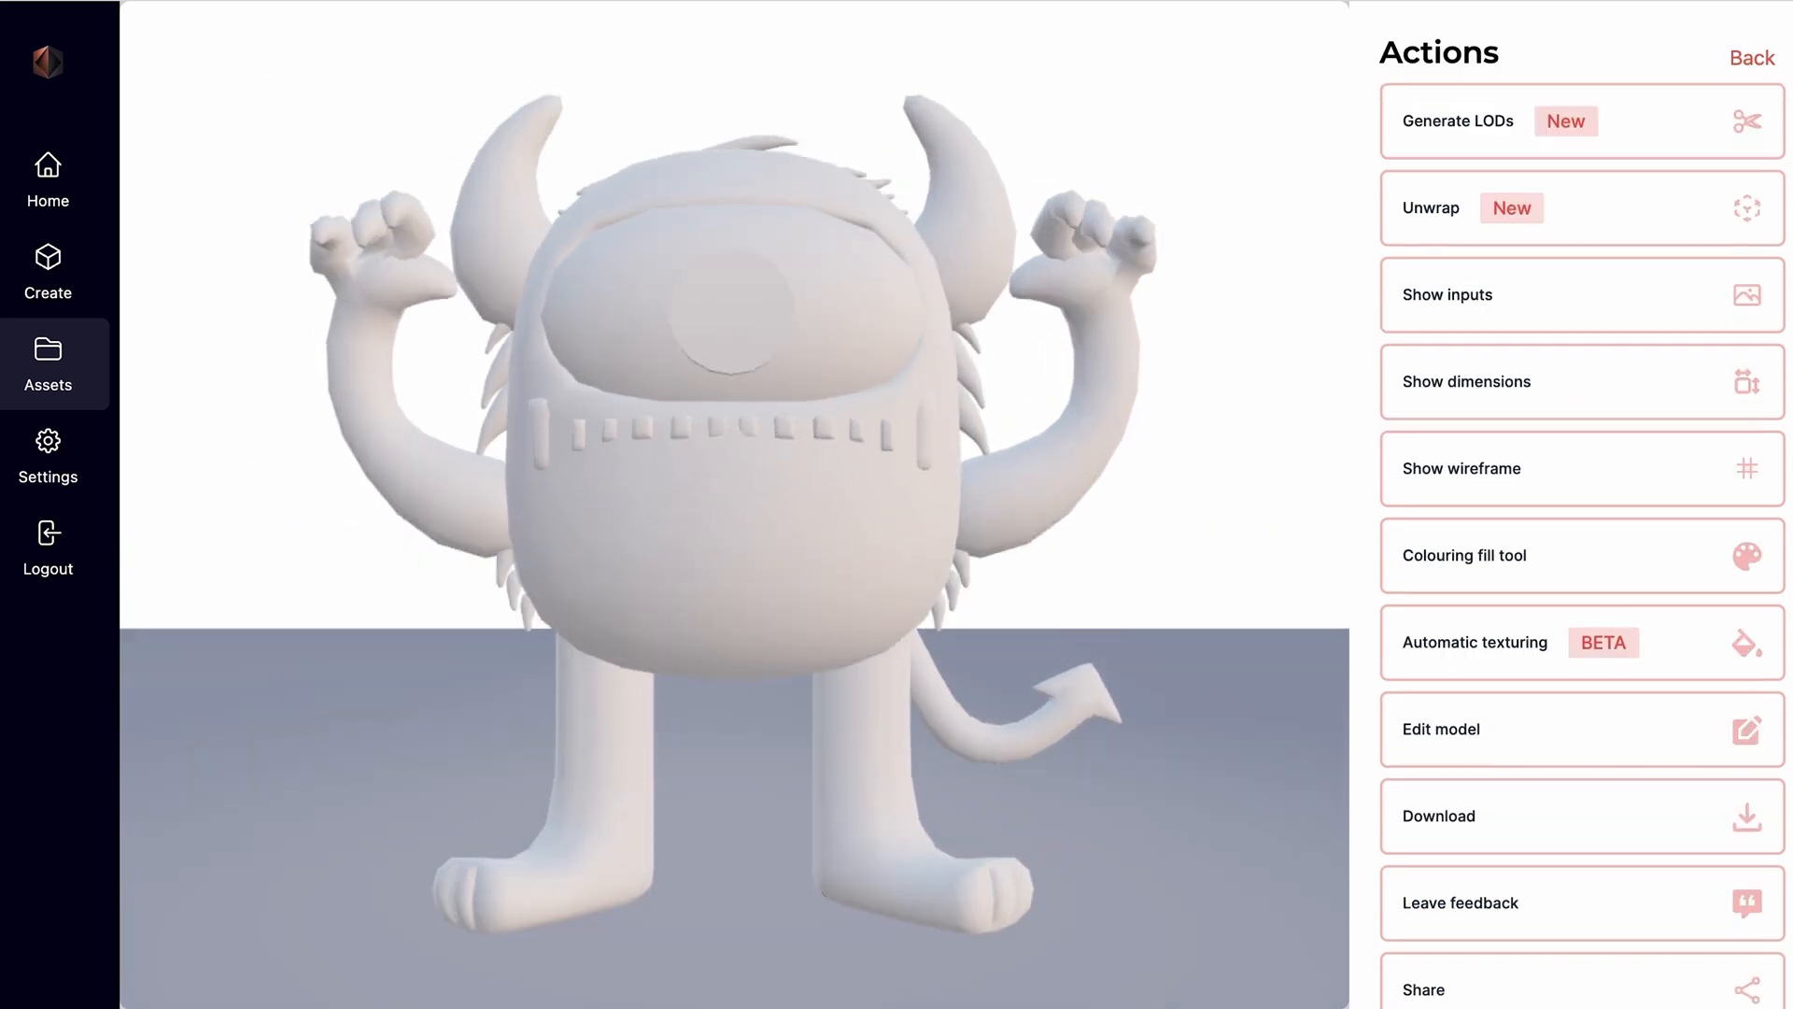
left_click(1580, 469)
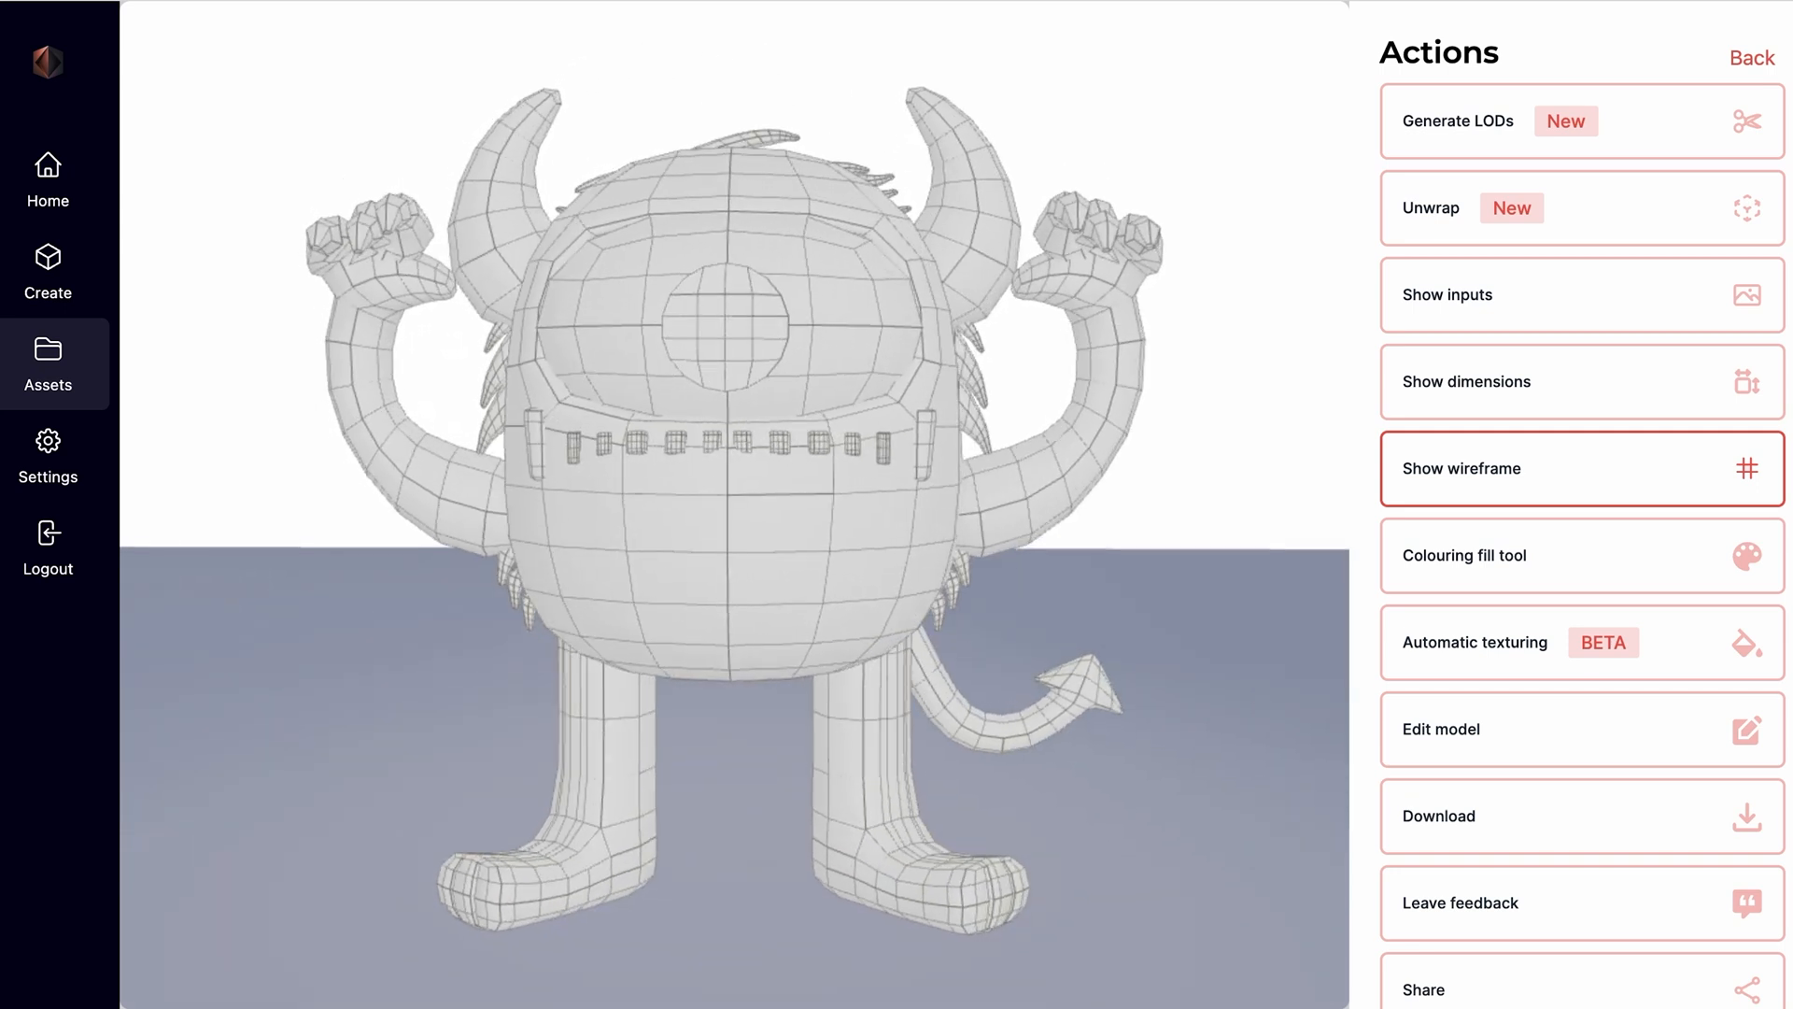
left_click(1581, 555)
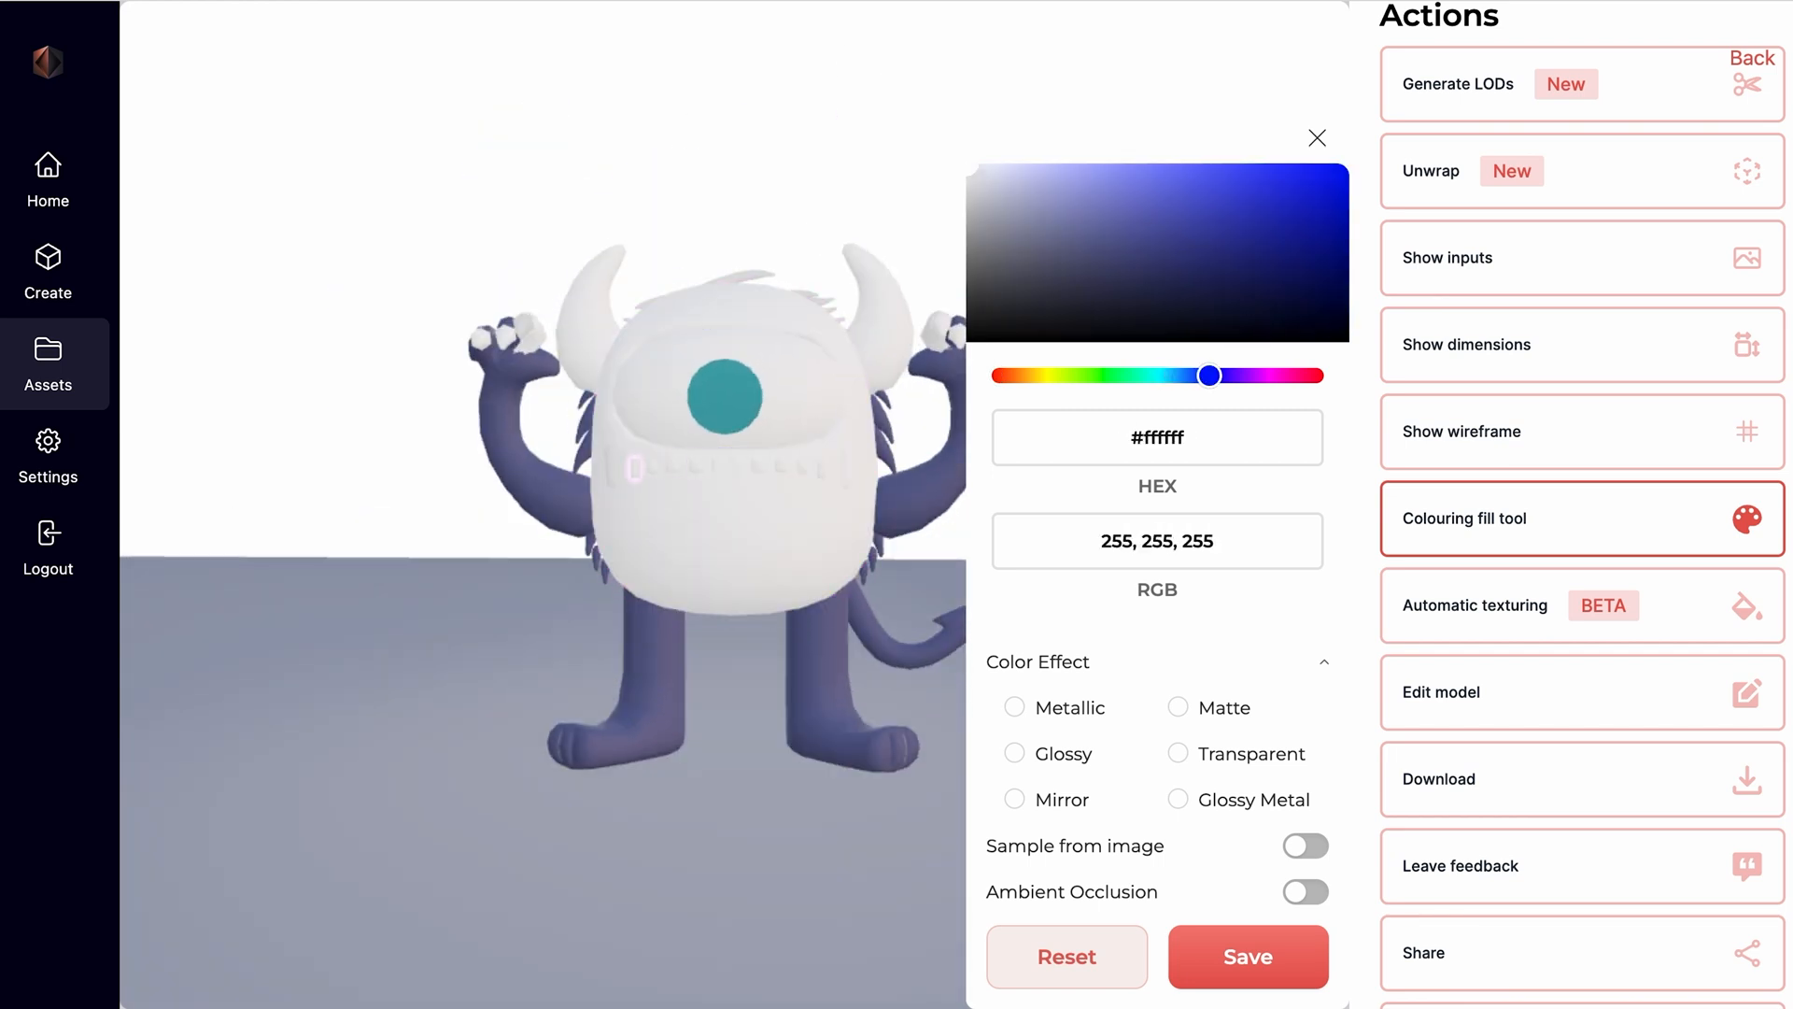
left_click(1247, 956)
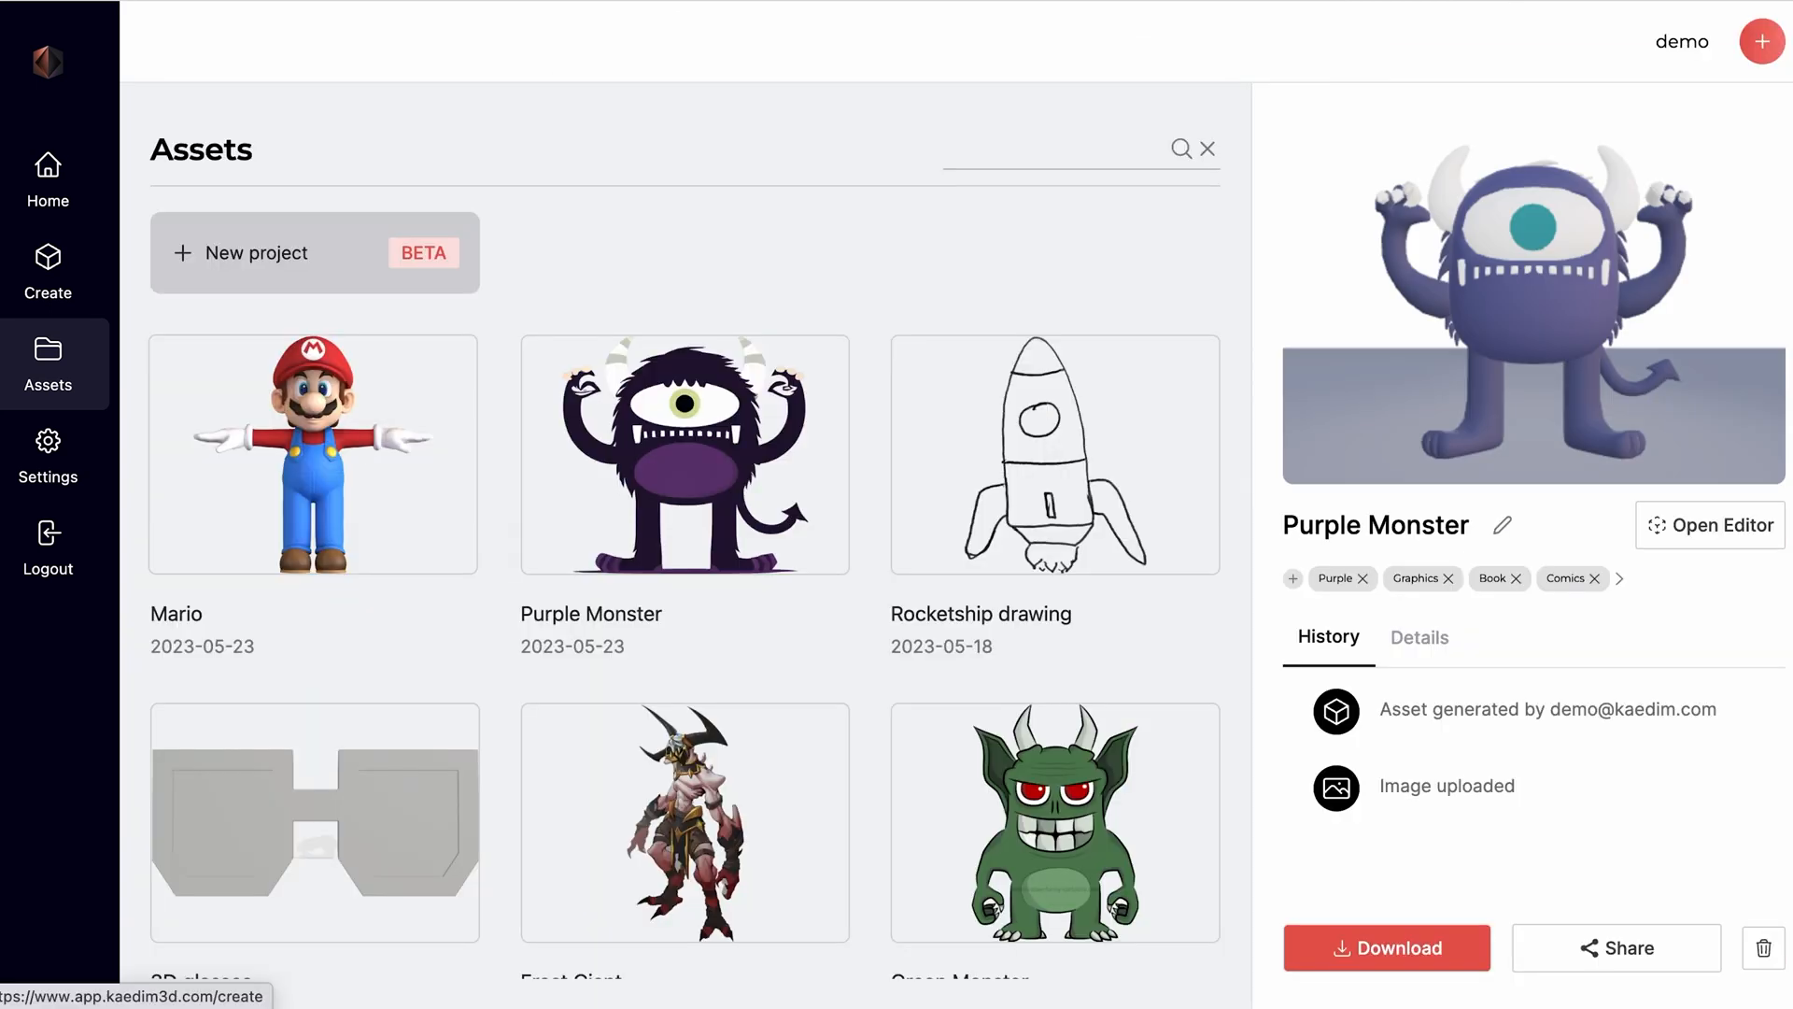
Open Mario in the editor, showing its source image and toggling the wireframe on and off.
left_click(312, 453)
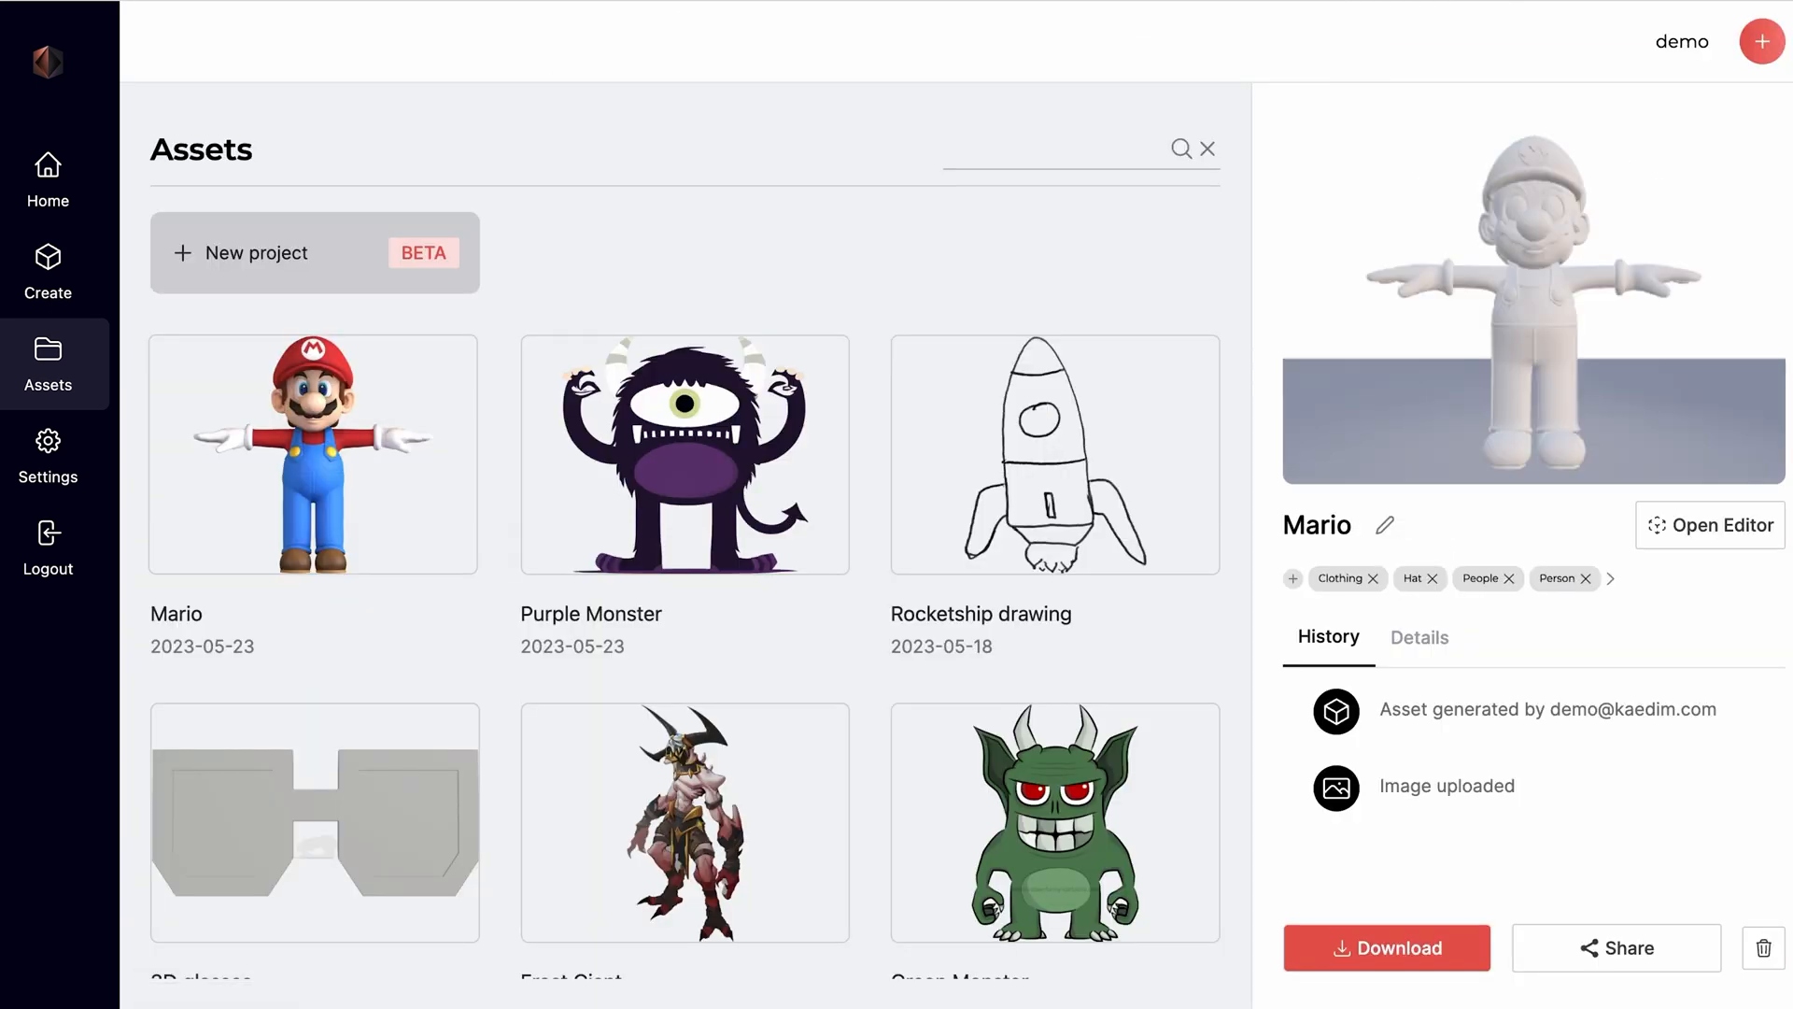
left_click(1708, 525)
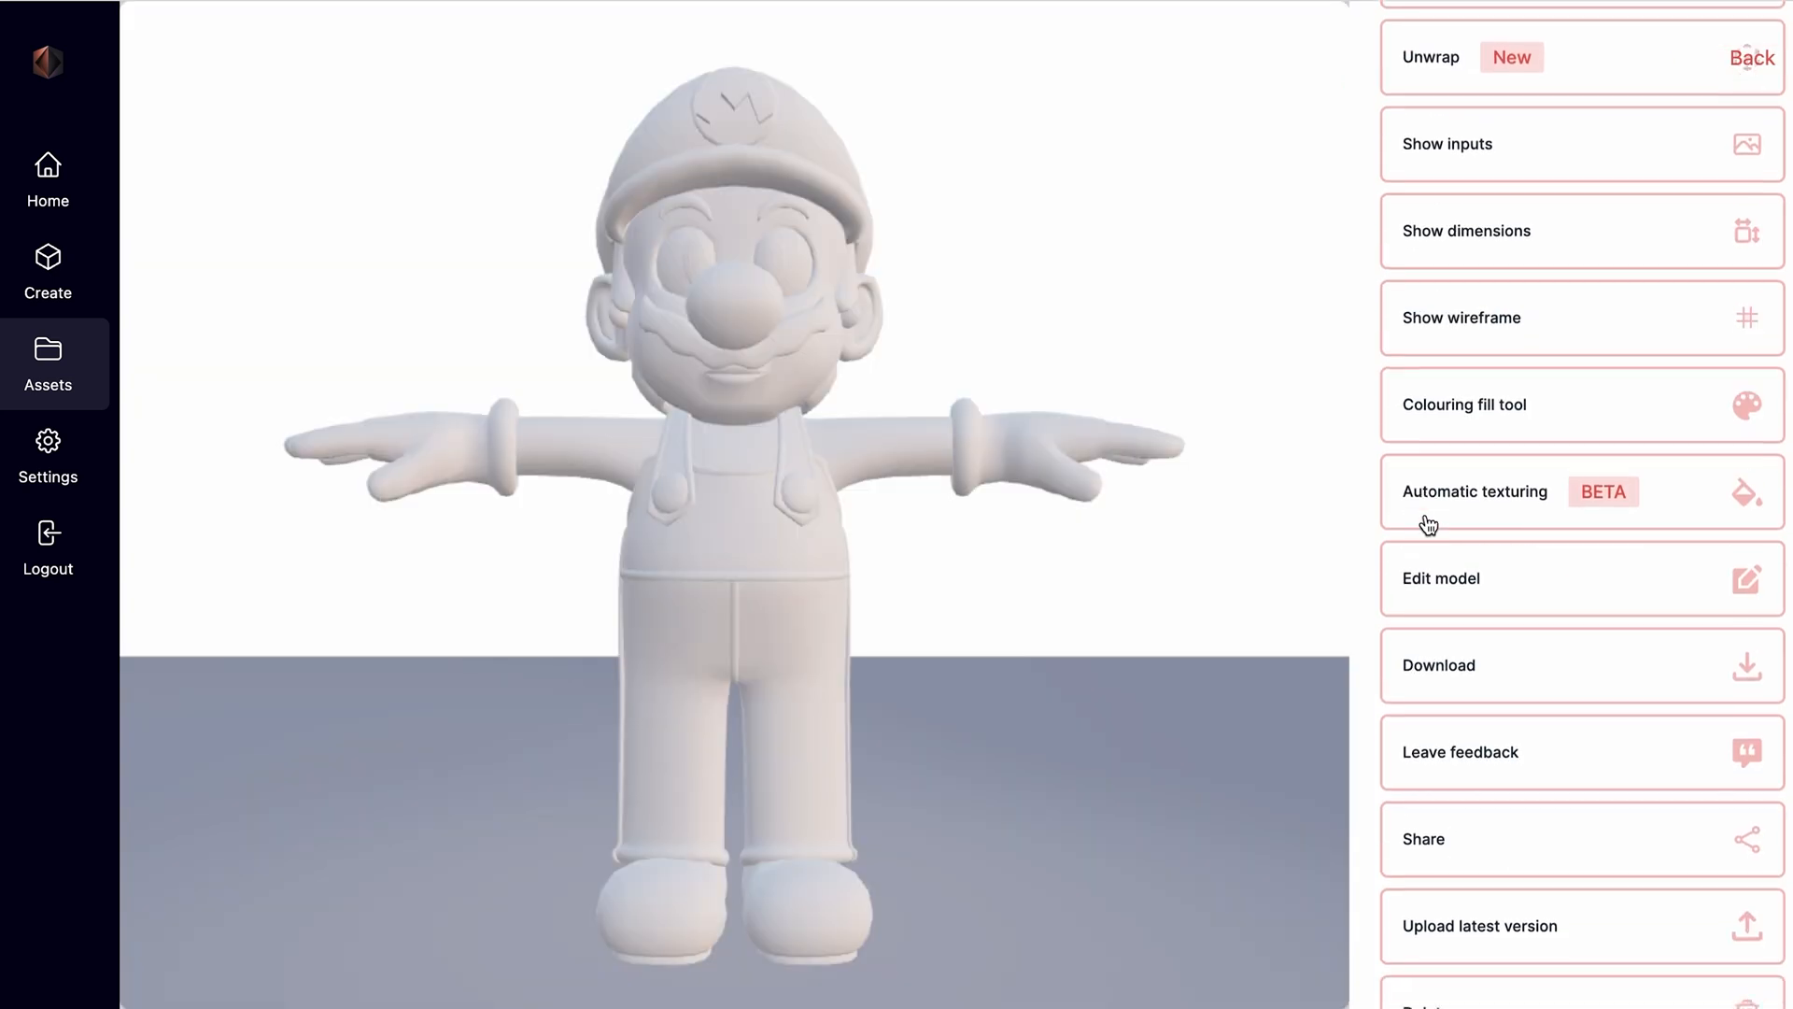
left_click(1580, 123)
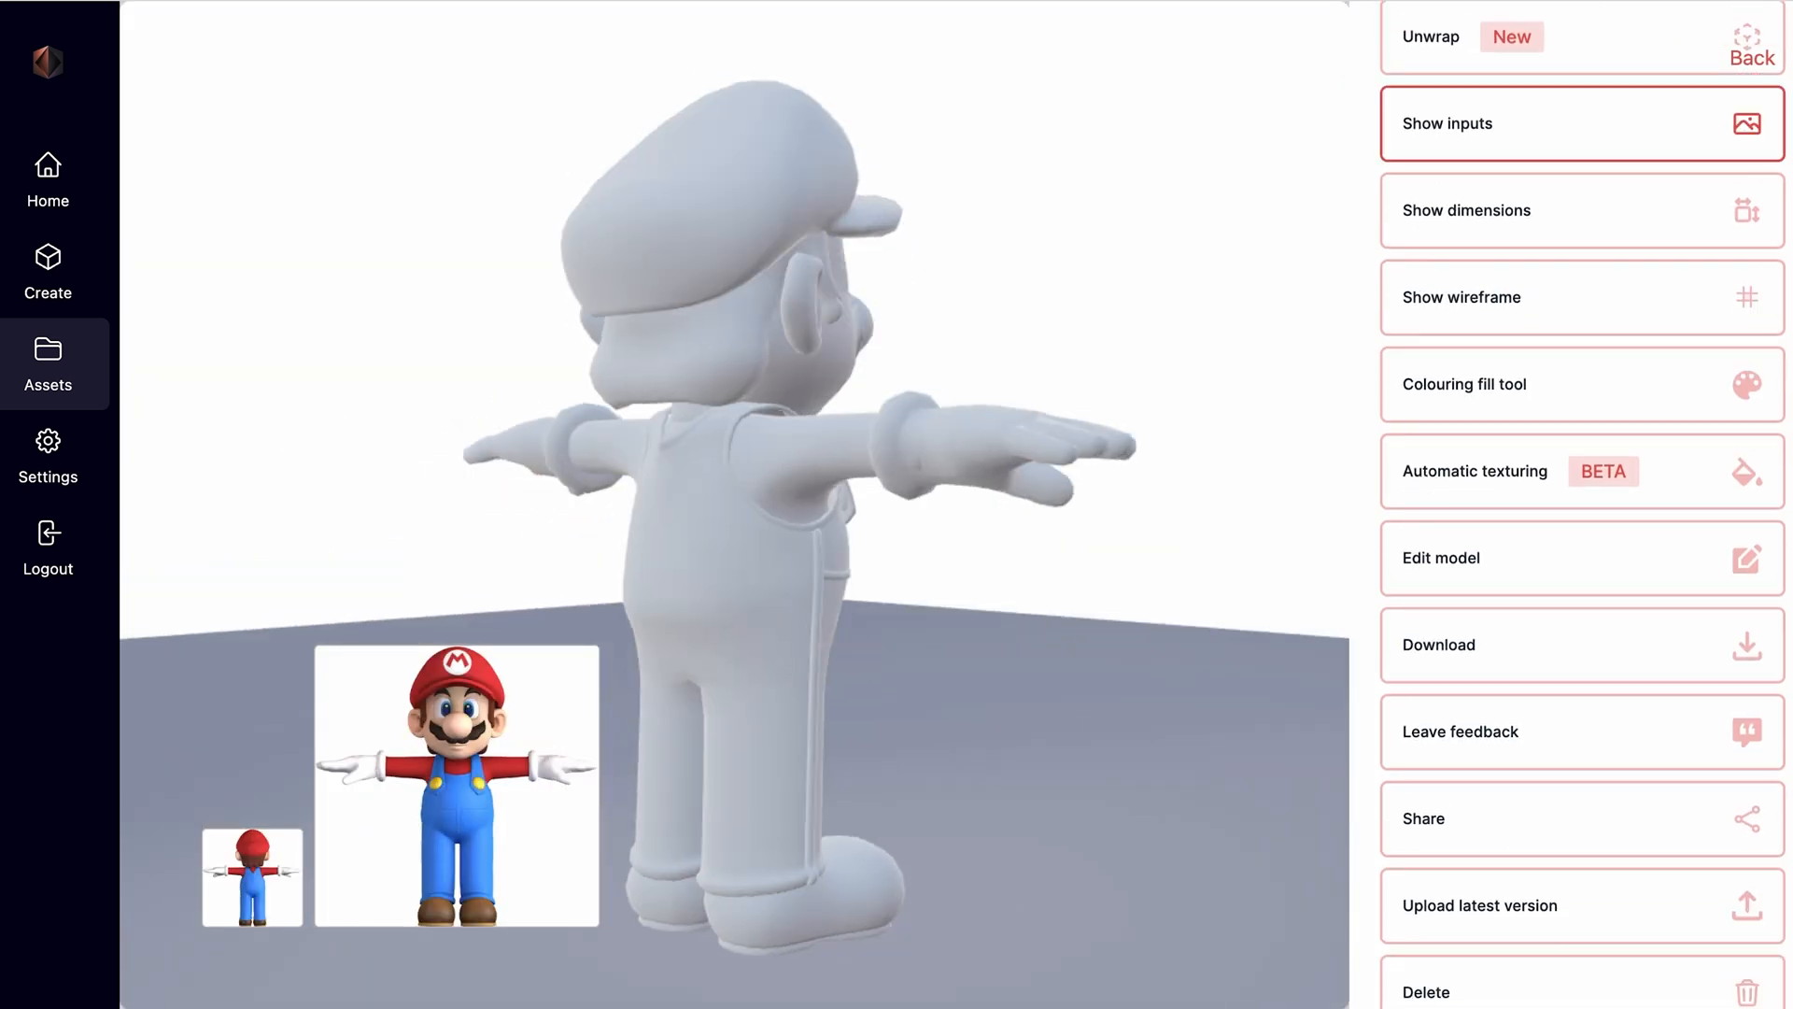
left_click(1580, 297)
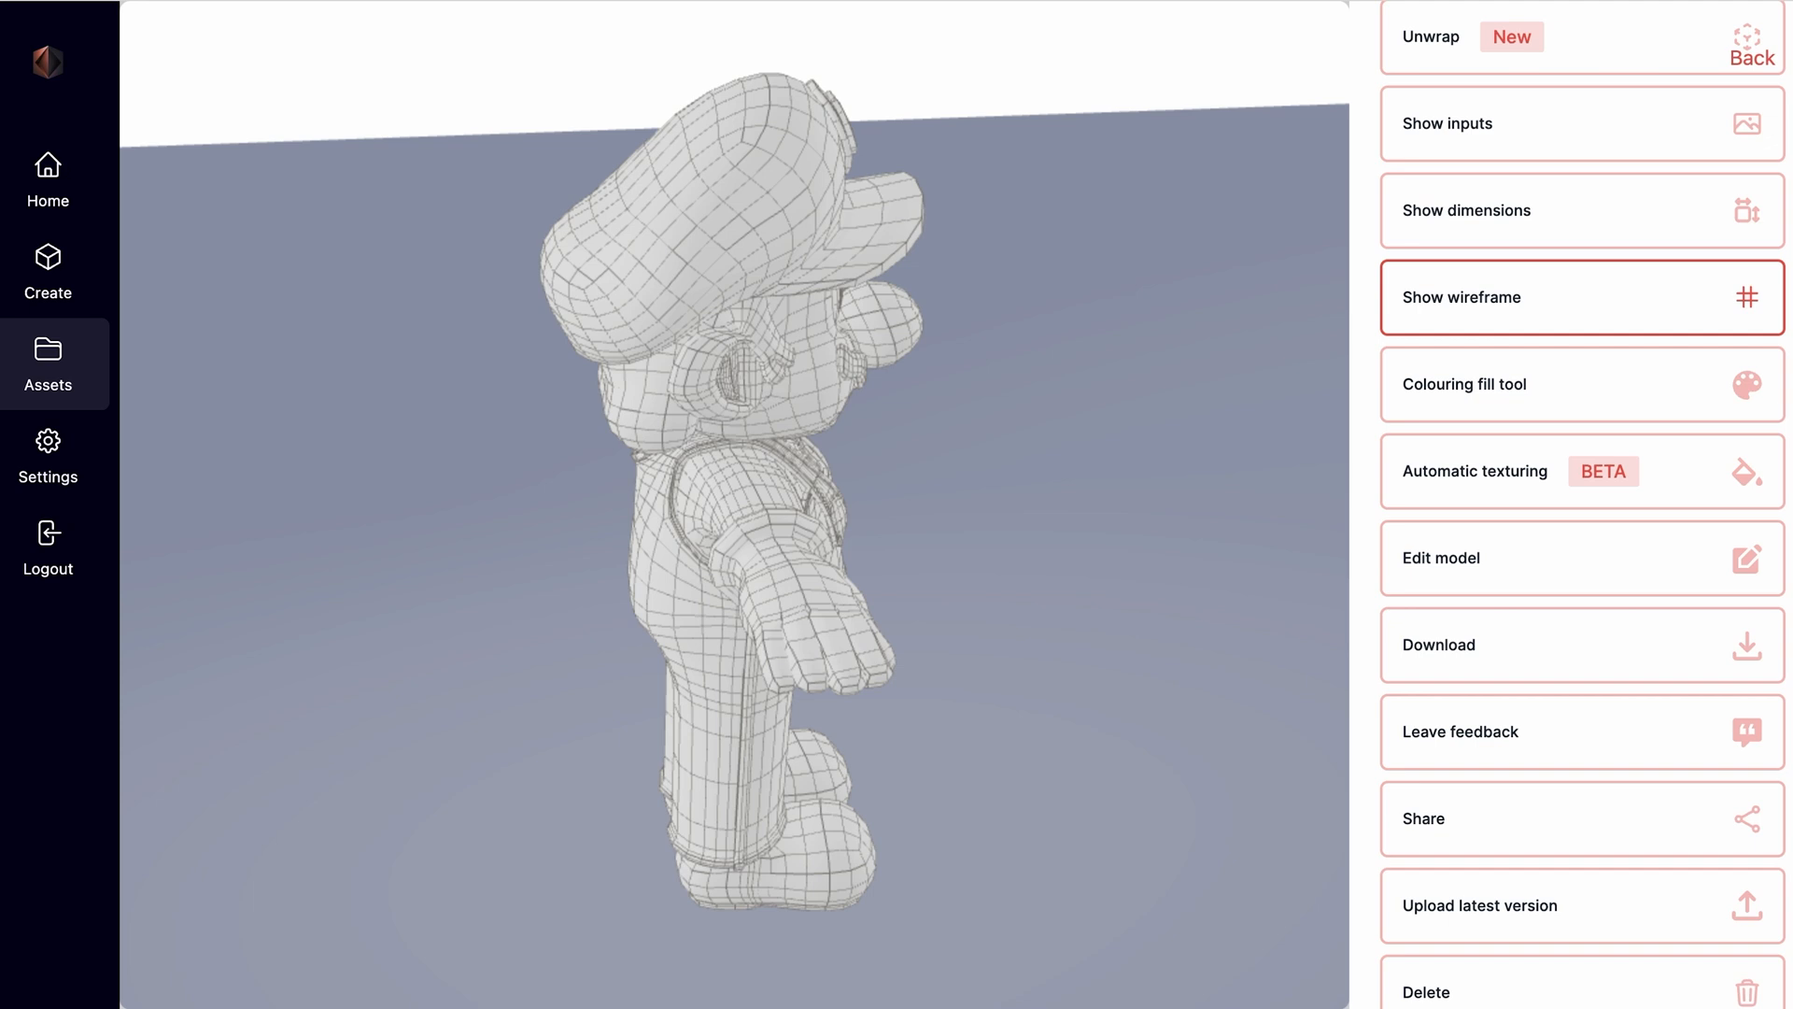
left_click(1580, 296)
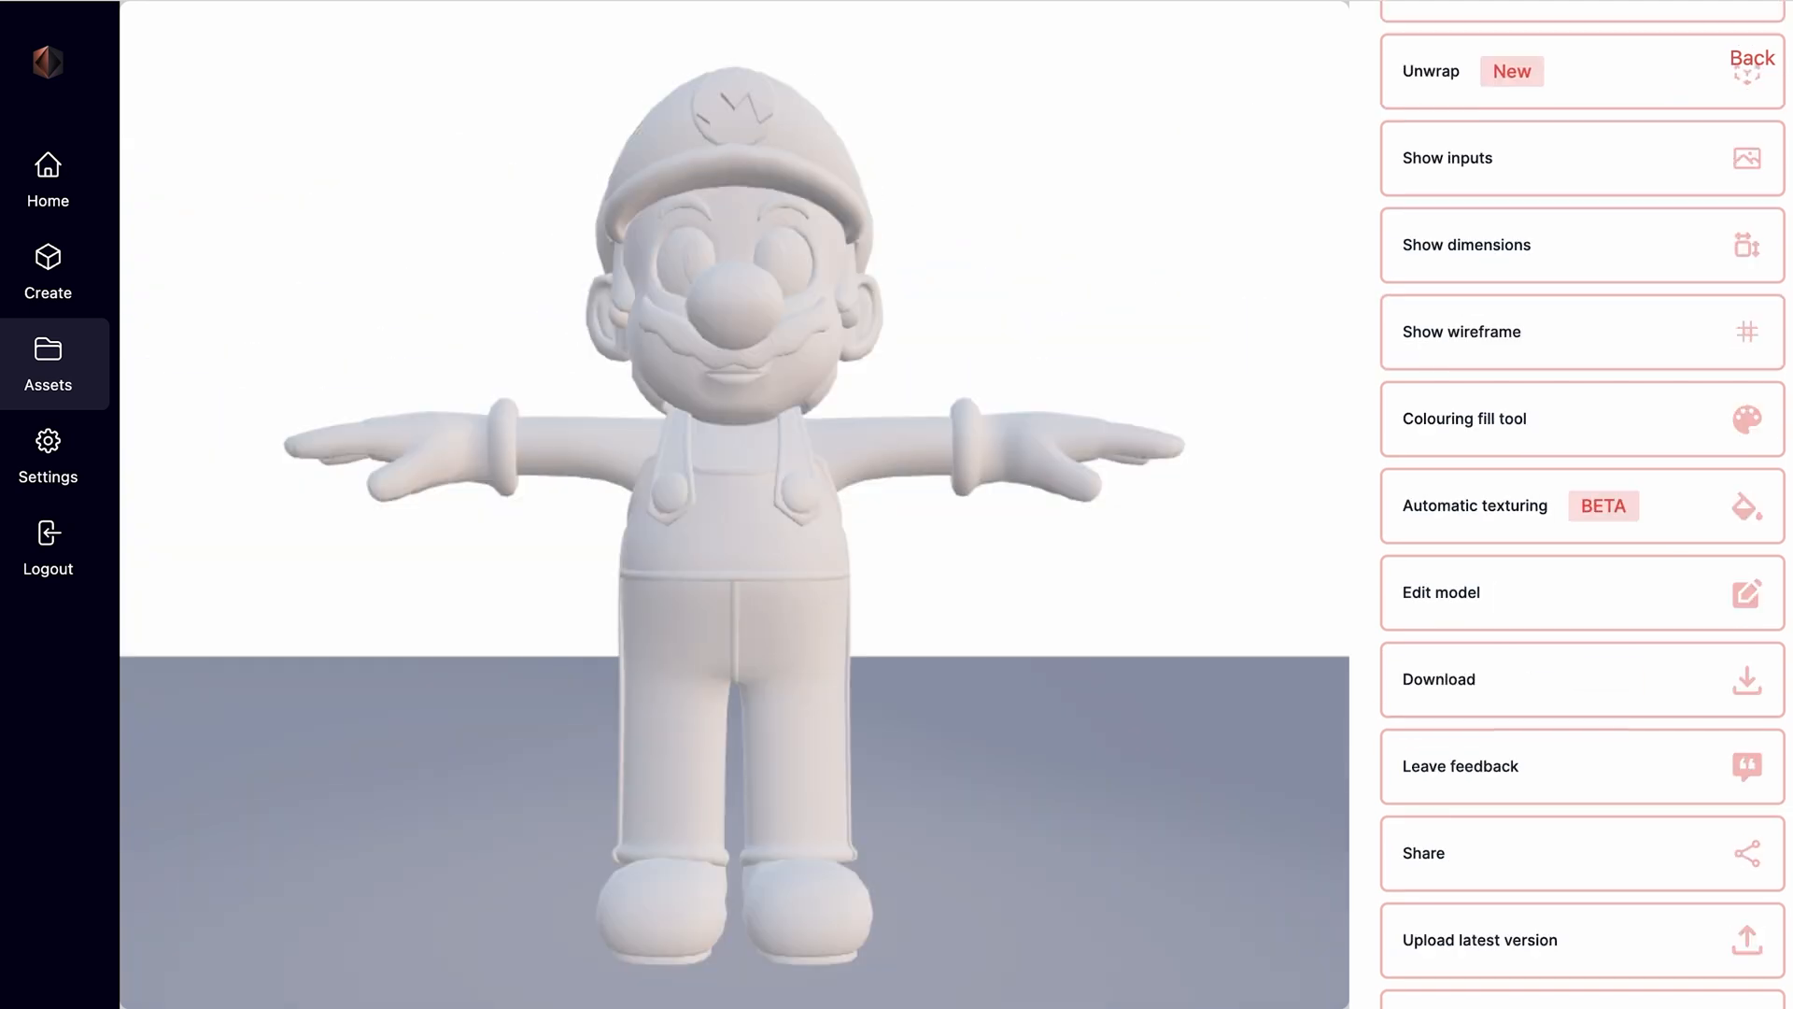
Draft an edit request for the Mario model, then cancel it.
left_click(1578, 592)
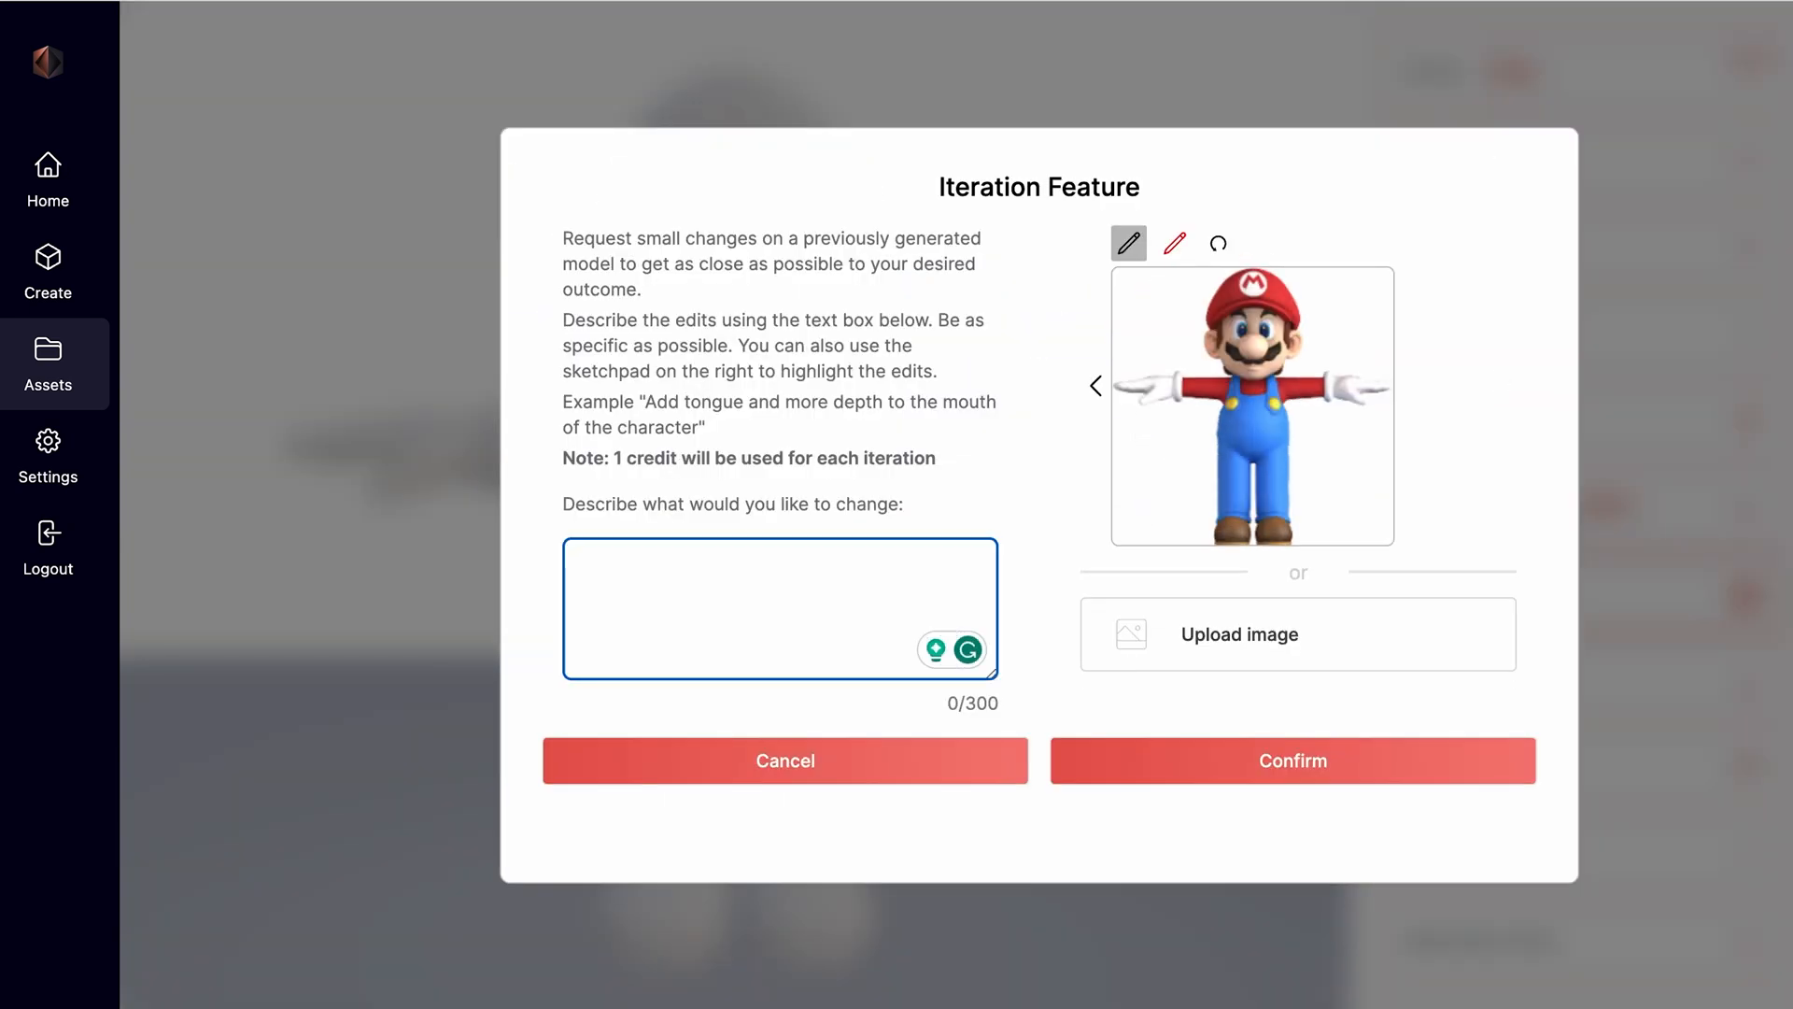
type("Describe any changes you would like to see")
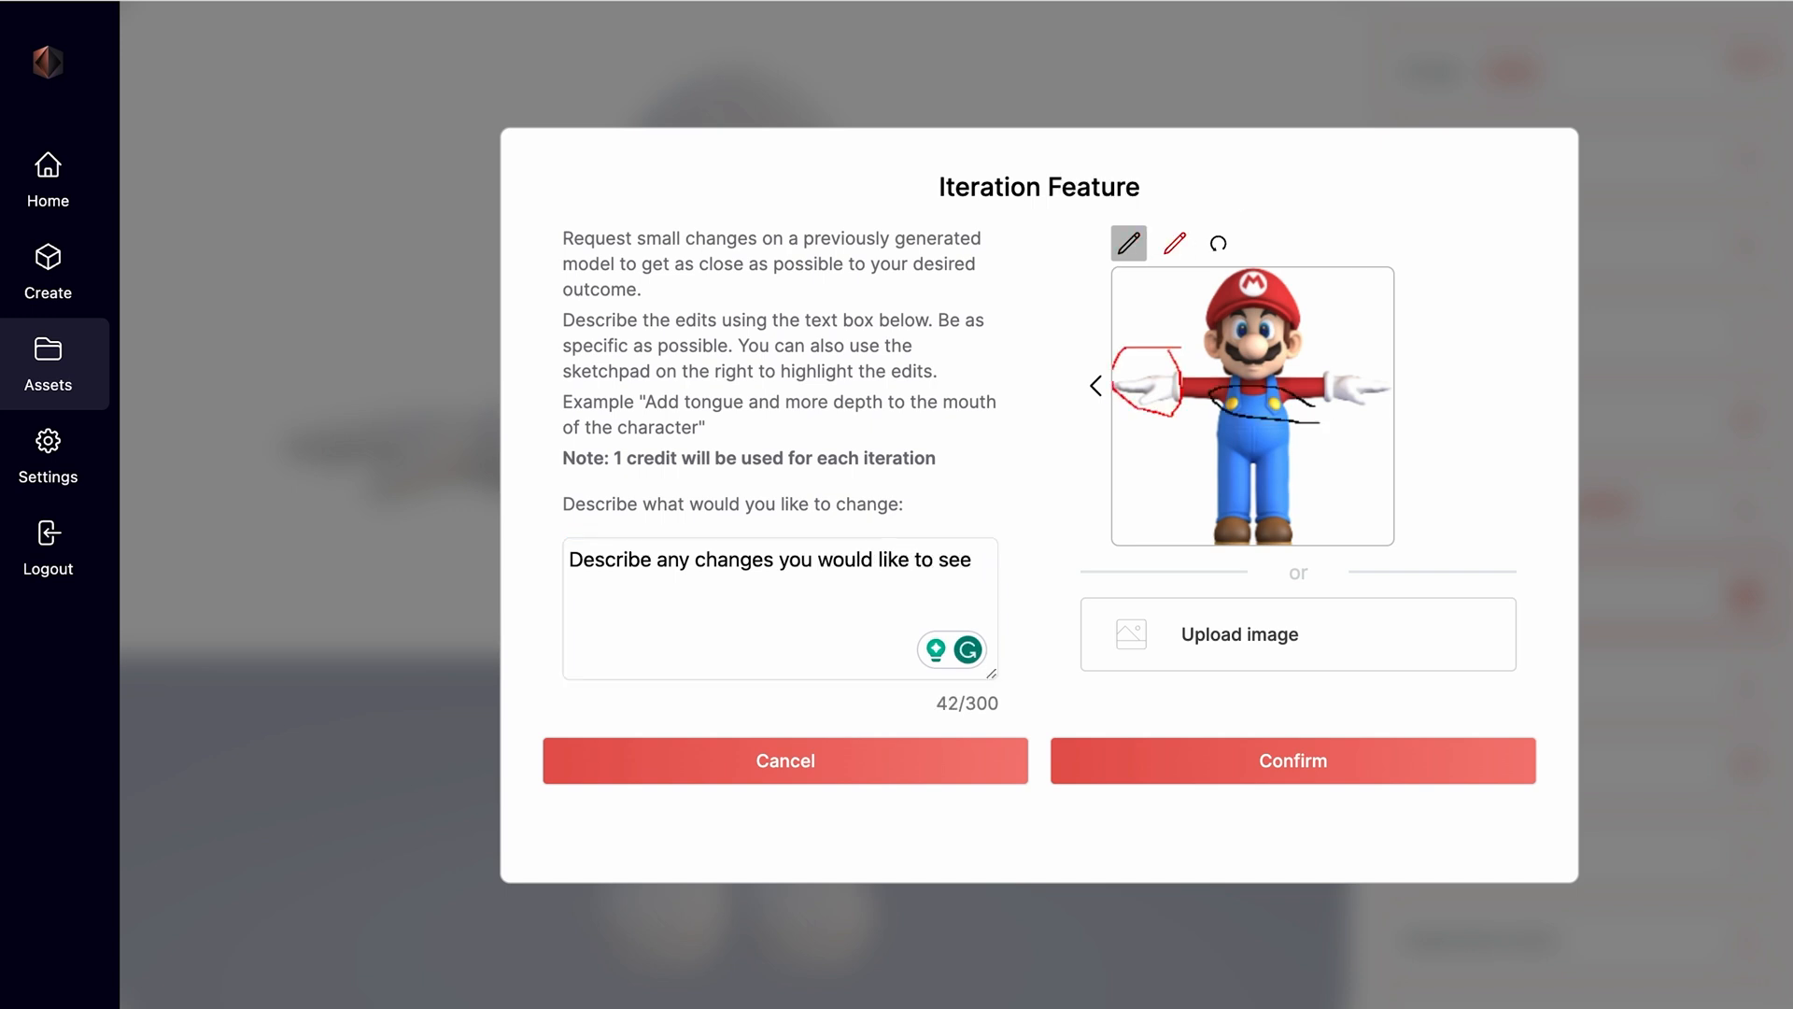
left_click(785, 760)
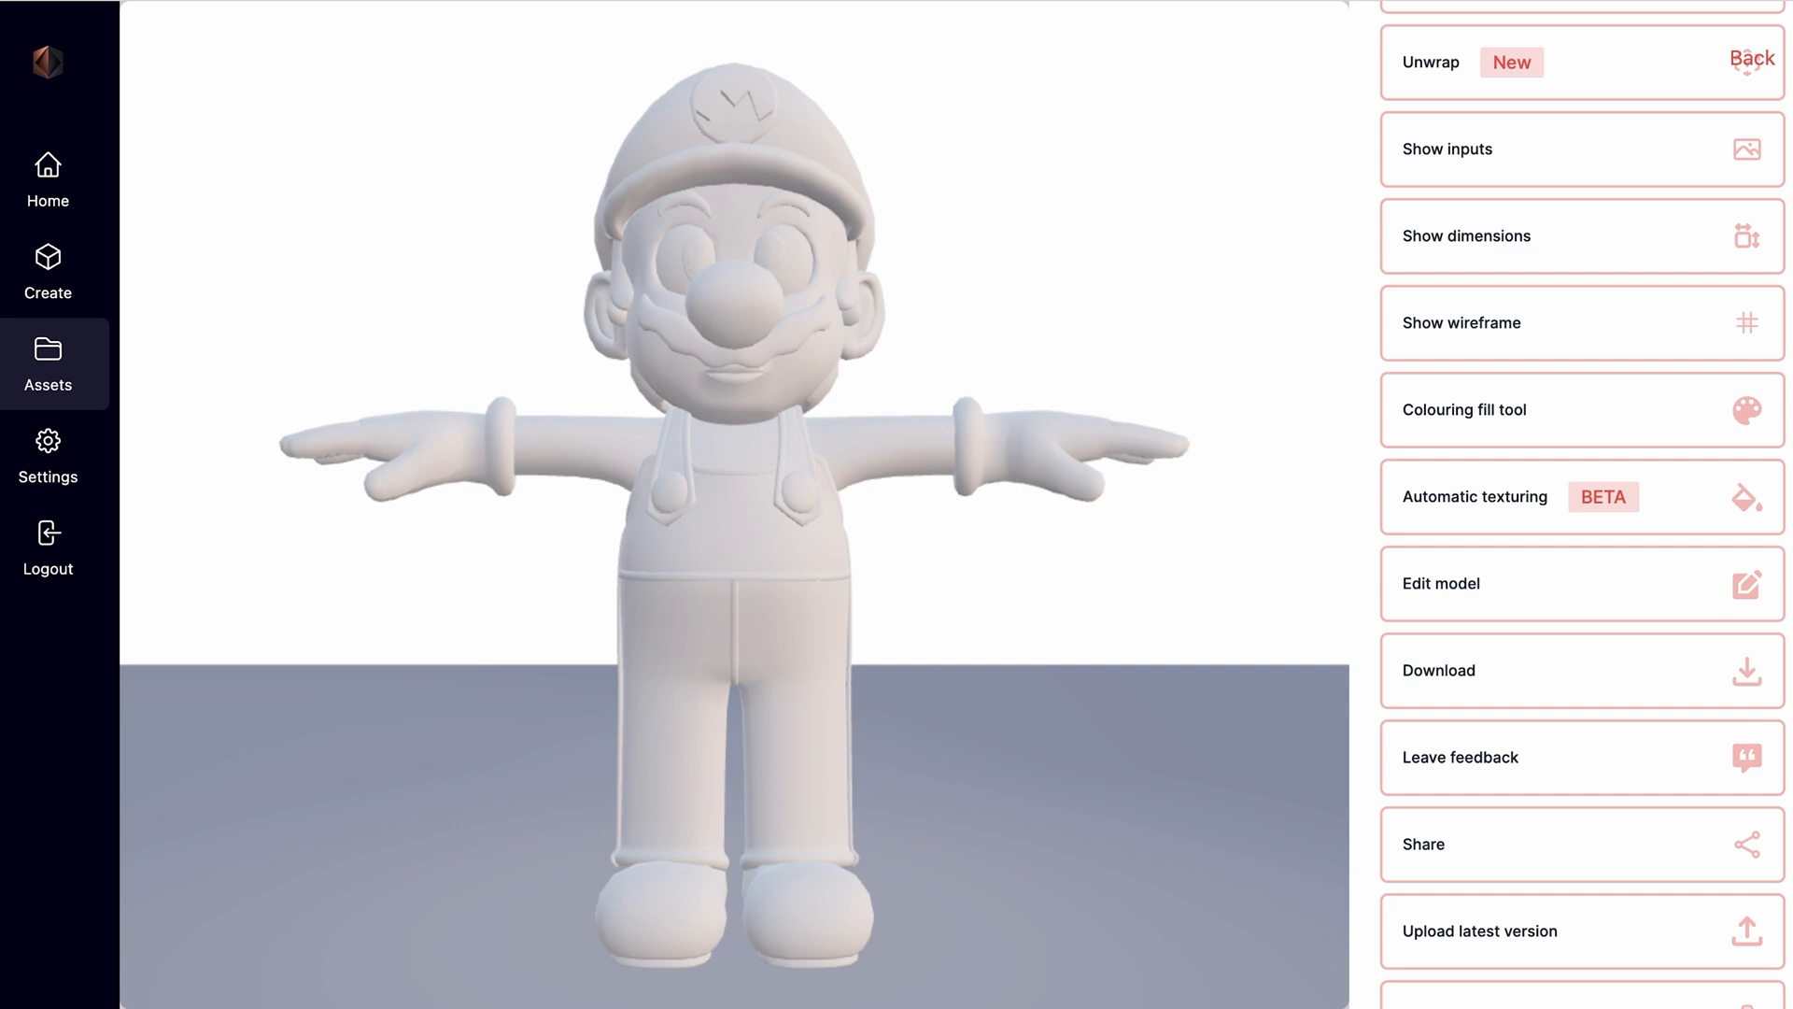
left_click(1581, 669)
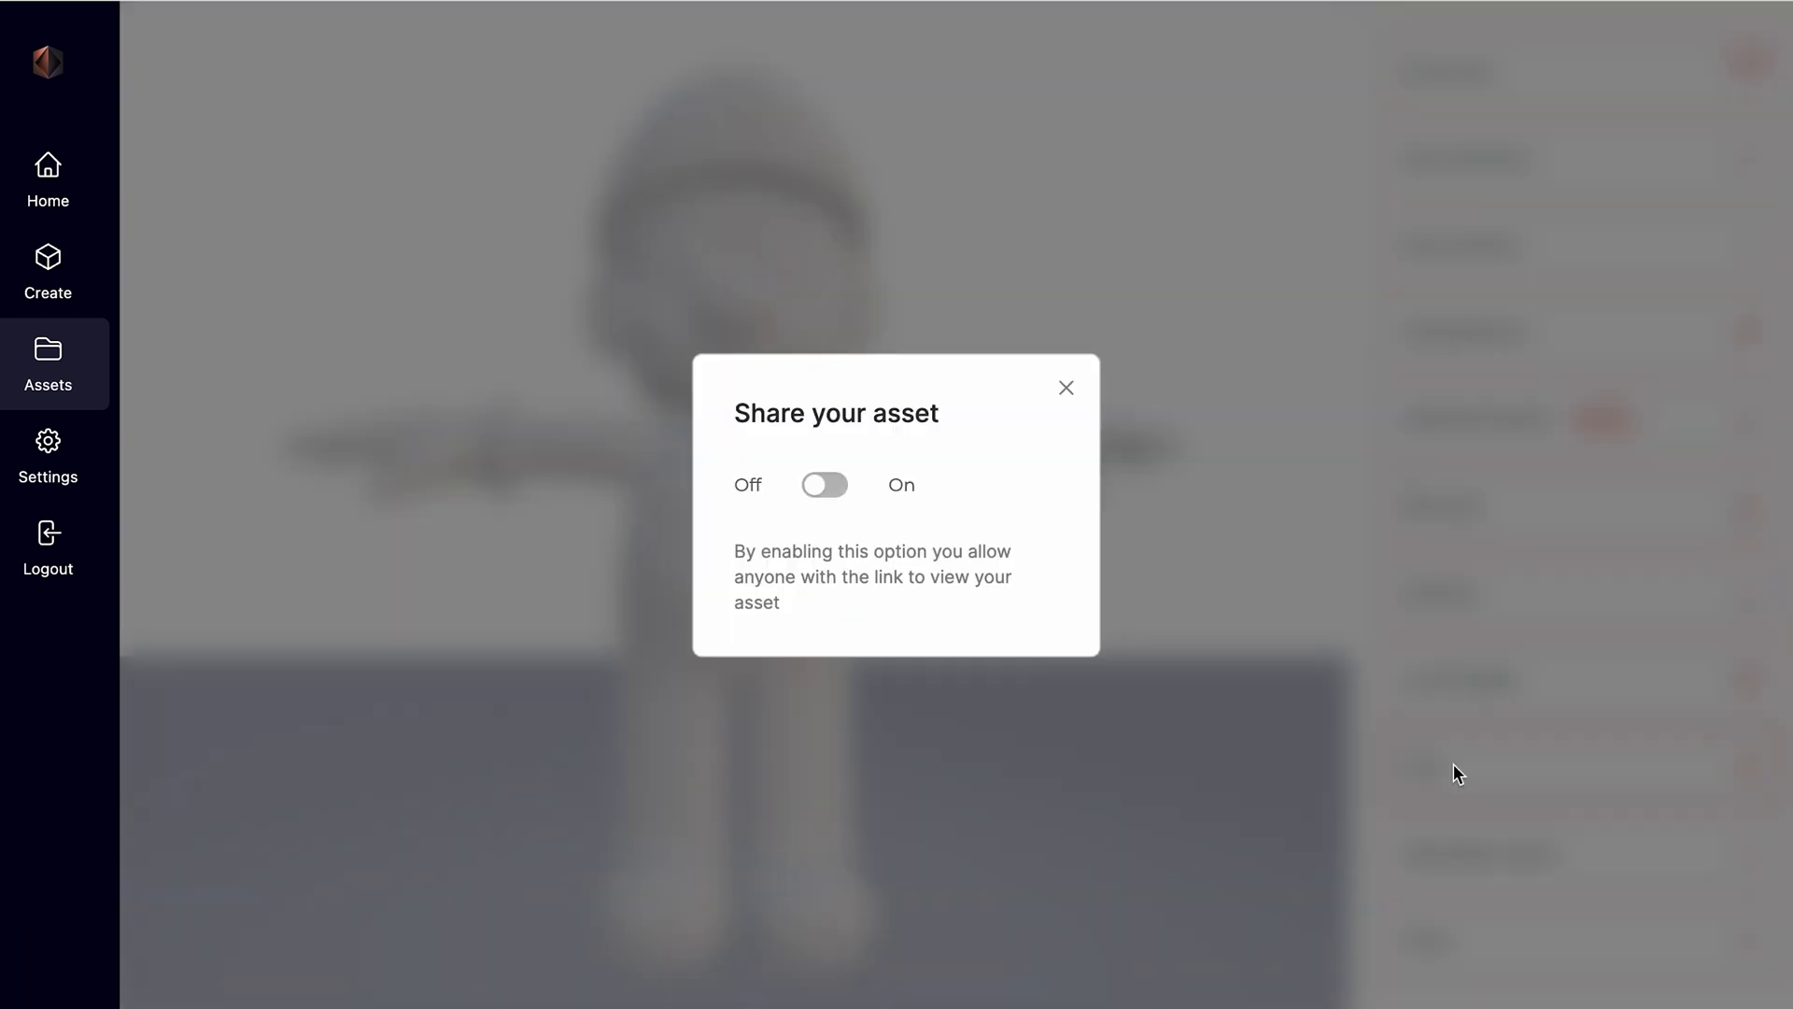
left_click(1064, 387)
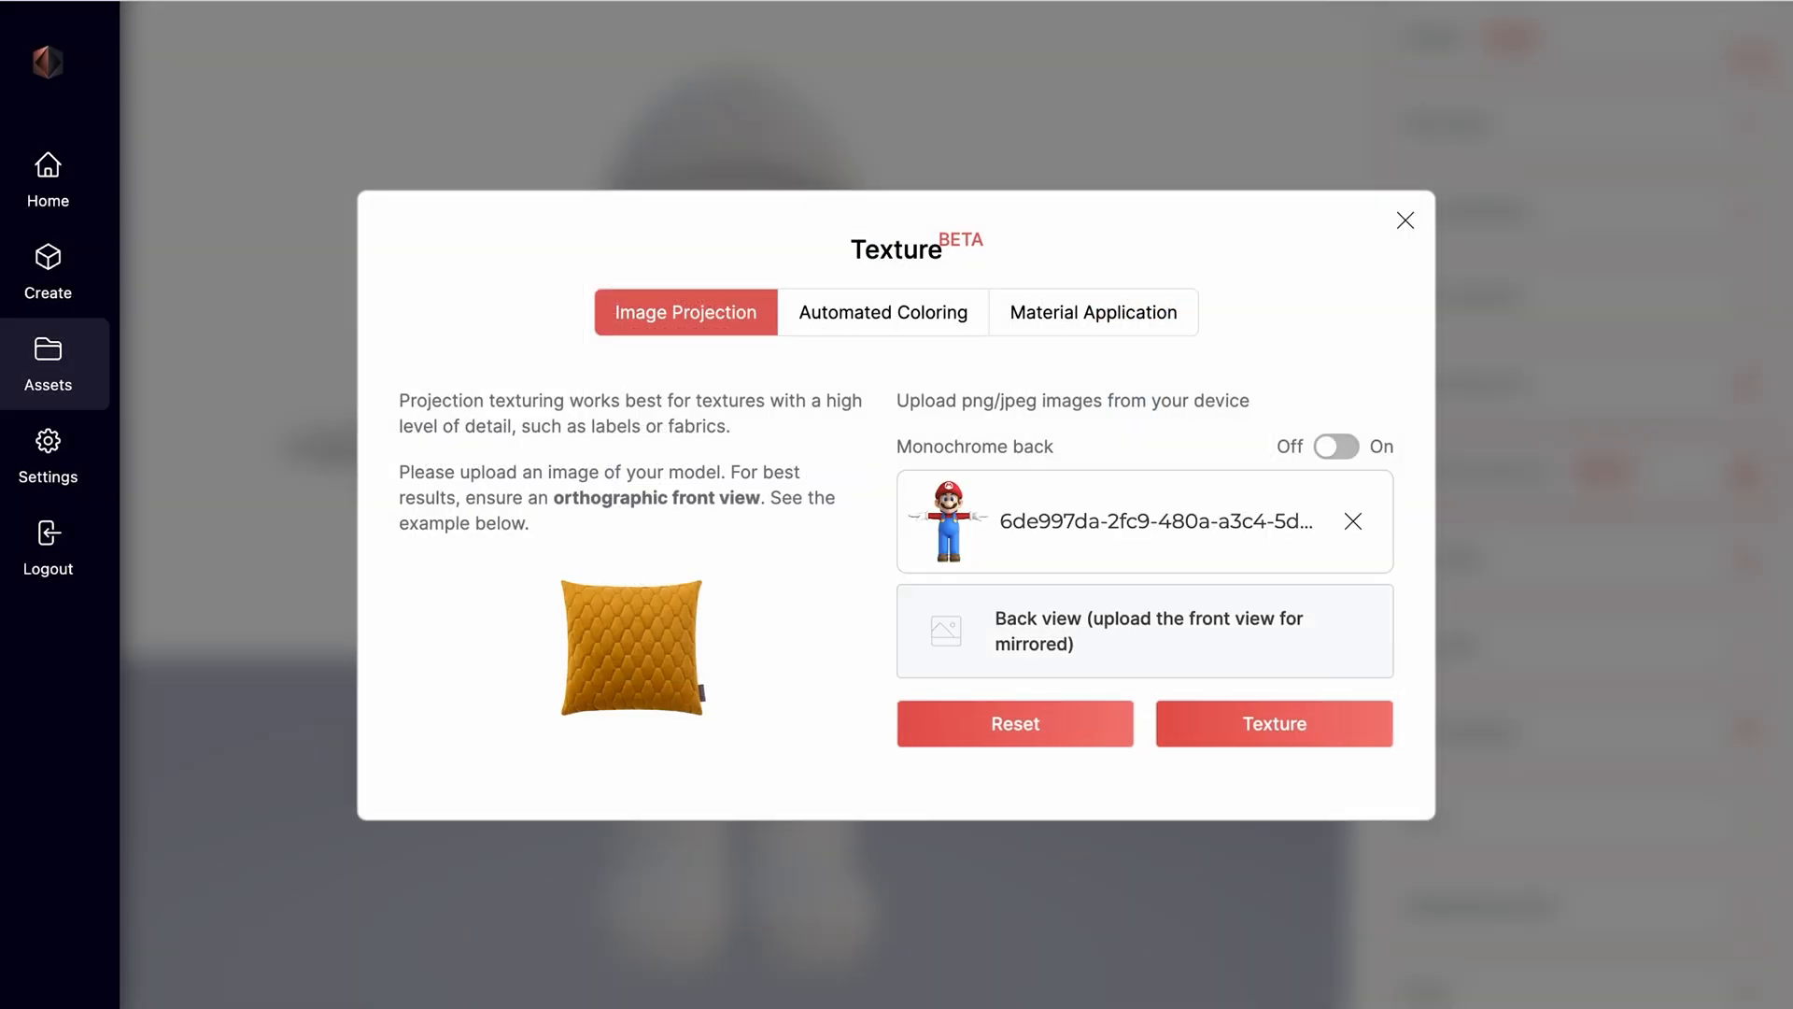
Texture Mario by Image Projection and open the coloured model in the viewer.
left_click(1272, 723)
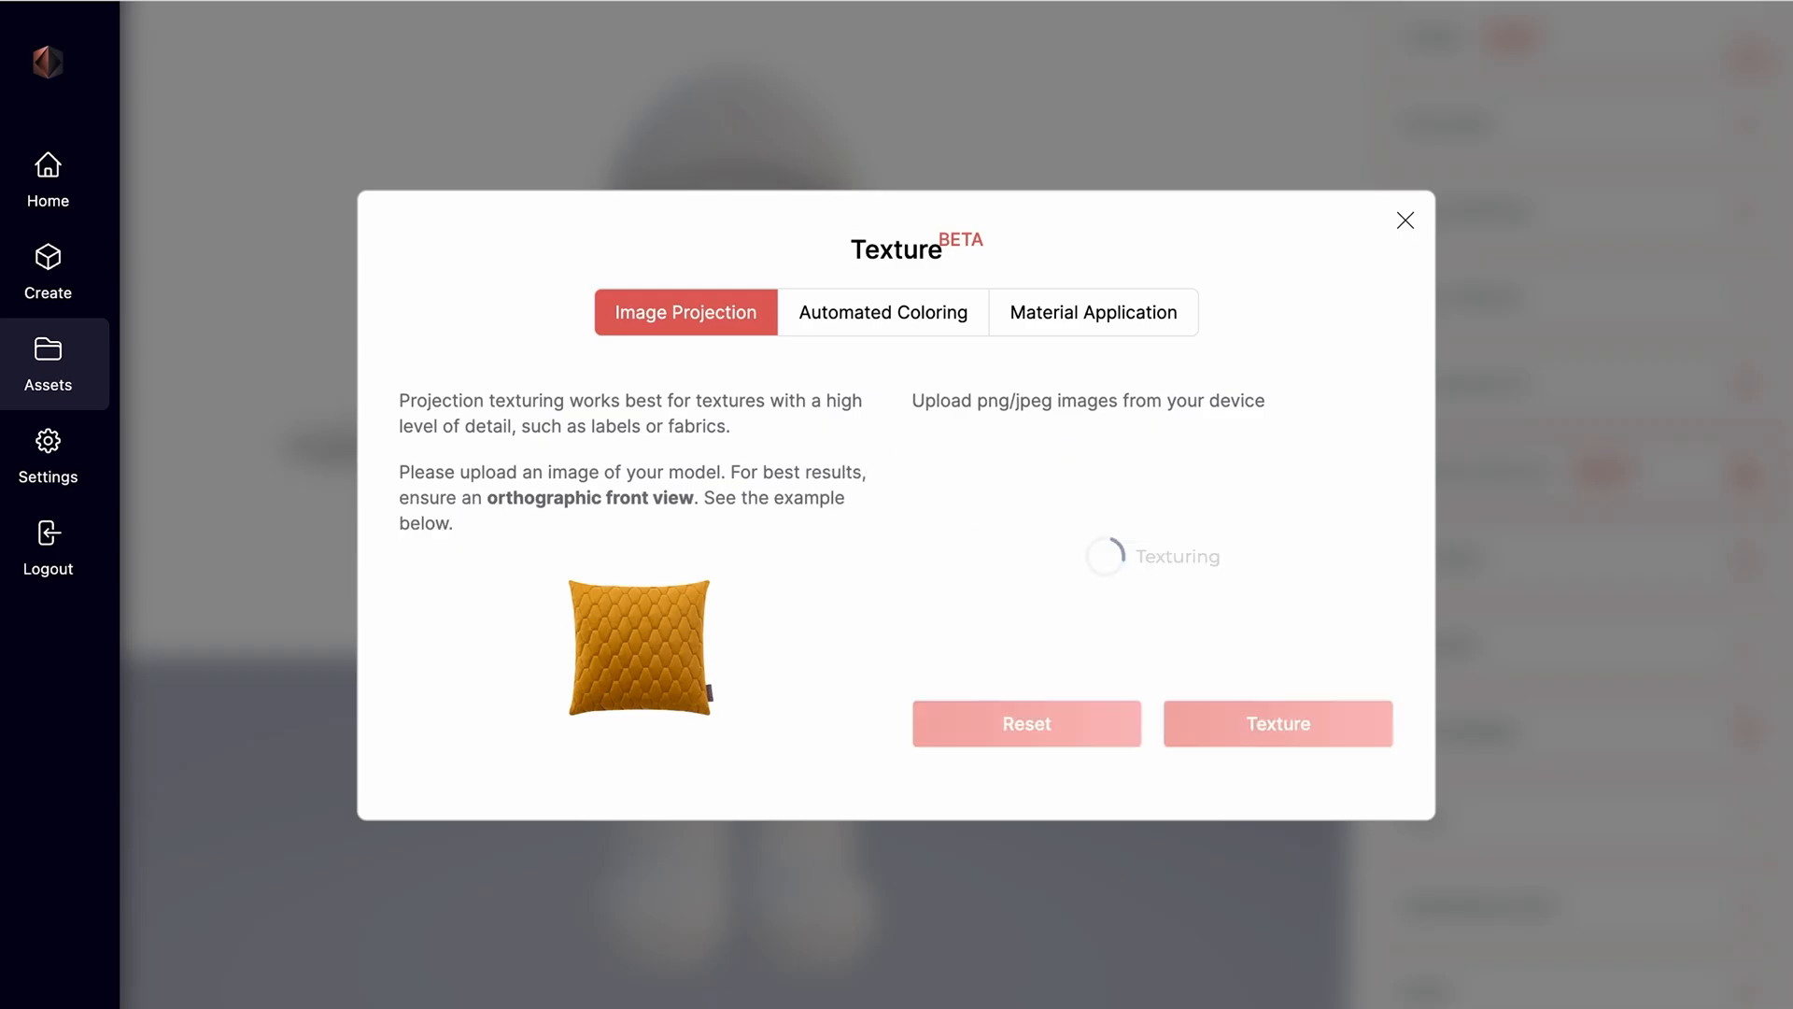
left_click(1278, 722)
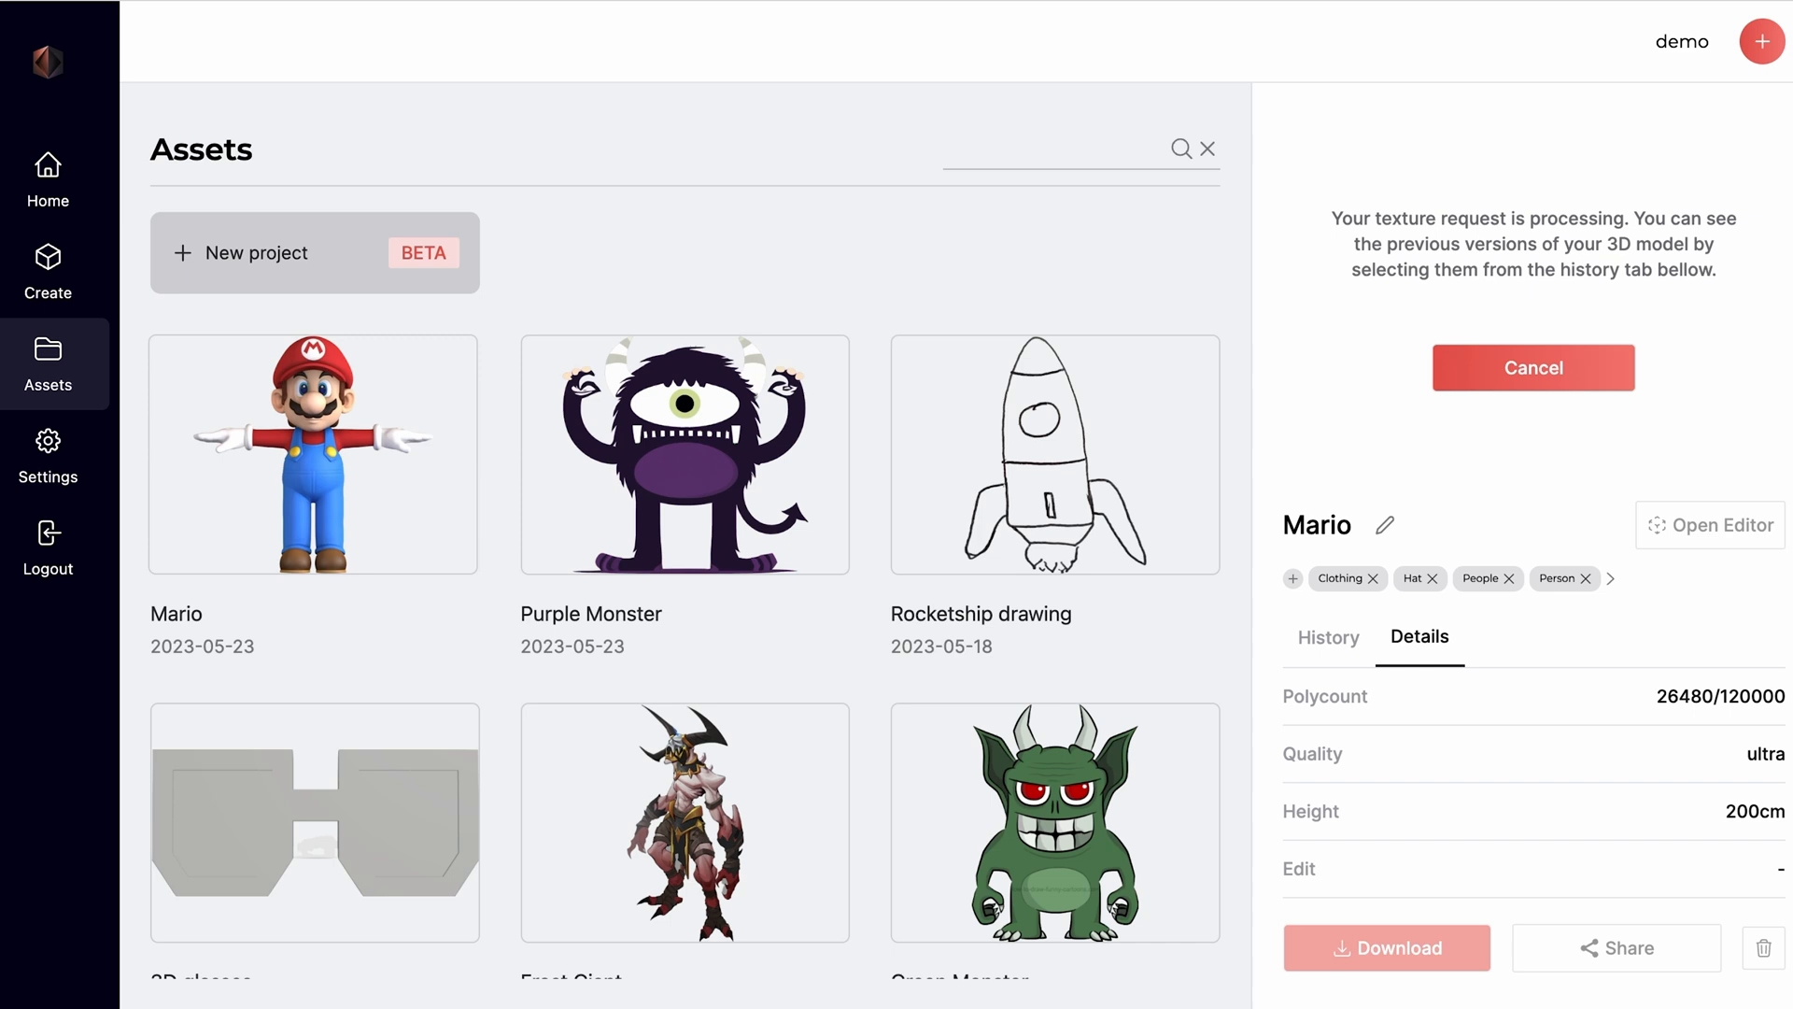
left_click(1711, 525)
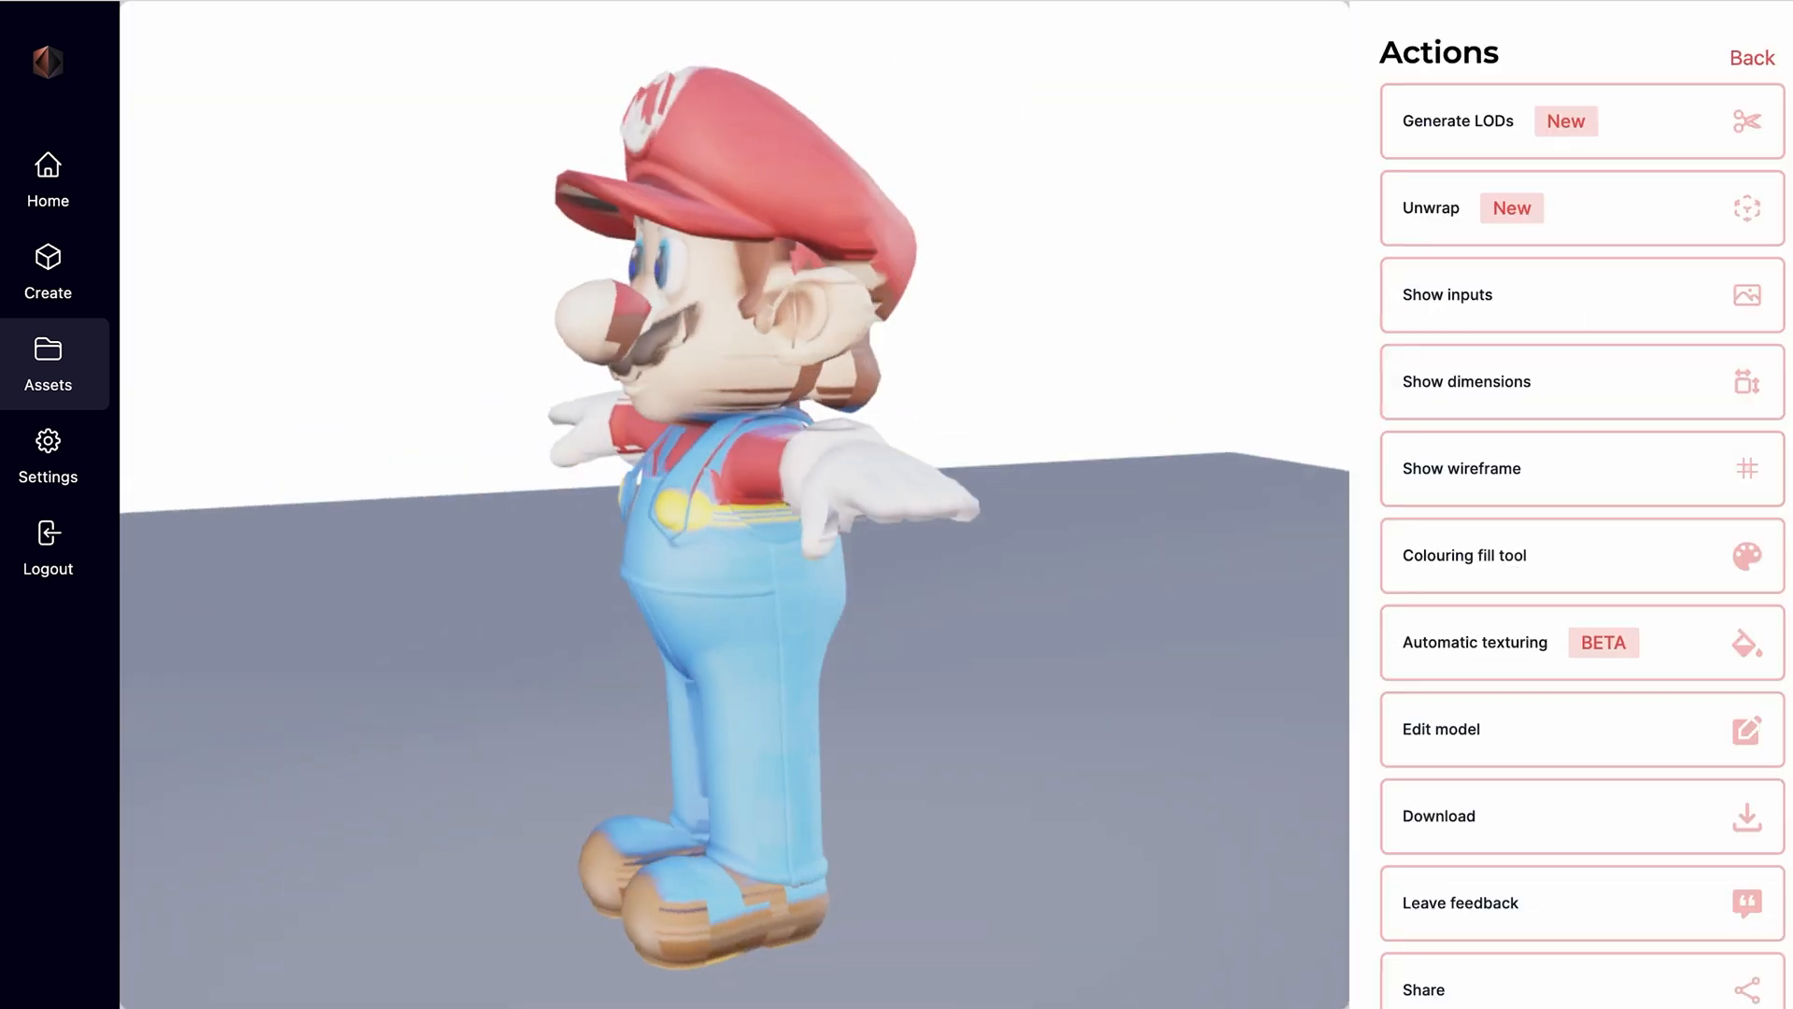